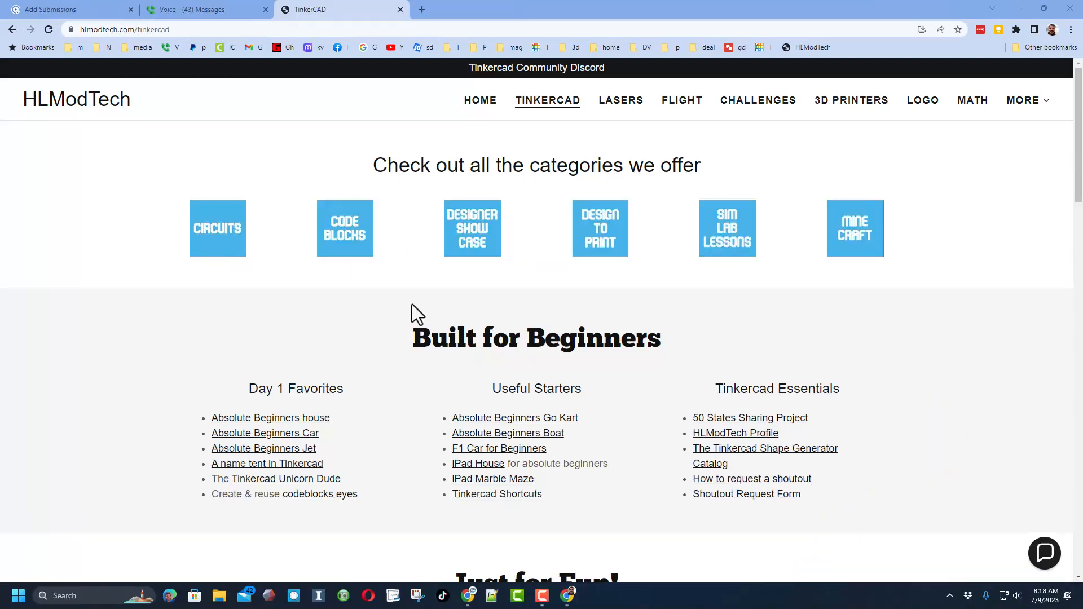
{"action": "mouse_move", "coordinate": [537, 136]}
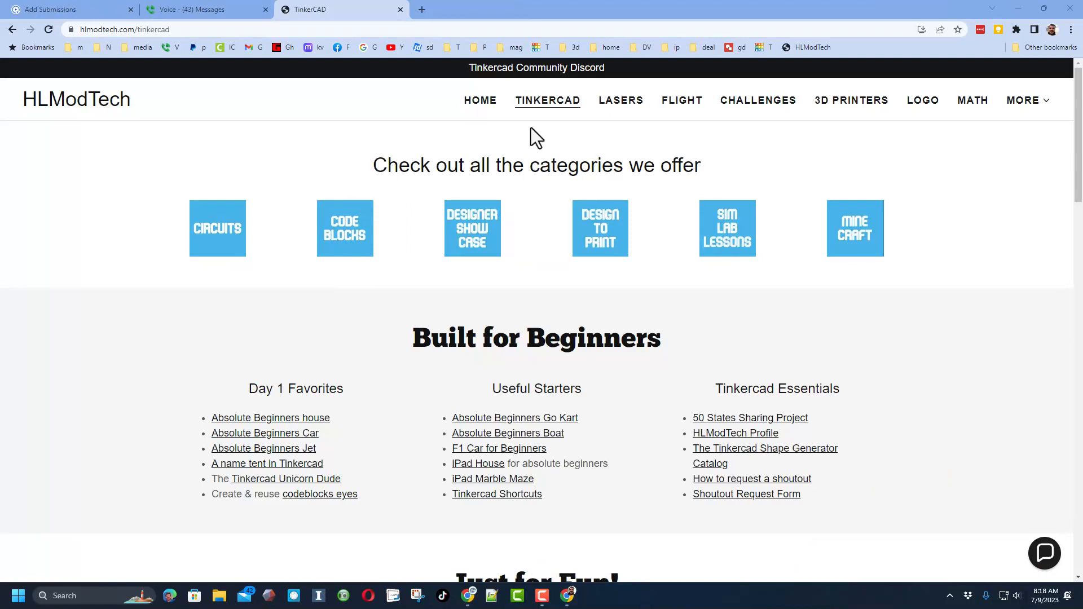
{"action": "mouse_move", "coordinate": [547, 100]}
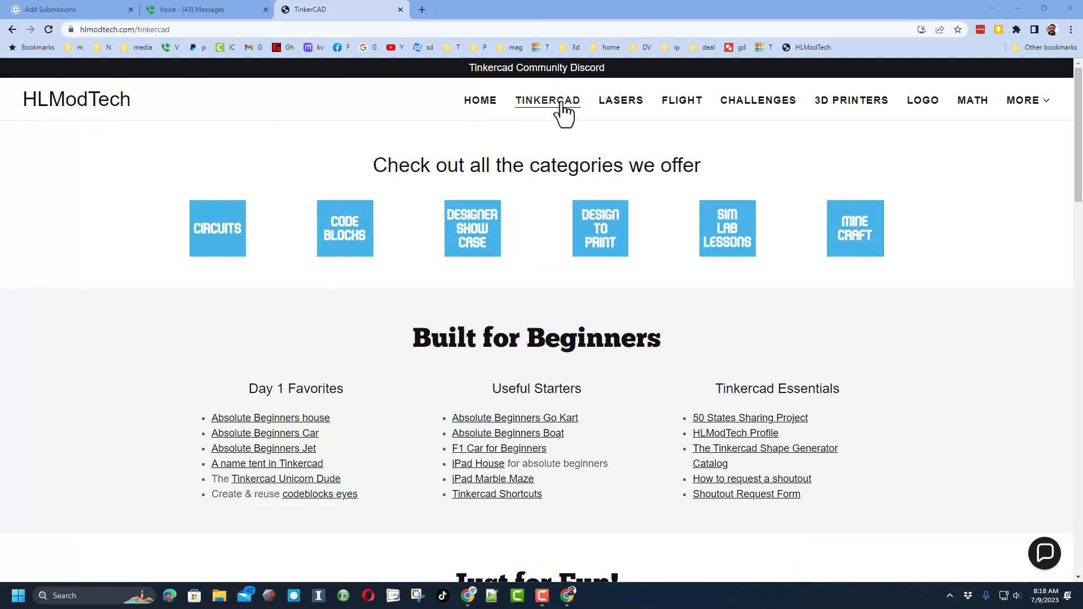
{"action": "mouse_move", "coordinate": [476, 170]}
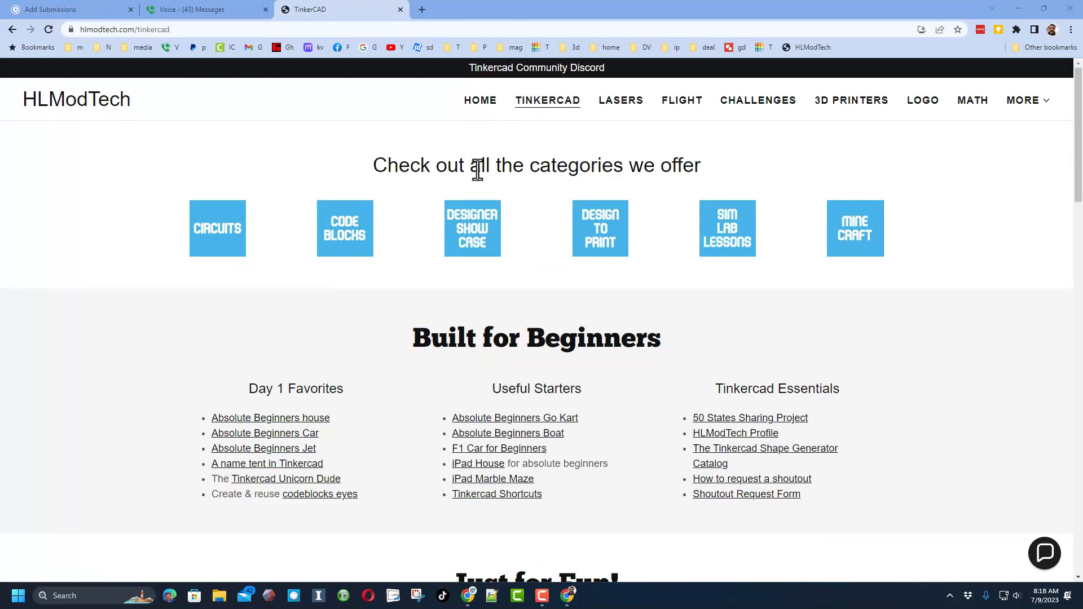
{"action": "mouse_move", "coordinate": [472, 238]}
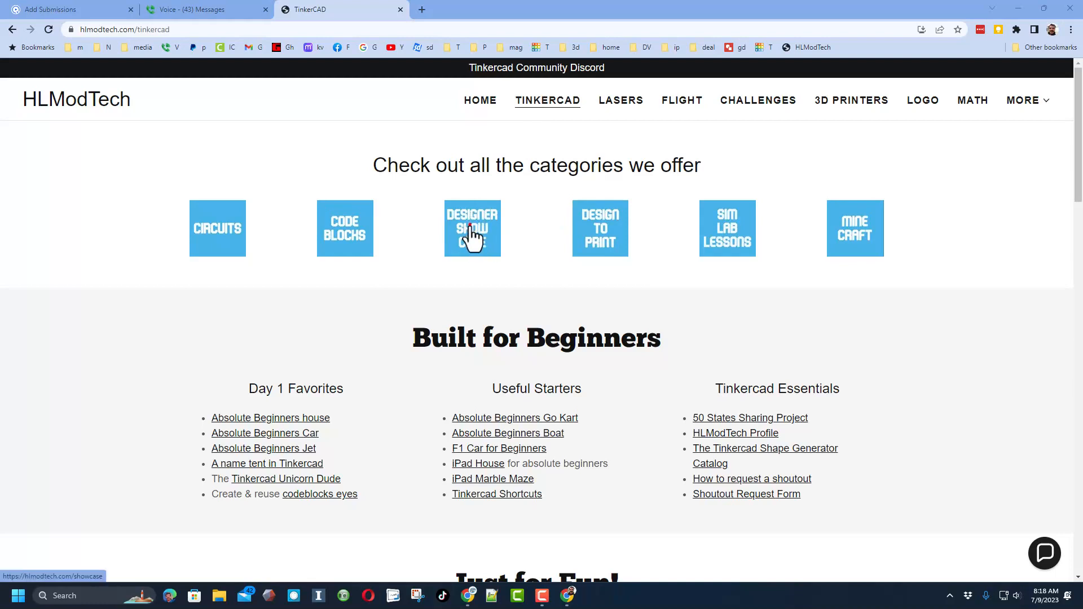
Step: Go to the Designer Directory from the Designer Show Case tile
{"action": "left_click", "coordinate": [471, 228]}
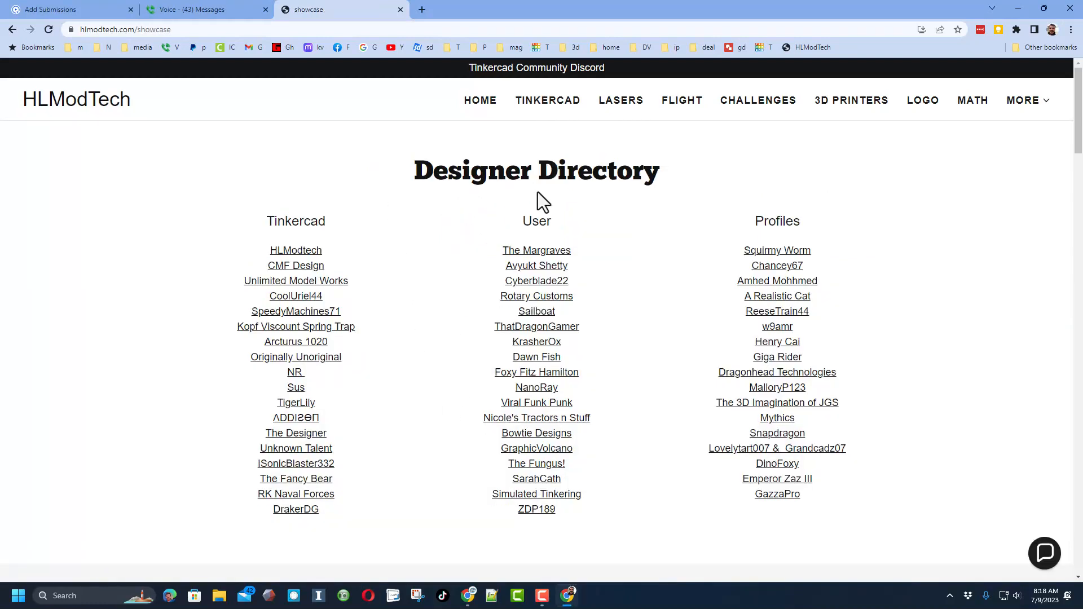
{"action": "mouse_move", "coordinate": [449, 252]}
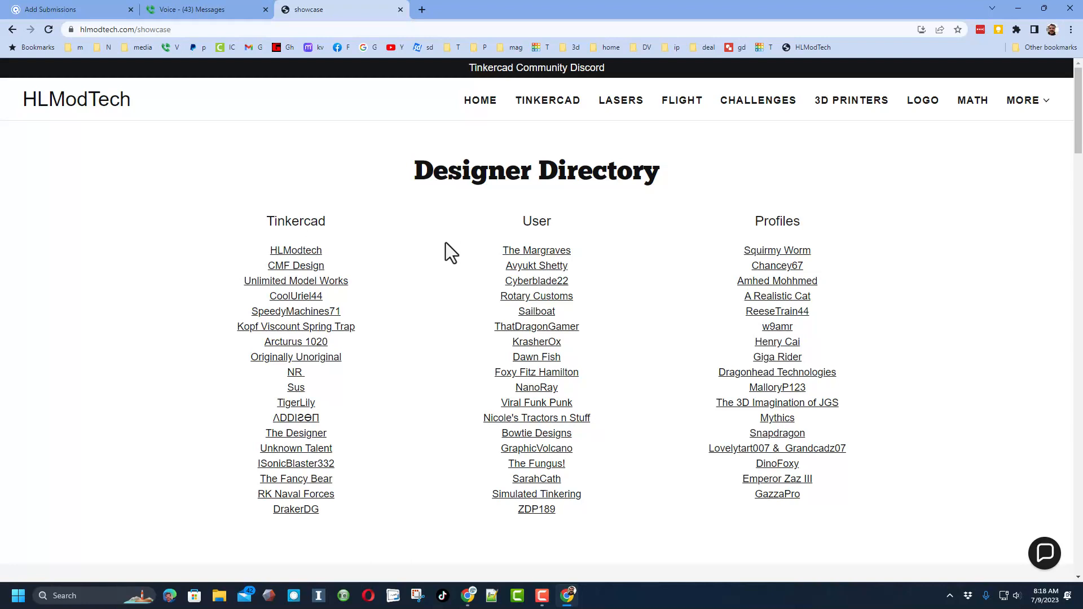
{"action": "mouse_move", "coordinate": [334, 245]}
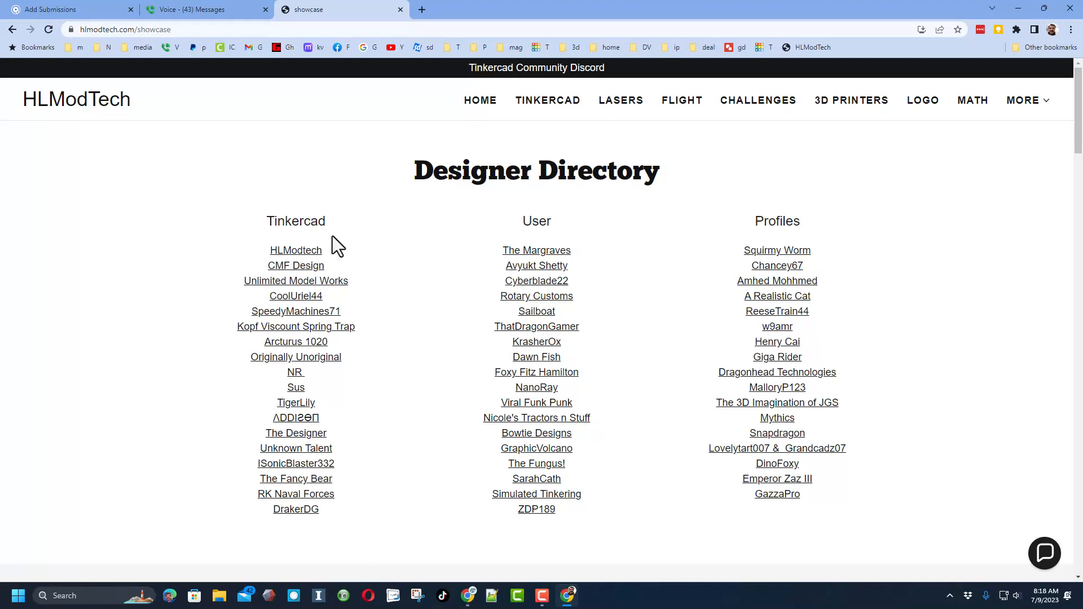
{"action": "mouse_move", "coordinate": [484, 245]}
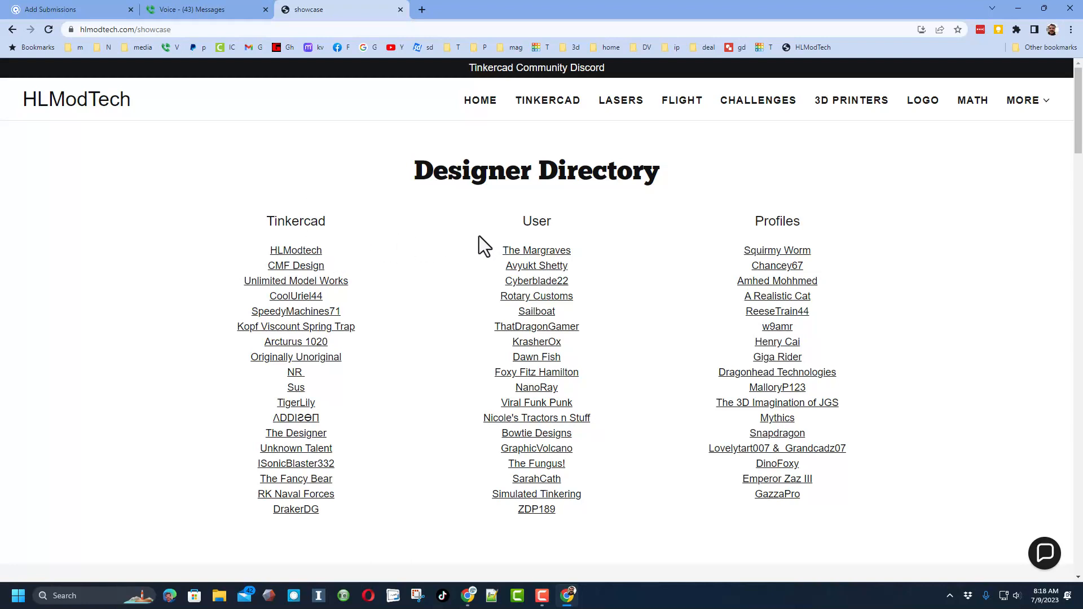
{"action": "mouse_move", "coordinate": [536, 508]}
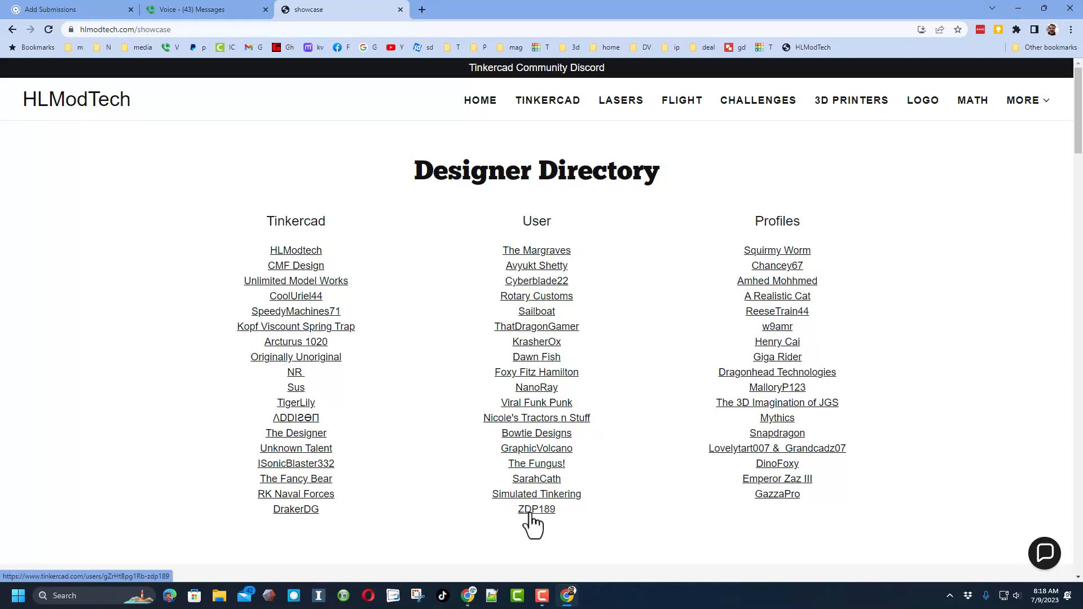
{"action": "left_click", "coordinate": [535, 508]}
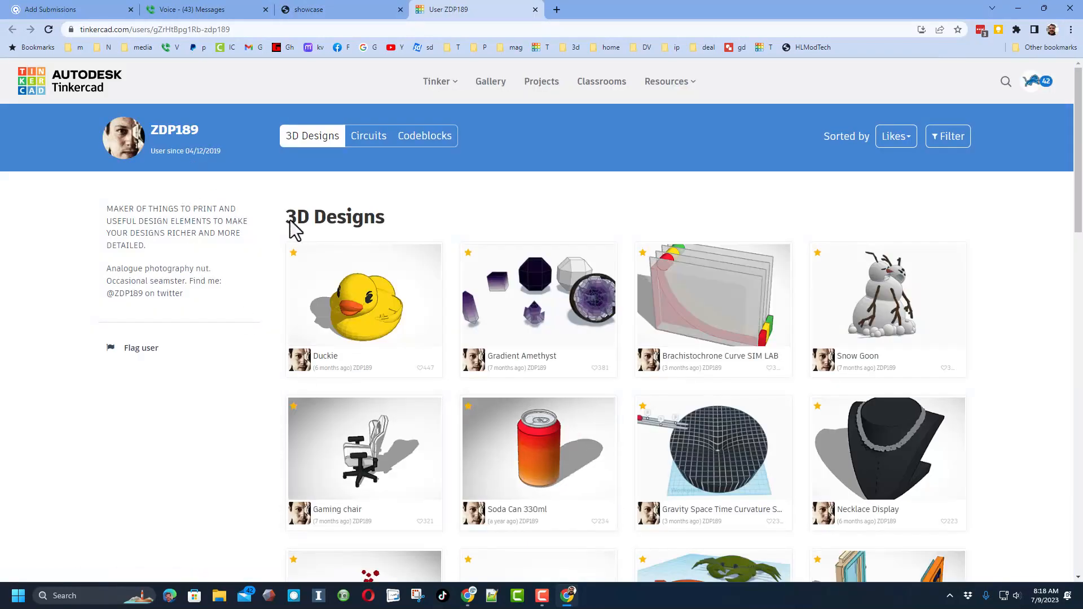
{"action": "mouse_move", "coordinate": [425, 294]}
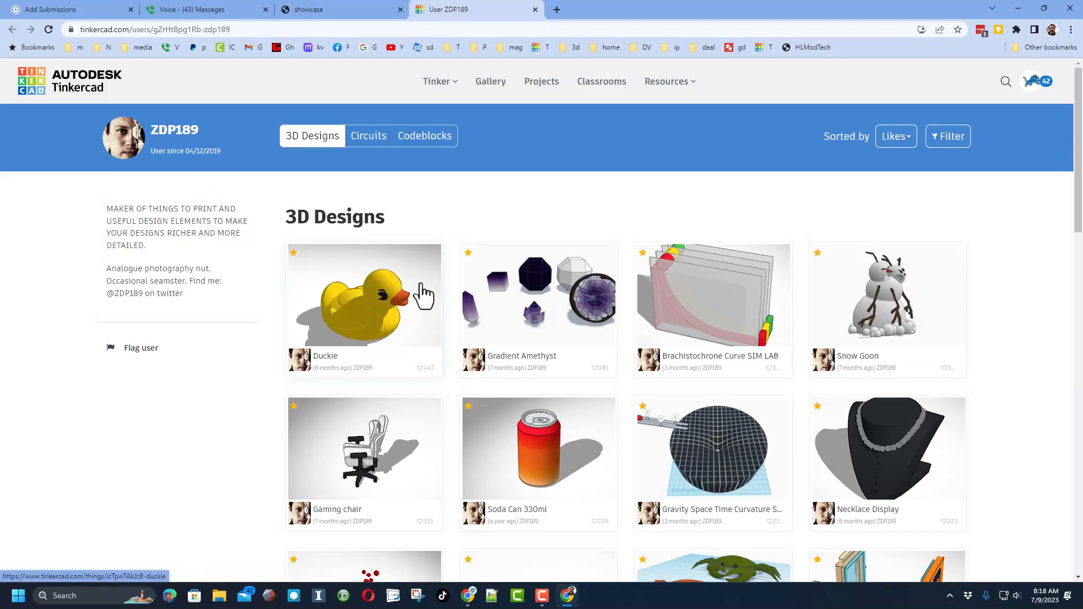
{"action": "left_click", "coordinate": [364, 295]}
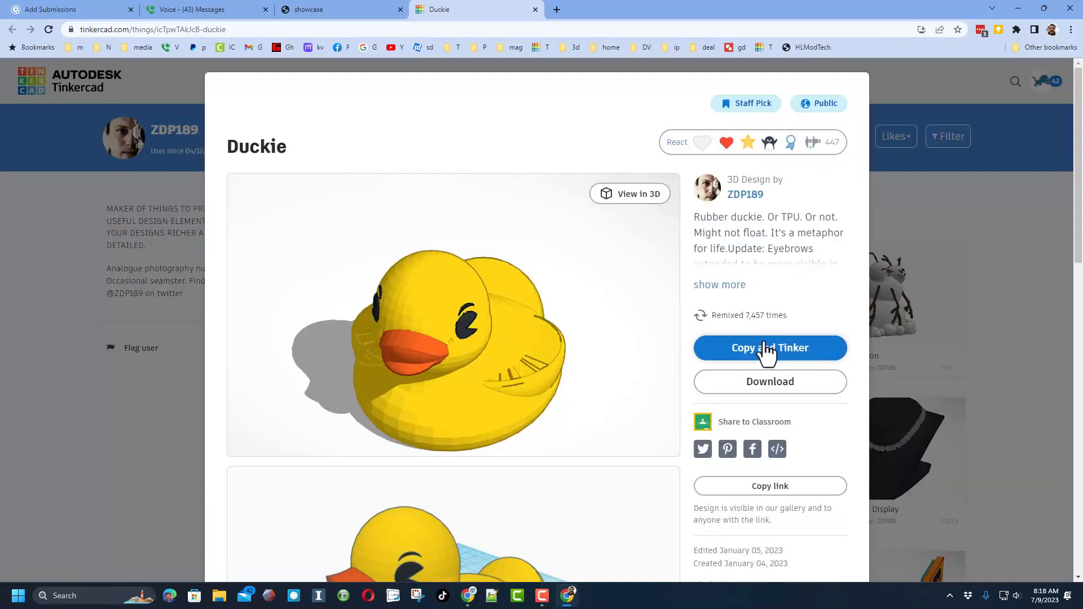
{"action": "mouse_move", "coordinate": [774, 225]}
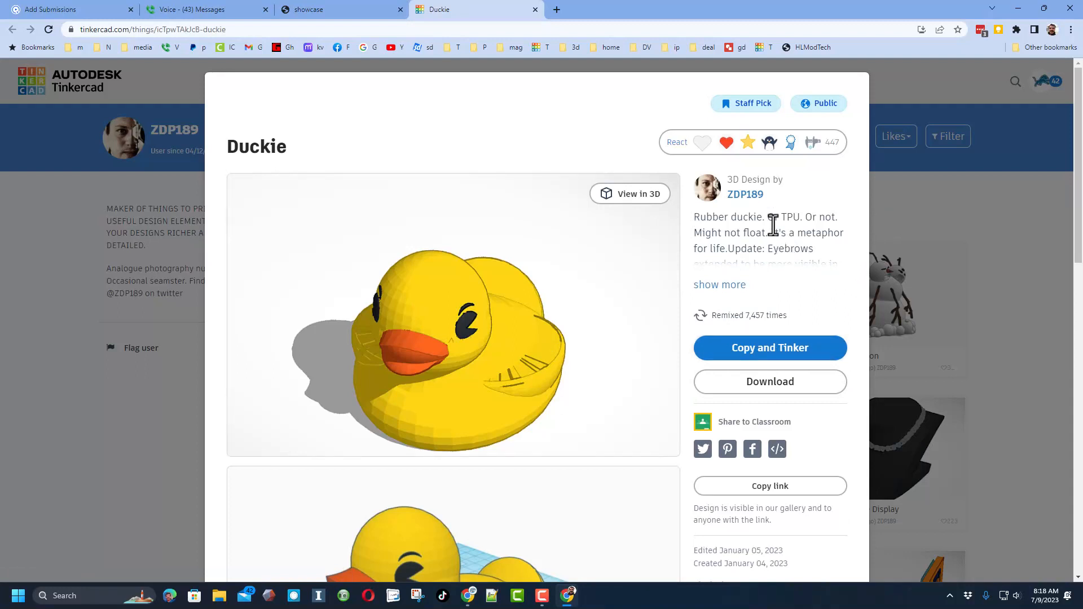
{"action": "left_click", "coordinate": [677, 142]}
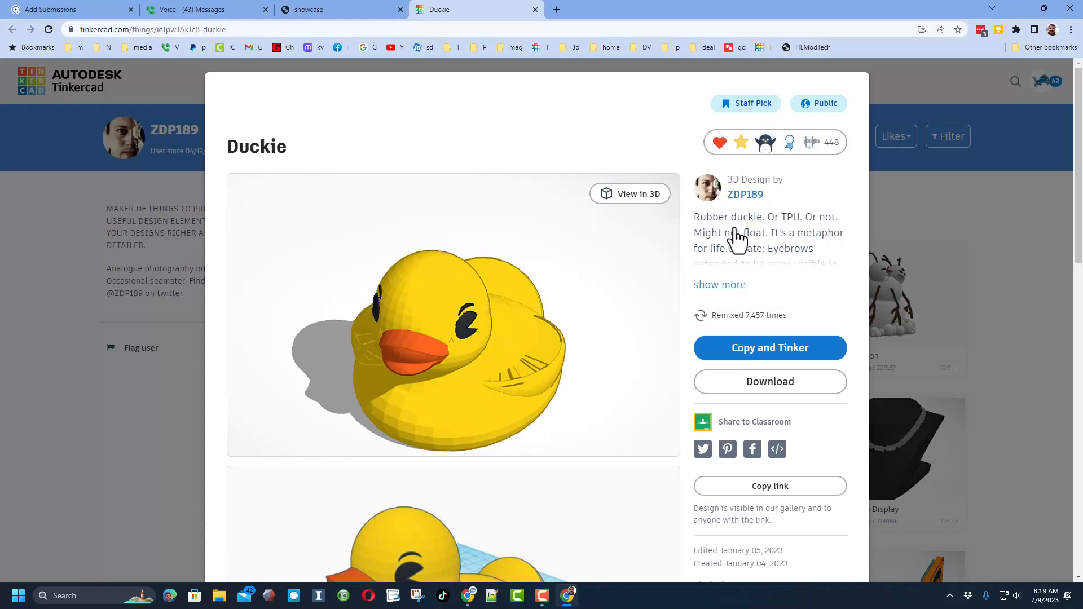
{"action": "mouse_move", "coordinate": [891, 207]}
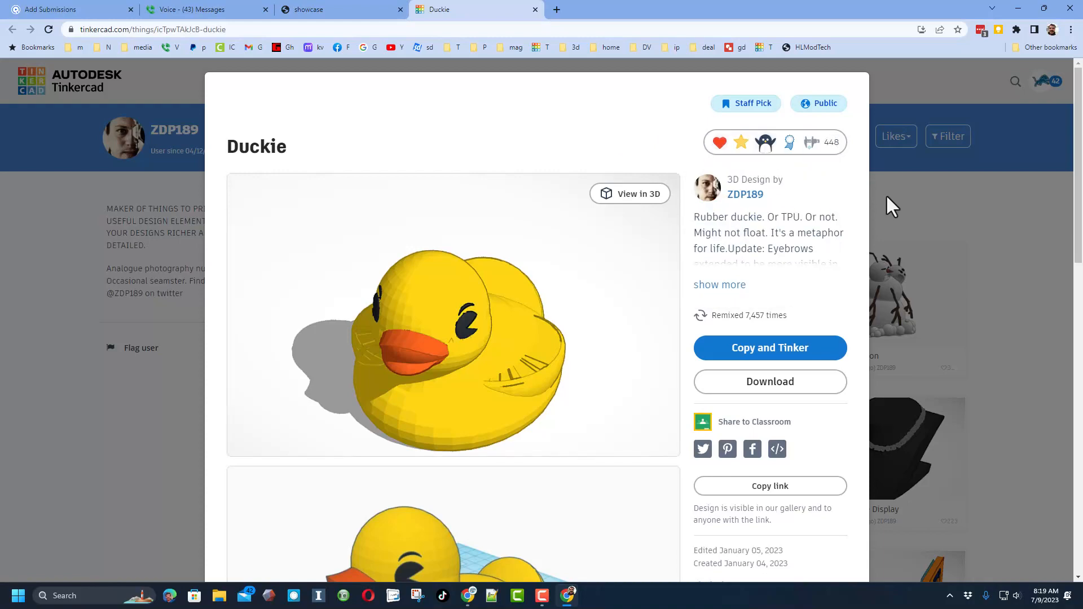
{"action": "left_click", "coordinate": [895, 136]}
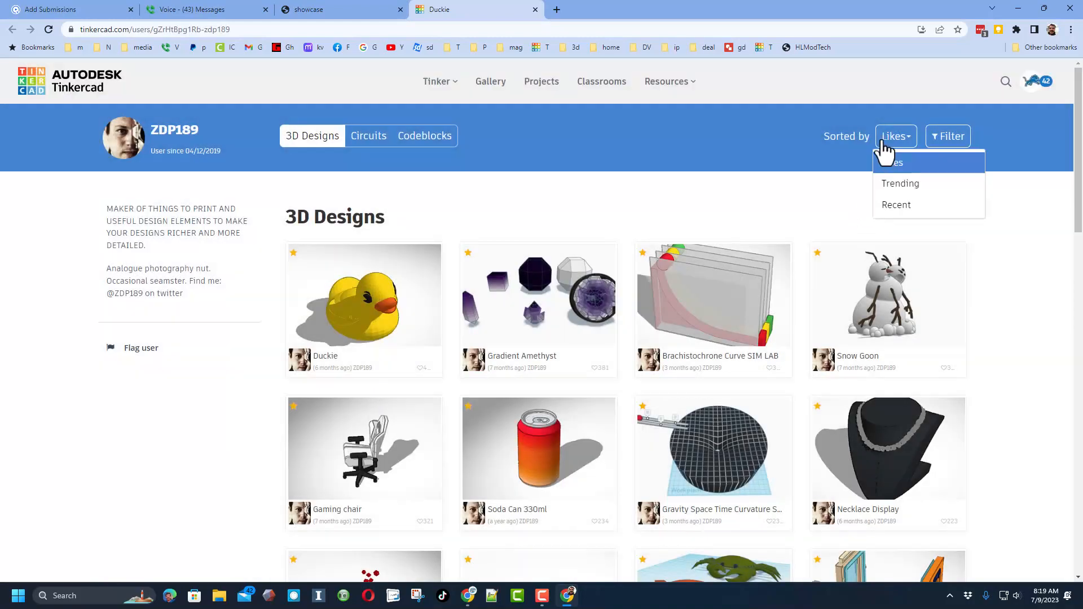
Step: Sort designs by Recent, view Angry Birds - SIM LAB and add a reaction to it
{"action": "left_click", "coordinate": [896, 204]}
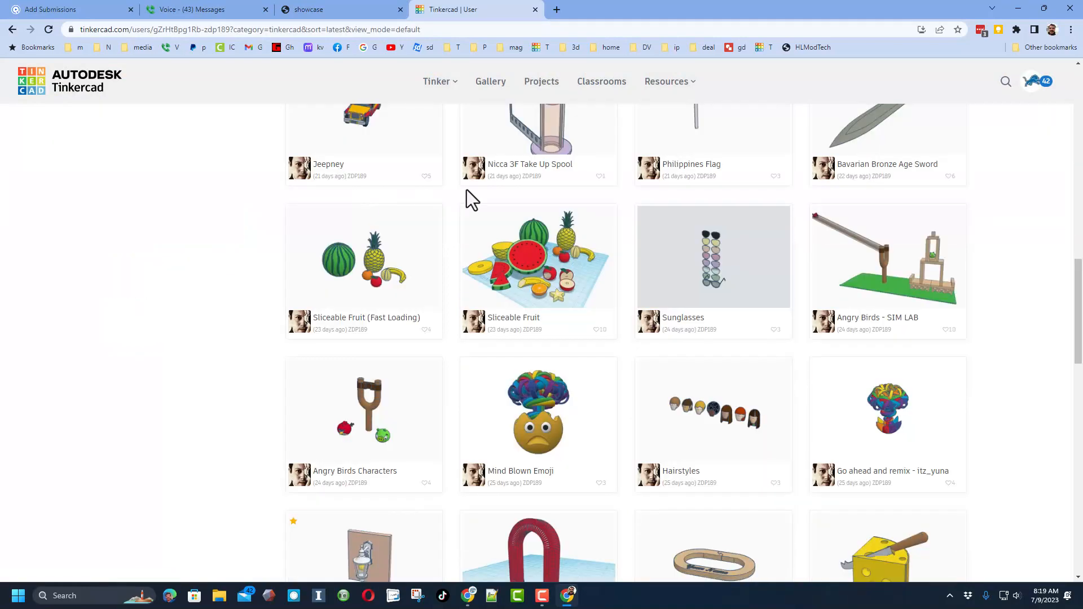
{"action": "scroll", "scroll_direction": "down", "scroll_amount": 3}
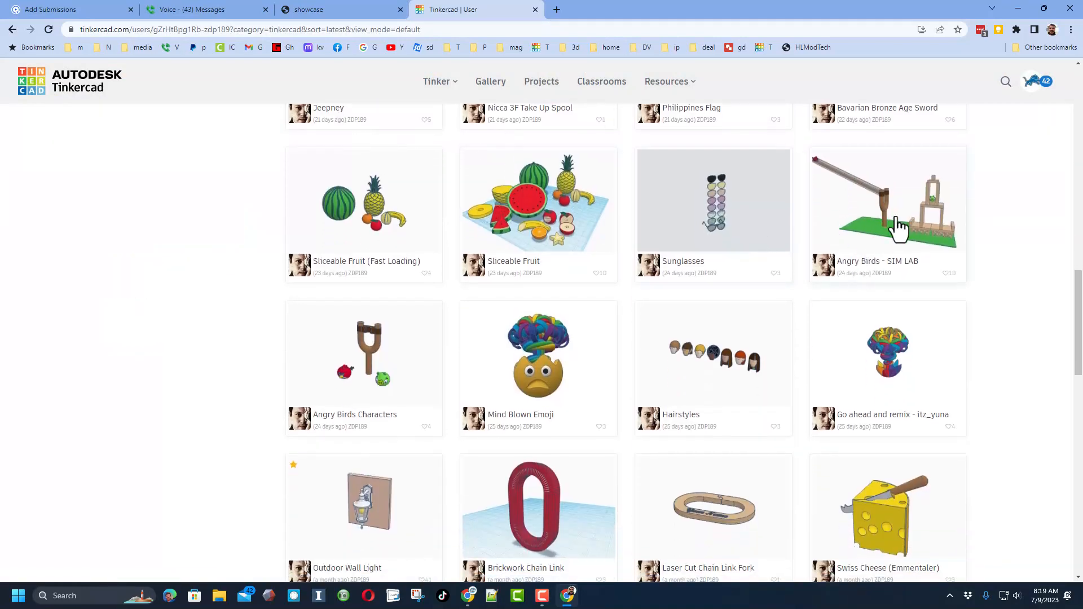
{"action": "scroll", "scroll_direction": "down", "scroll_amount": 3}
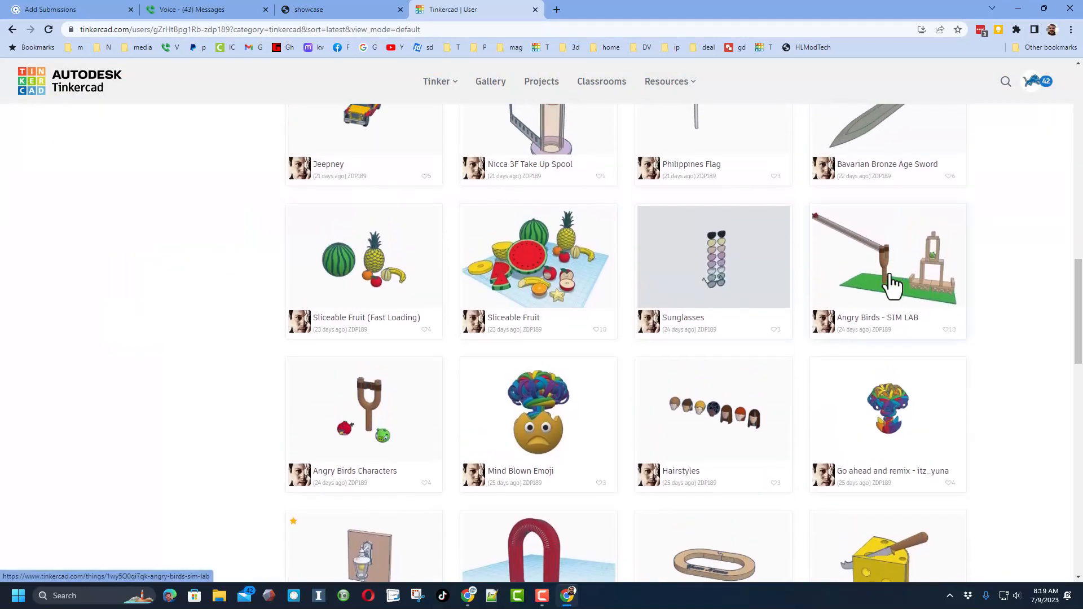
{"action": "left_click", "coordinate": [888, 257]}
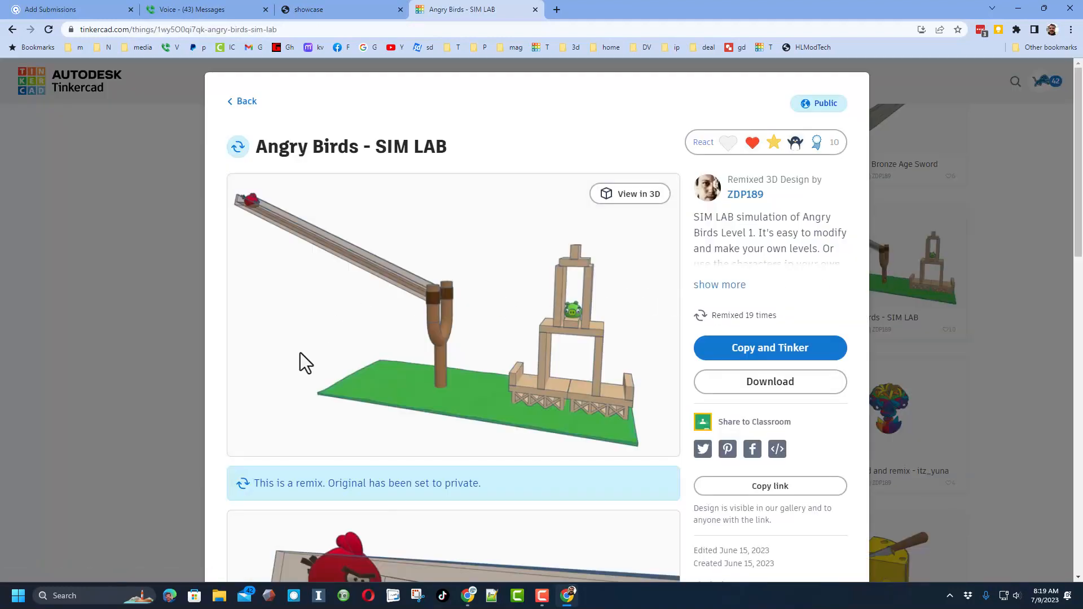
{"action": "mouse_move", "coordinate": [476, 364]}
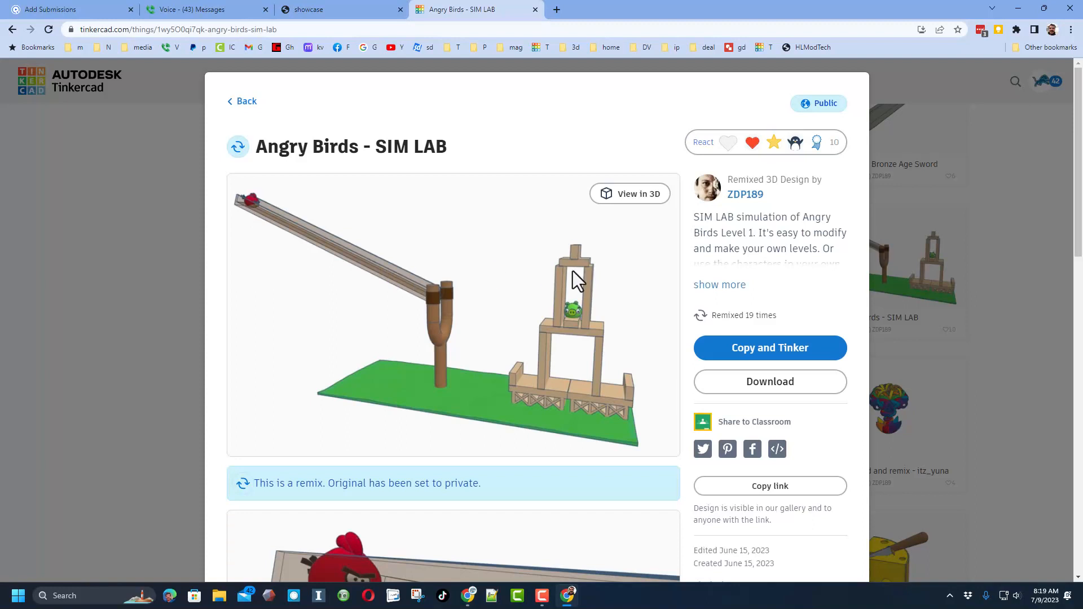
{"action": "mouse_move", "coordinate": [773, 142]}
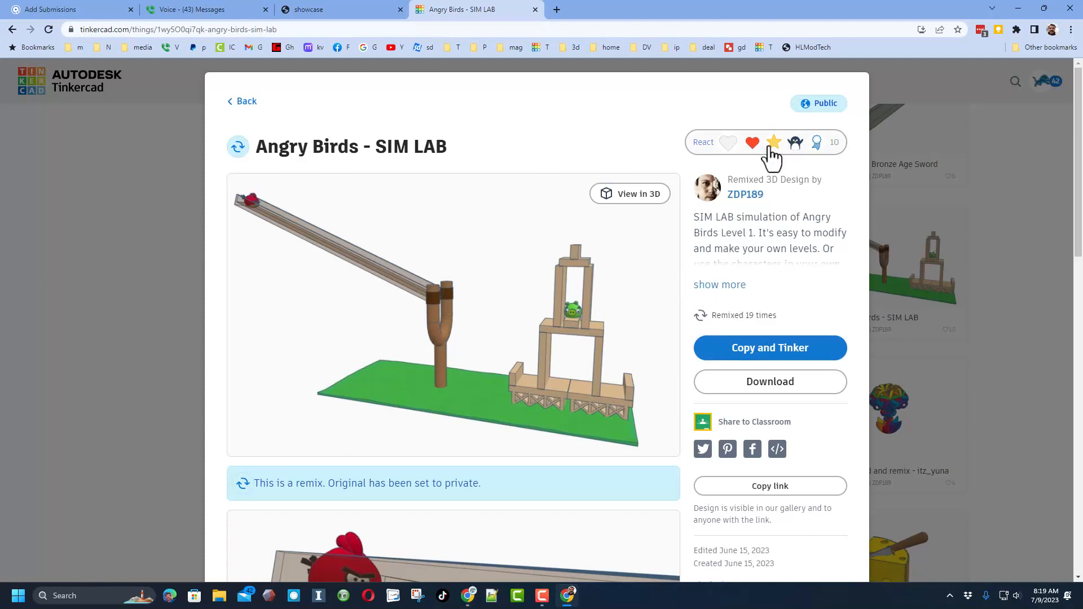
{"action": "left_click", "coordinate": [773, 142]}
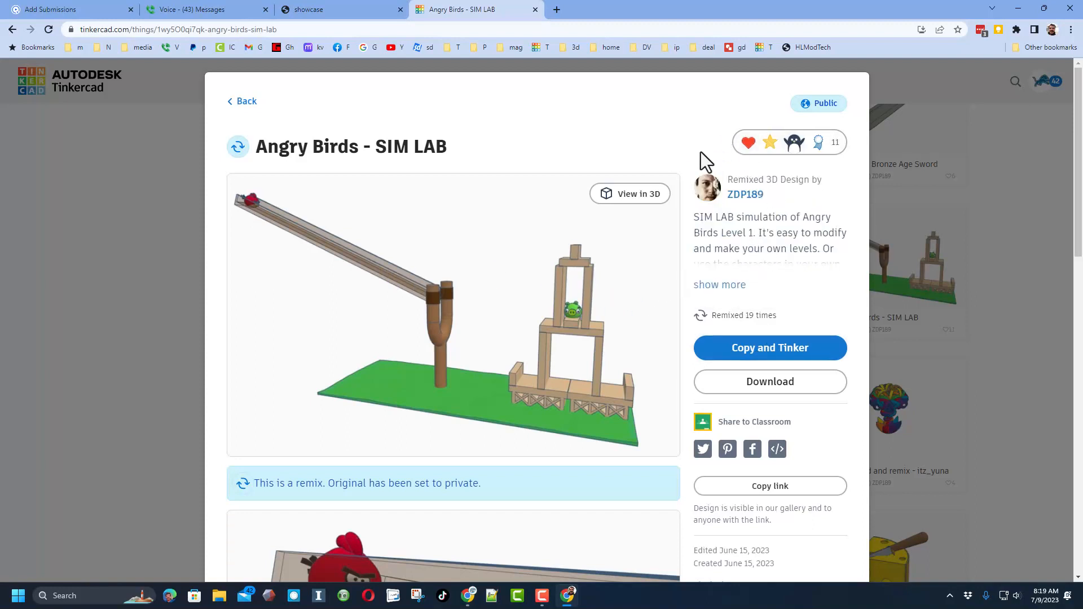
{"action": "mouse_move", "coordinate": [769, 354]}
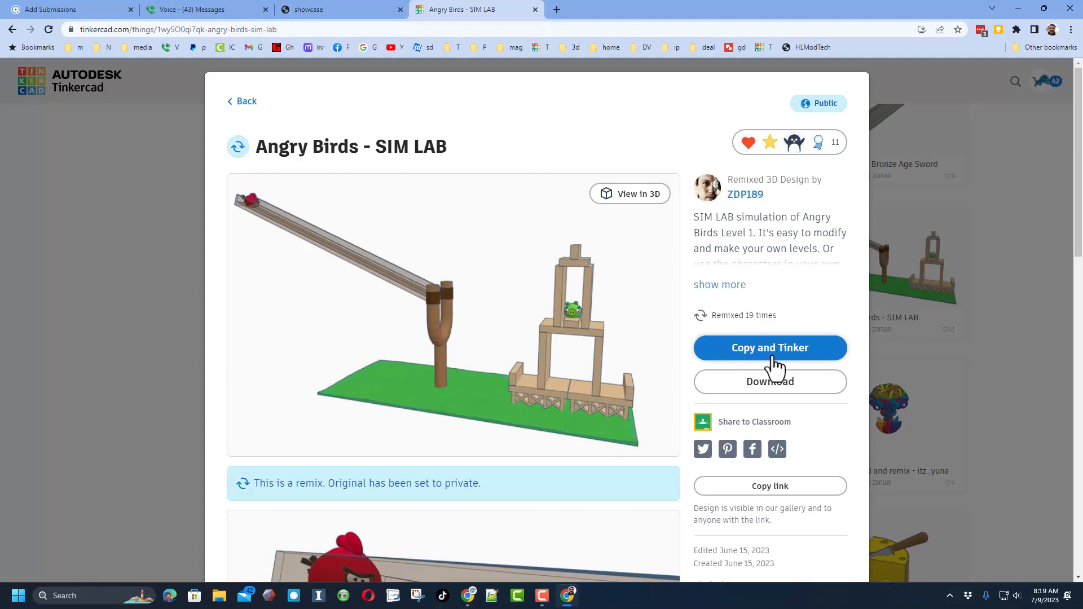
{"action": "mouse_move", "coordinate": [764, 356]}
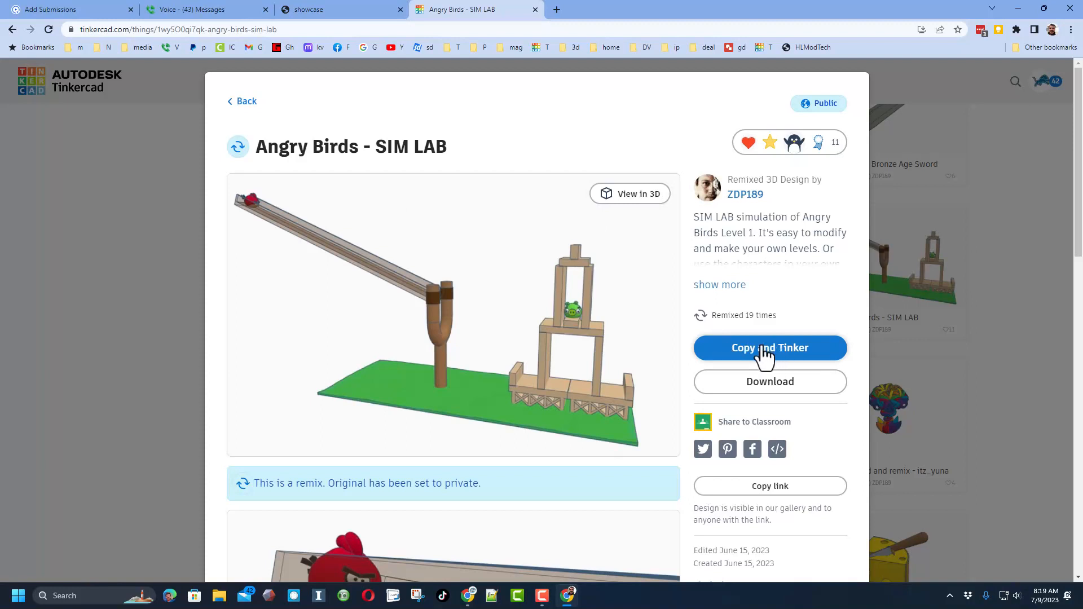
Step: Return to the directory and visit DrakerDG's profile of 3D designs sorted by likes
{"action": "left_click", "coordinate": [338, 9]}
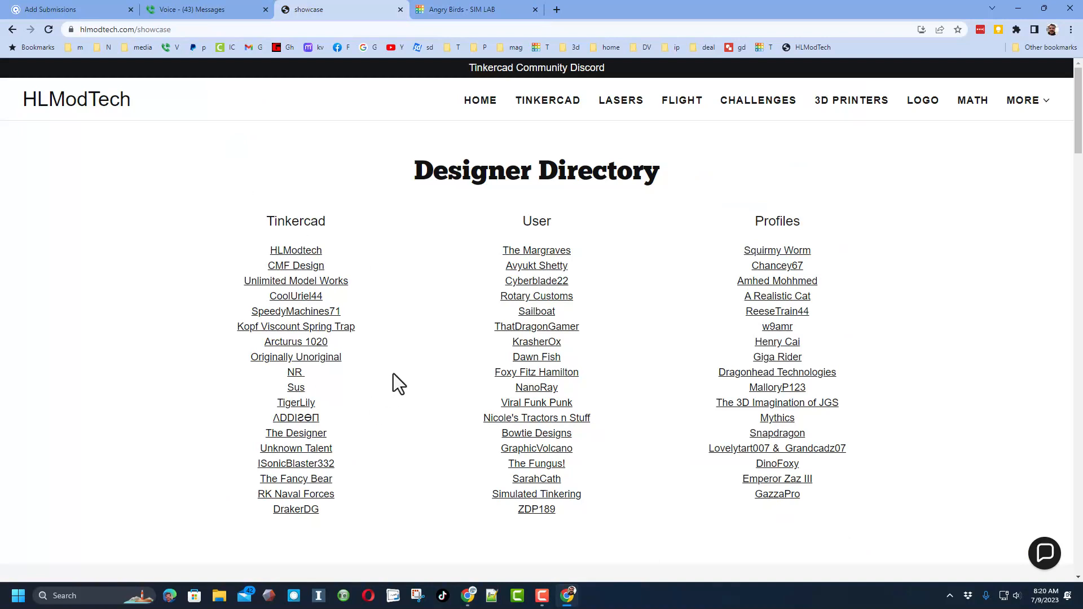
{"action": "mouse_move", "coordinate": [295, 509]}
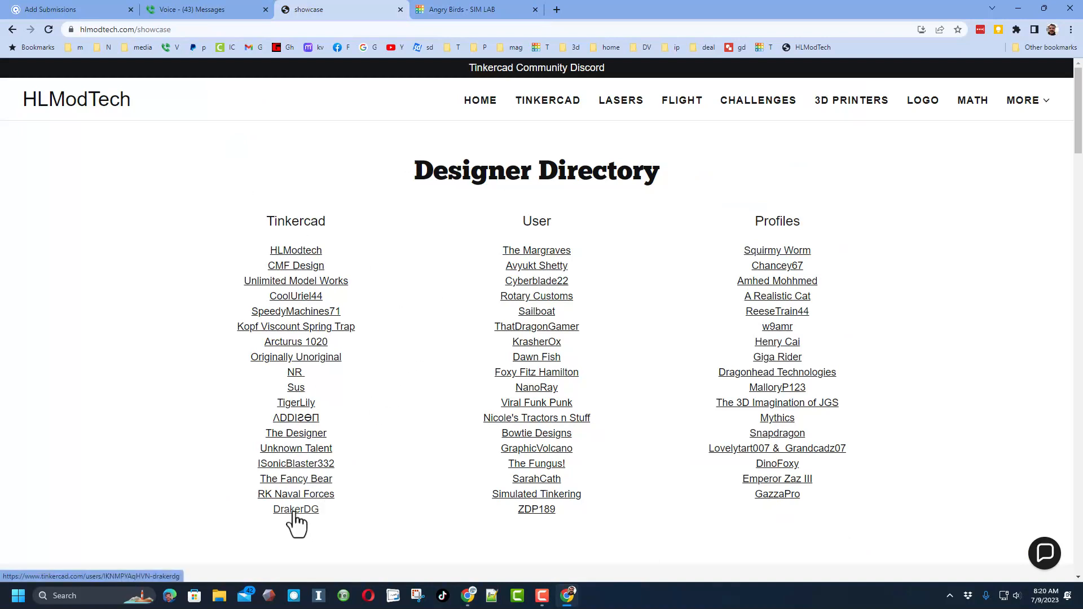
{"action": "left_click", "coordinate": [296, 509]}
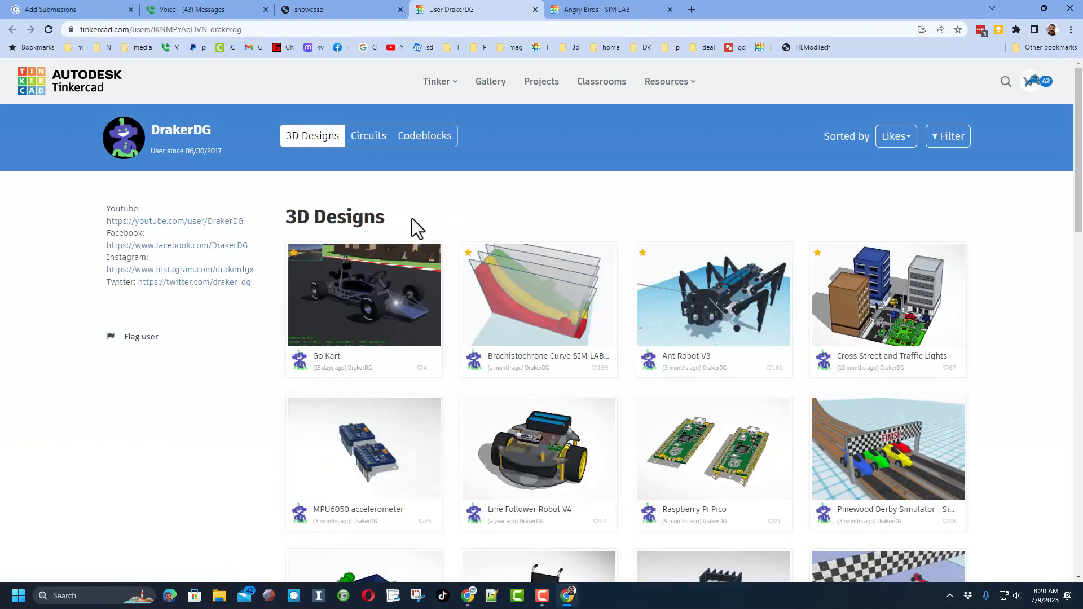
{"action": "mouse_move", "coordinate": [174, 221]}
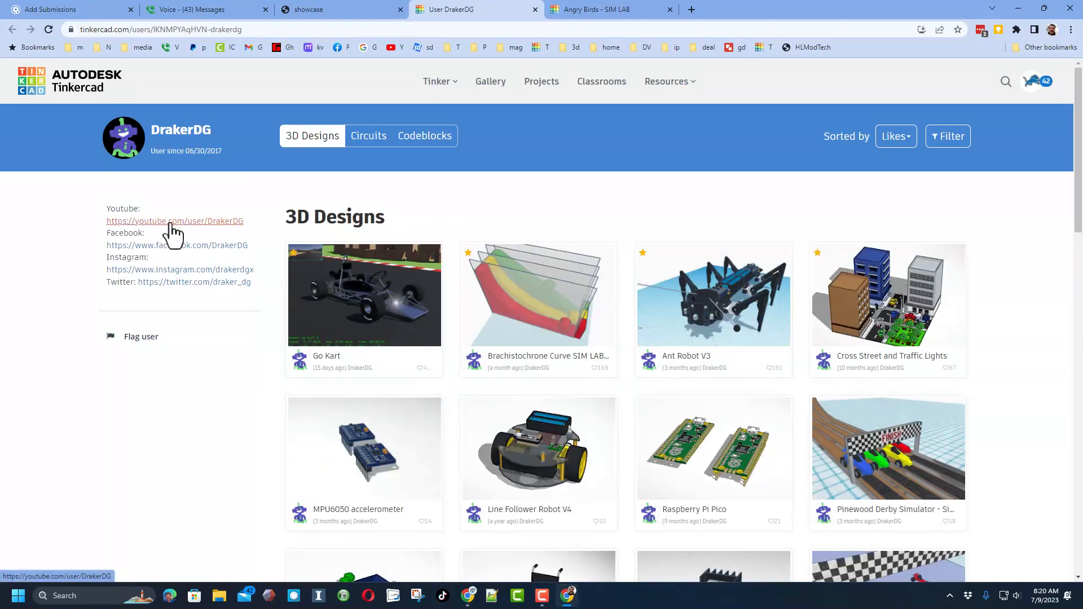
{"action": "mouse_move", "coordinate": [904, 266]}
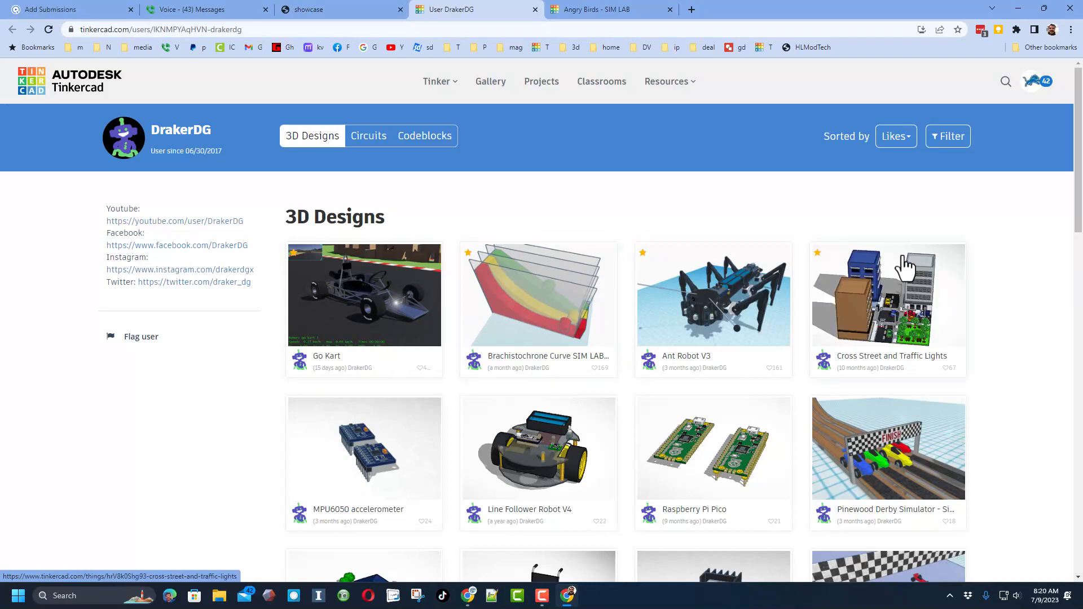
{"action": "mouse_move", "coordinate": [359, 307]}
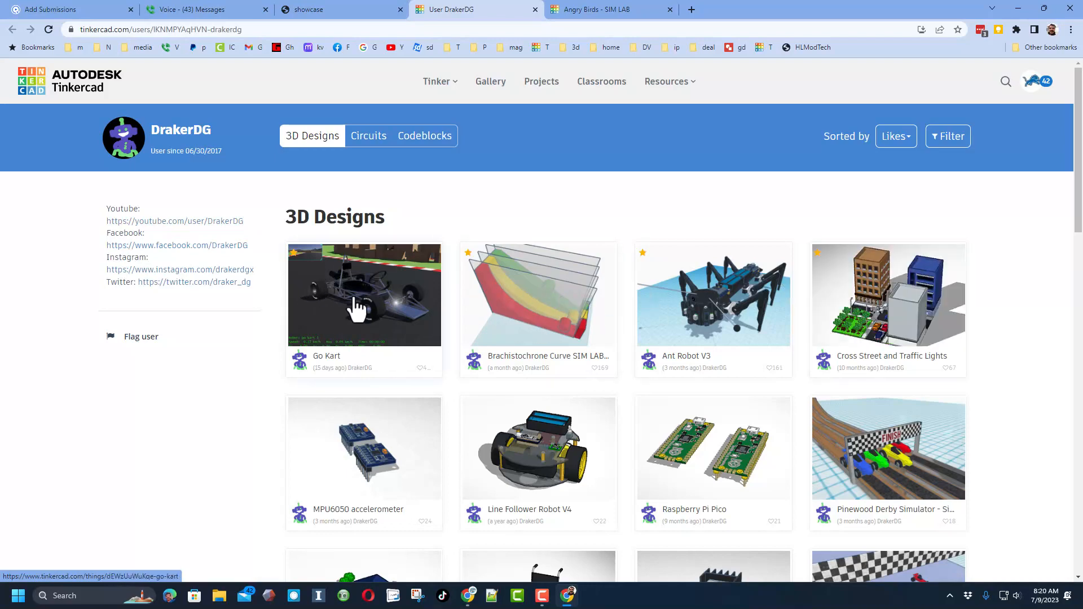
{"action": "left_click", "coordinate": [365, 295]}
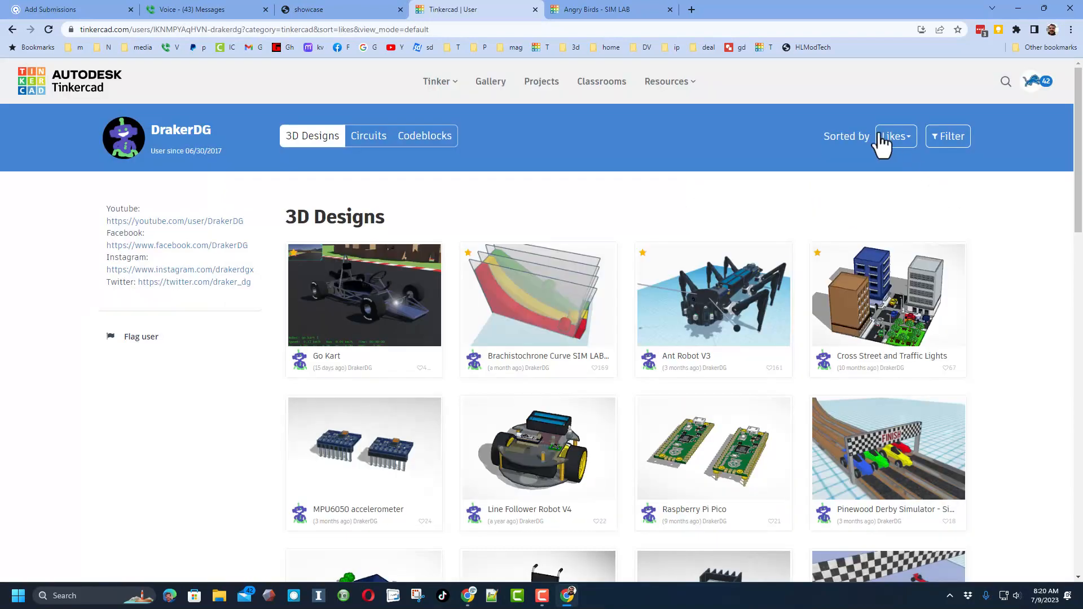
Step: Sort DrakerDG's designs by Recent so Angry Cats - SIM LAB V1 is first
{"action": "left_click", "coordinate": [895, 136]}
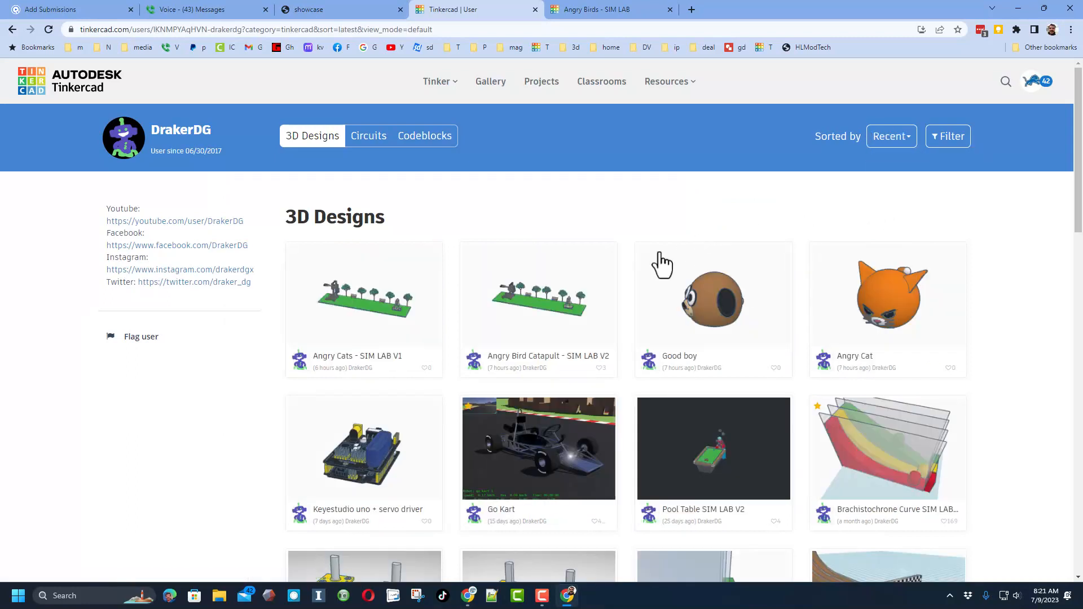
{"action": "mouse_move", "coordinate": [573, 307]}
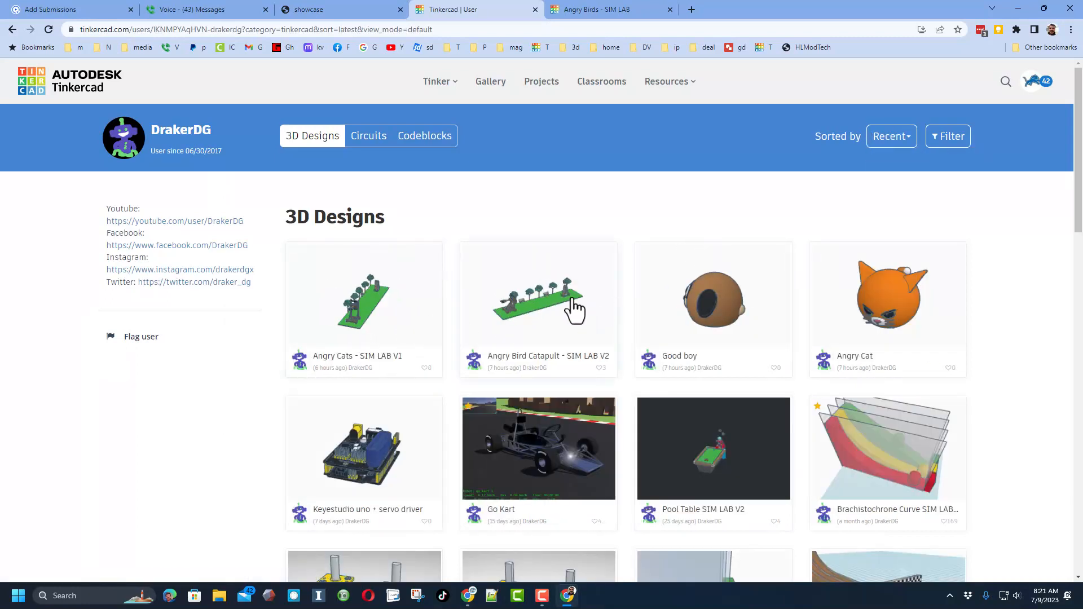
{"action": "mouse_move", "coordinate": [537, 322]}
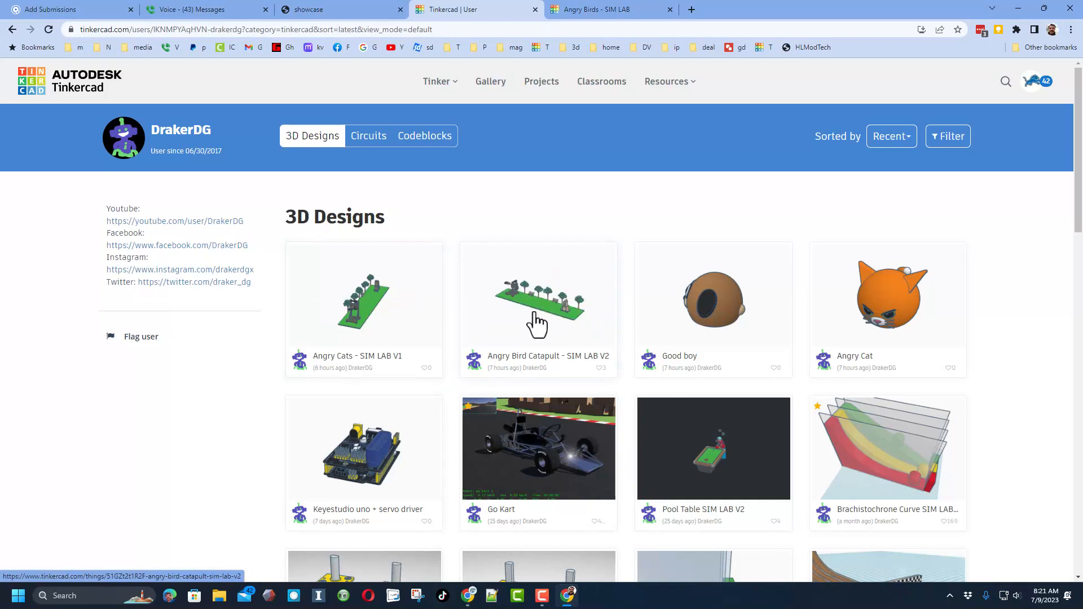
{"action": "mouse_move", "coordinate": [386, 311]}
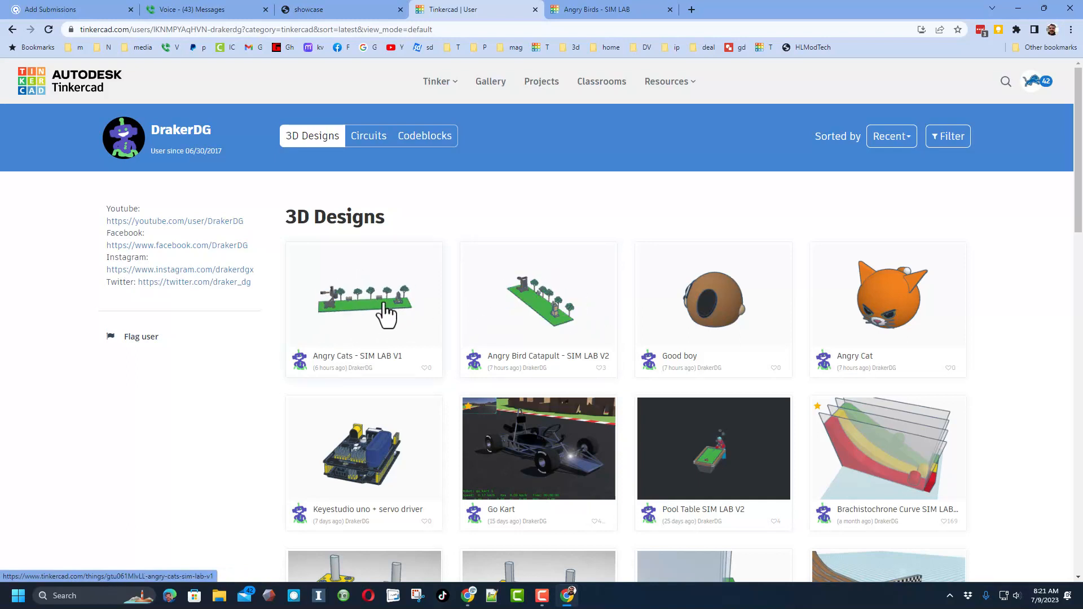
{"action": "mouse_move", "coordinate": [383, 297]}
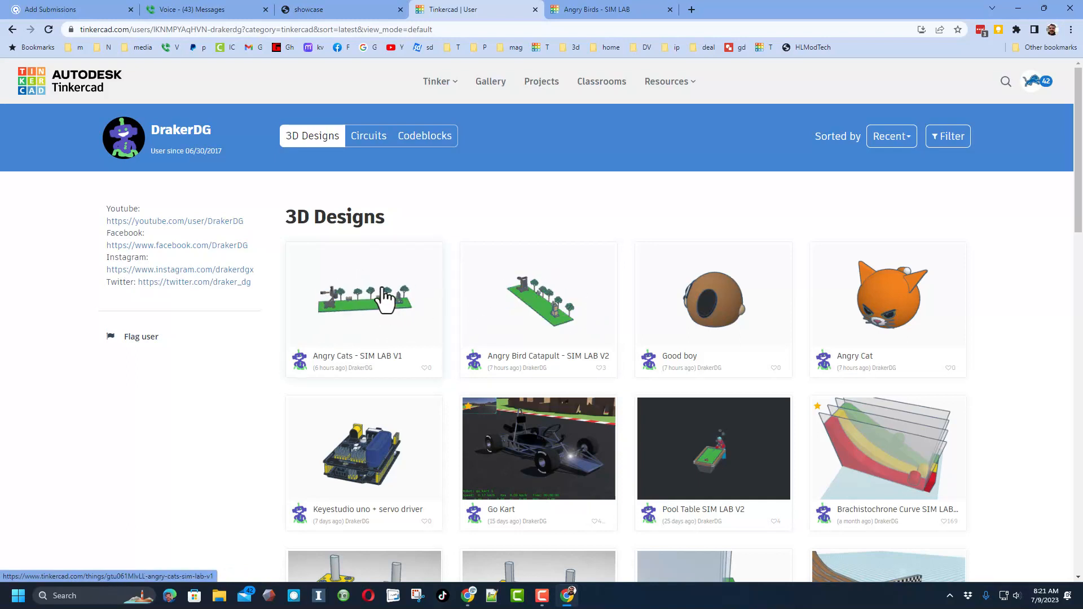
Step: React Awesome A+ to Angry Cats - SIM LAB V1 and make a Copy and Tinker of it
{"action": "left_click", "coordinate": [364, 295]}
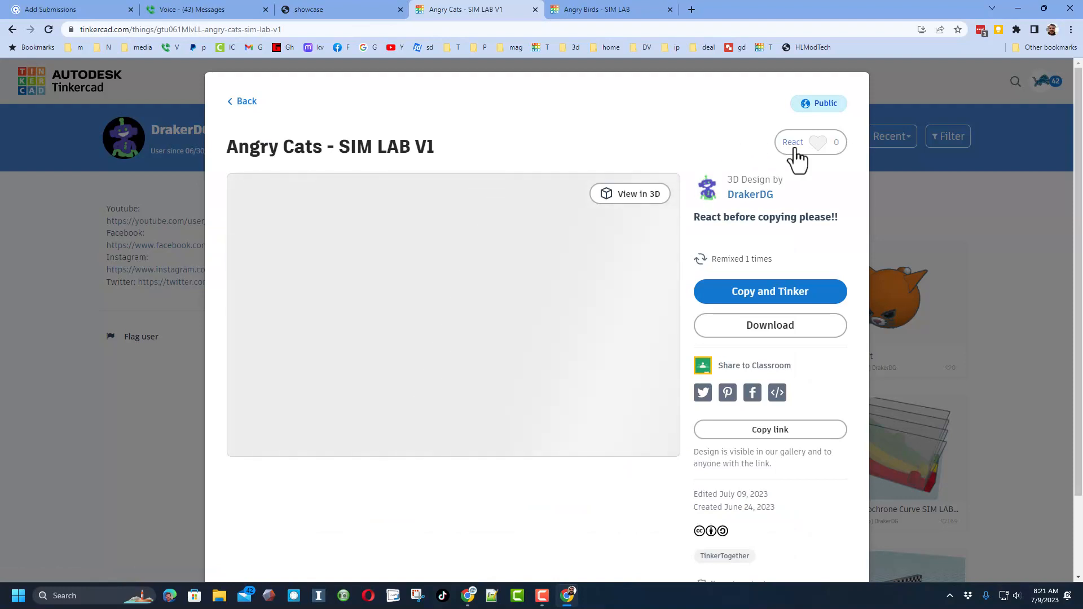
{"action": "left_click", "coordinate": [810, 142]}
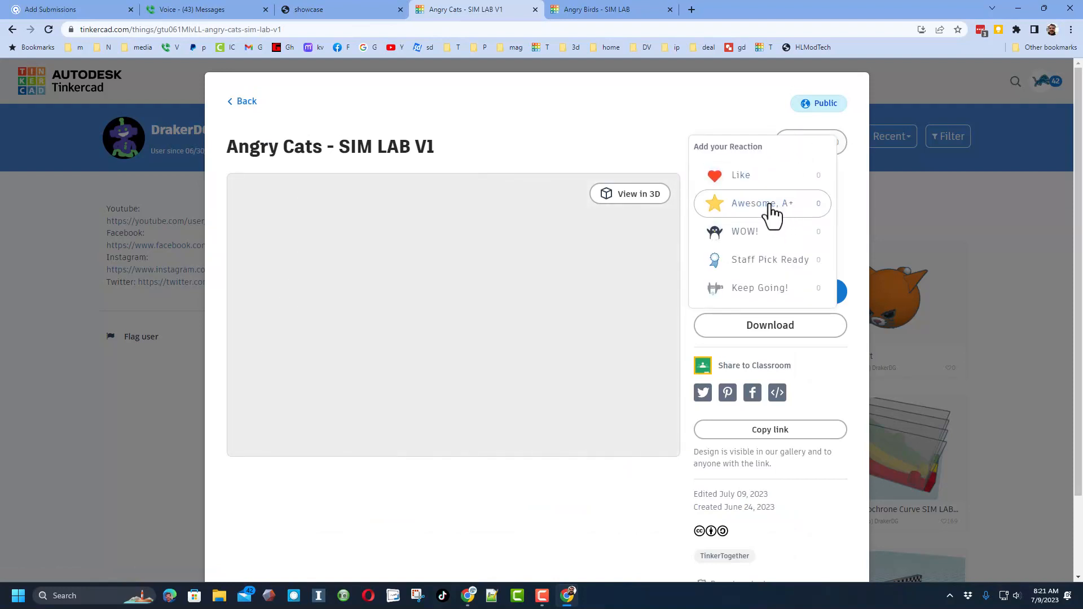
{"action": "left_click", "coordinate": [752, 203]}
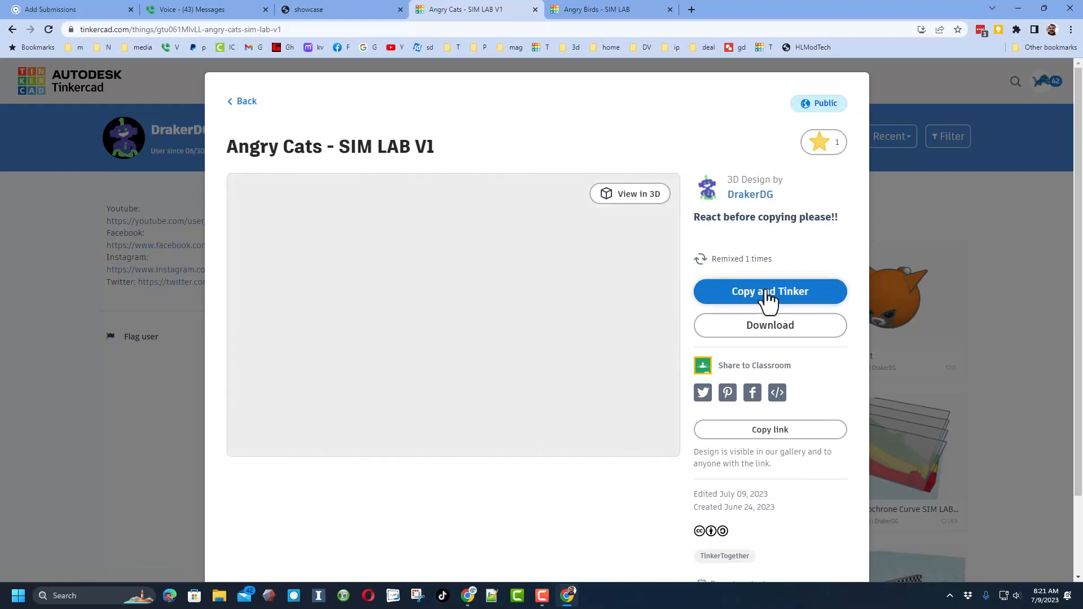
{"action": "left_click", "coordinate": [769, 291]}
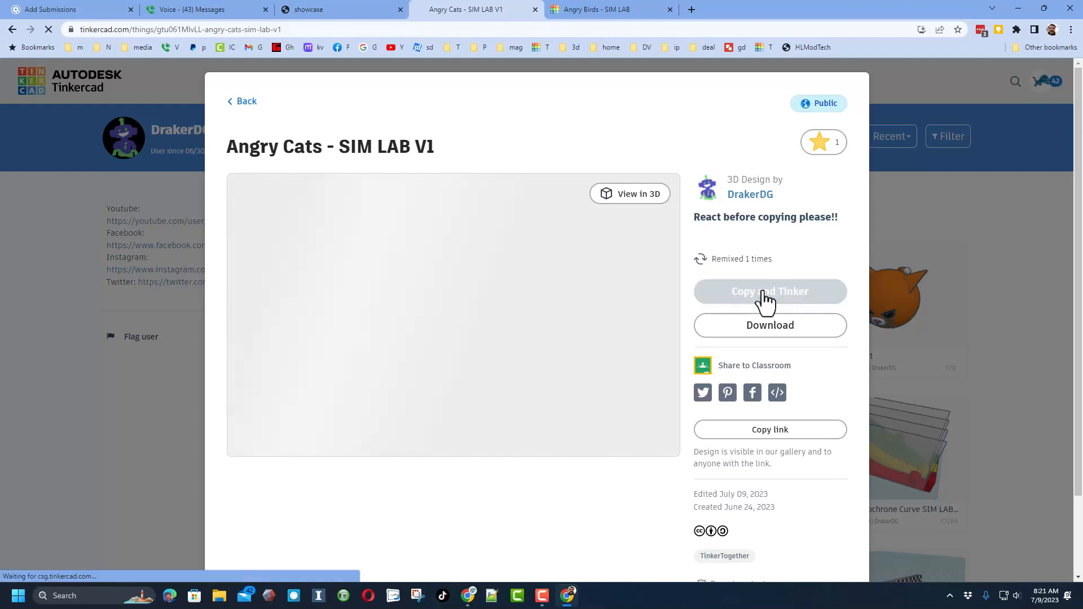
{"action": "left_click", "coordinate": [769, 291]}
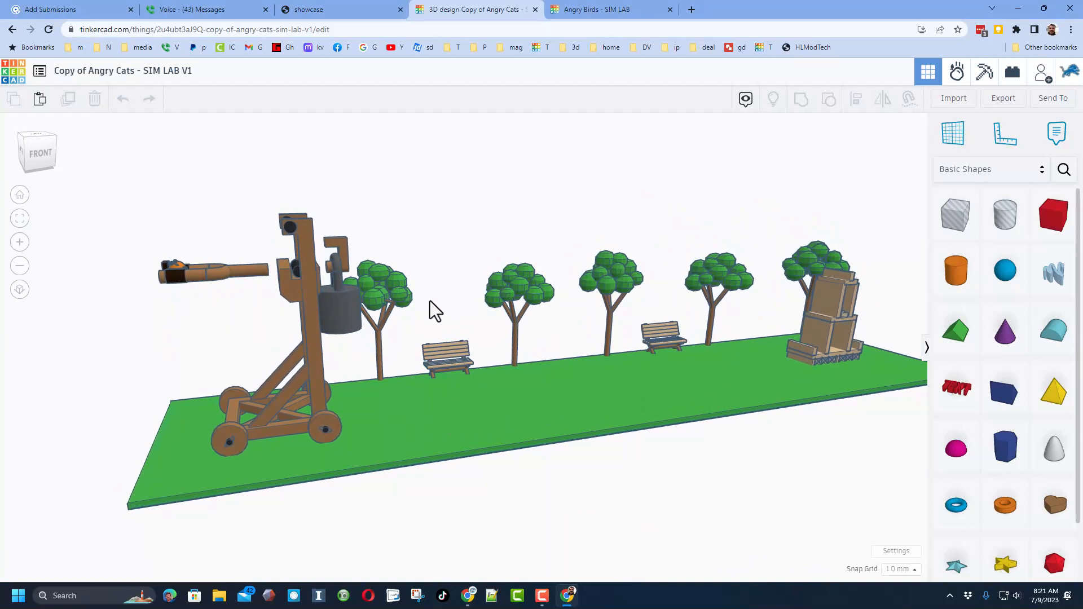
{"action": "mouse_move", "coordinate": [221, 287]}
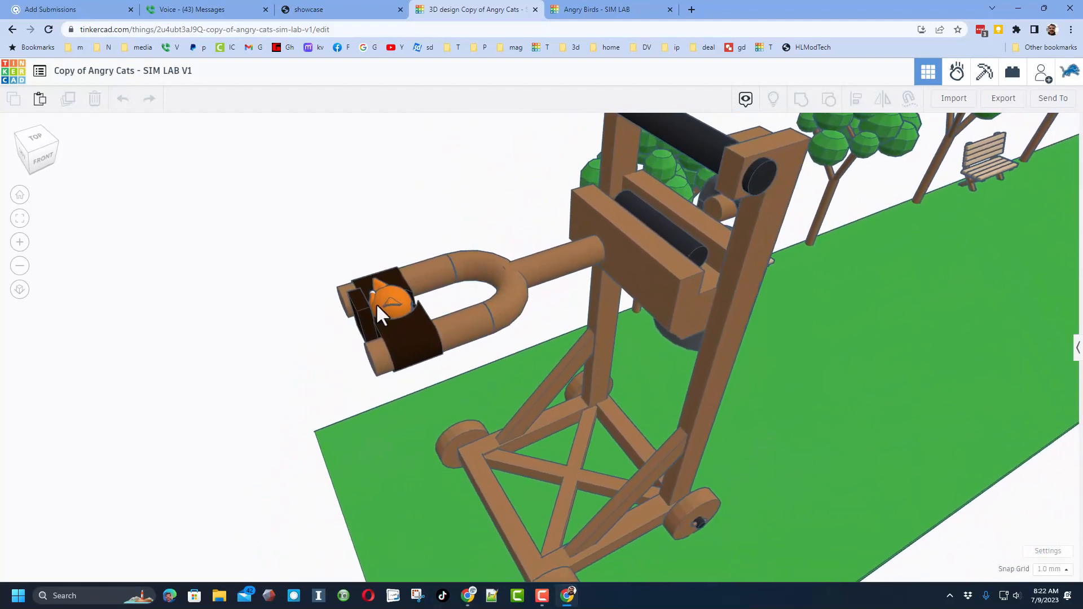
Step: Inspect the copied catapult scene once it loads in the 3D editor
{"action": "left_click", "coordinate": [391, 300]}
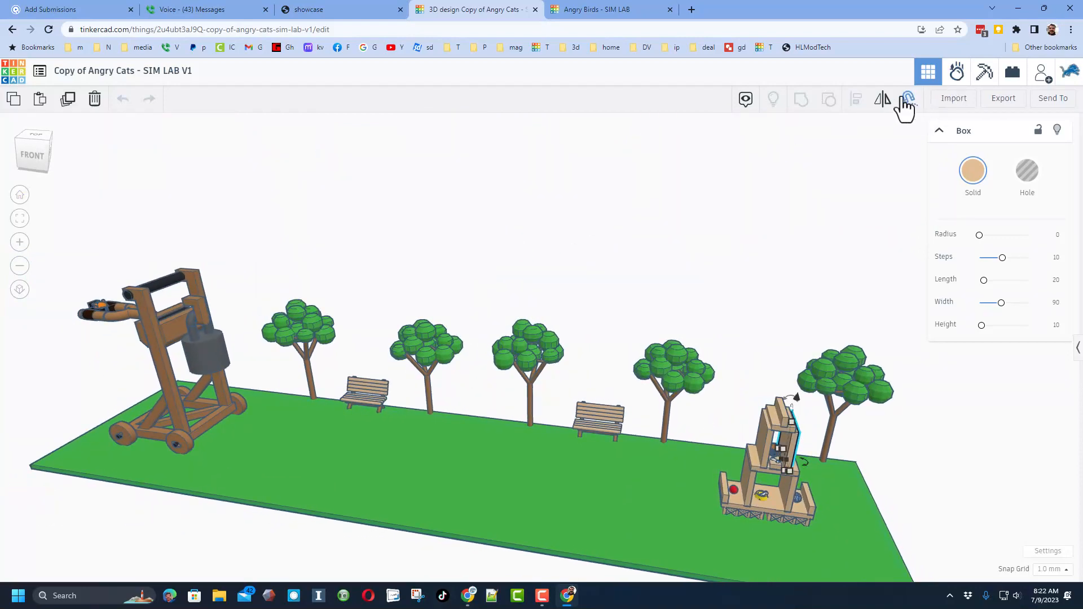
Step: In Sim Lab make the catapult parts dynamic, run the simulation and pause it
{"action": "left_click", "coordinate": [956, 71]}
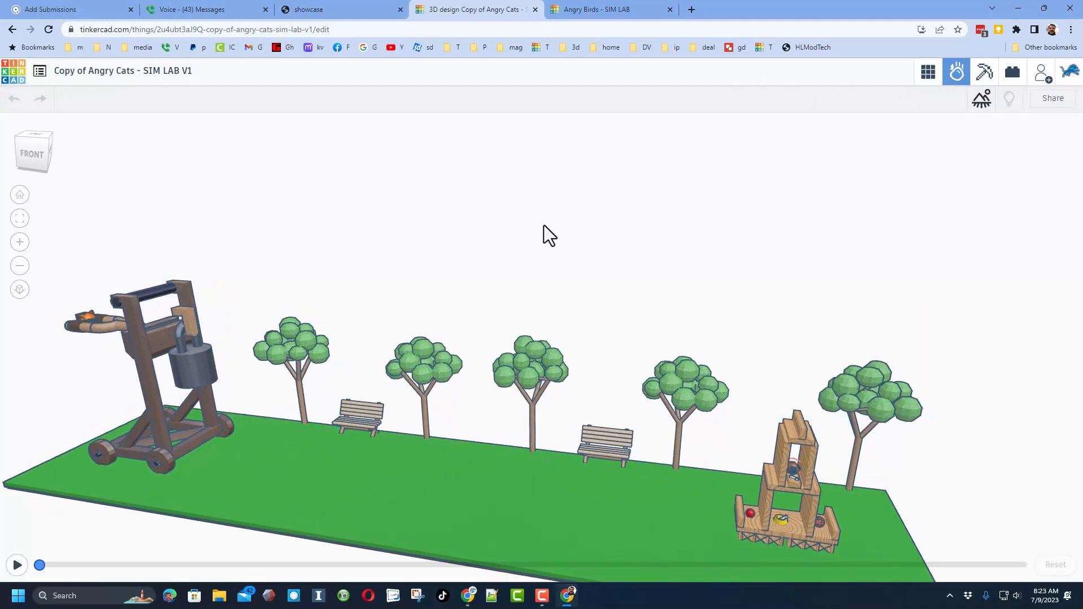
{"action": "left_click", "coordinate": [138, 373]}
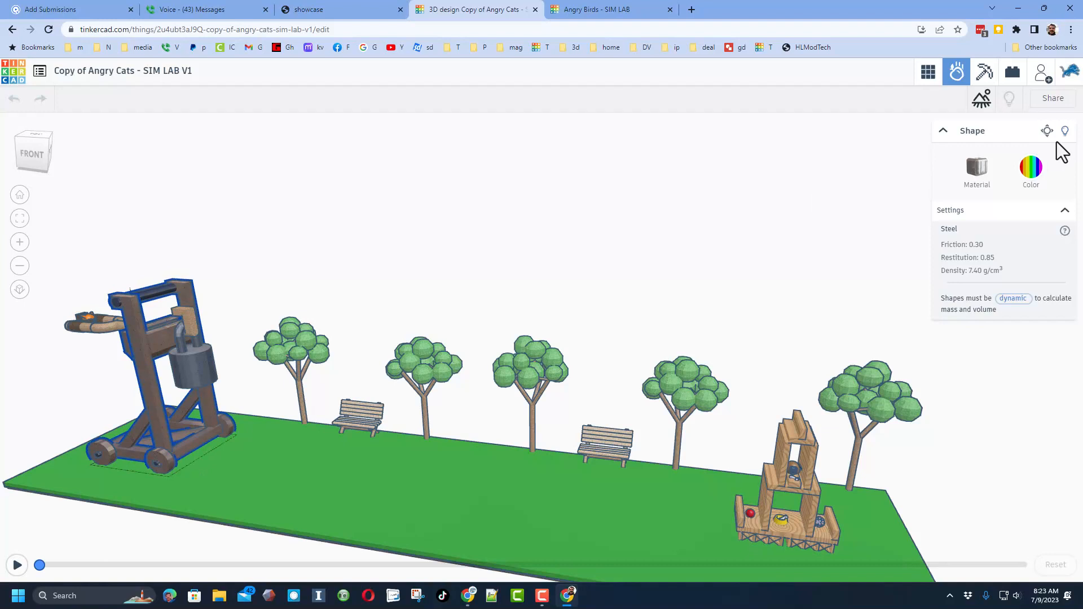
{"action": "mouse_move", "coordinate": [1046, 131]}
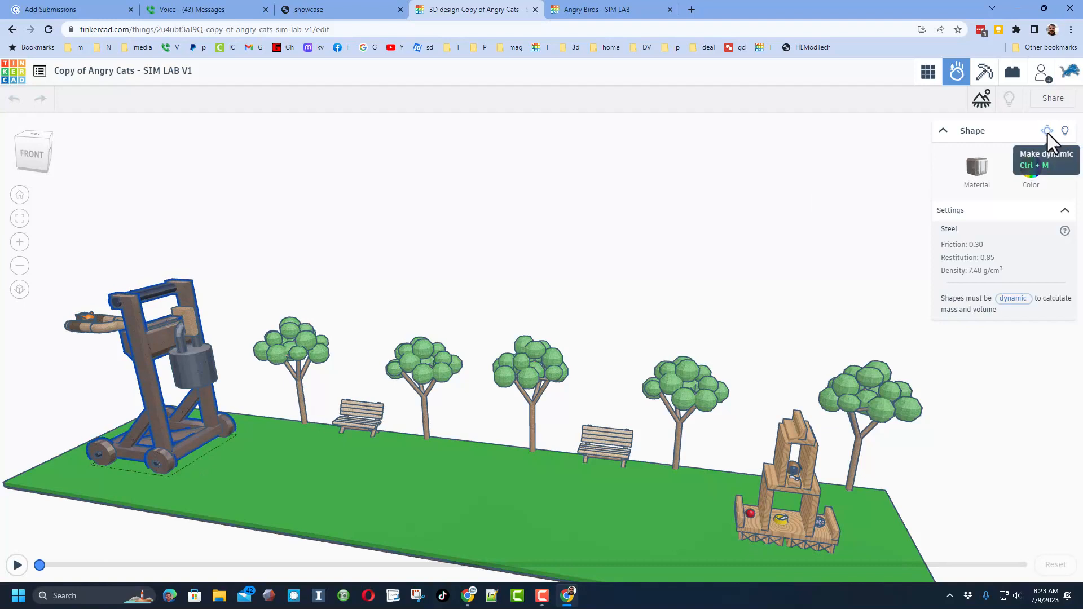
{"action": "mouse_move", "coordinate": [1019, 162]}
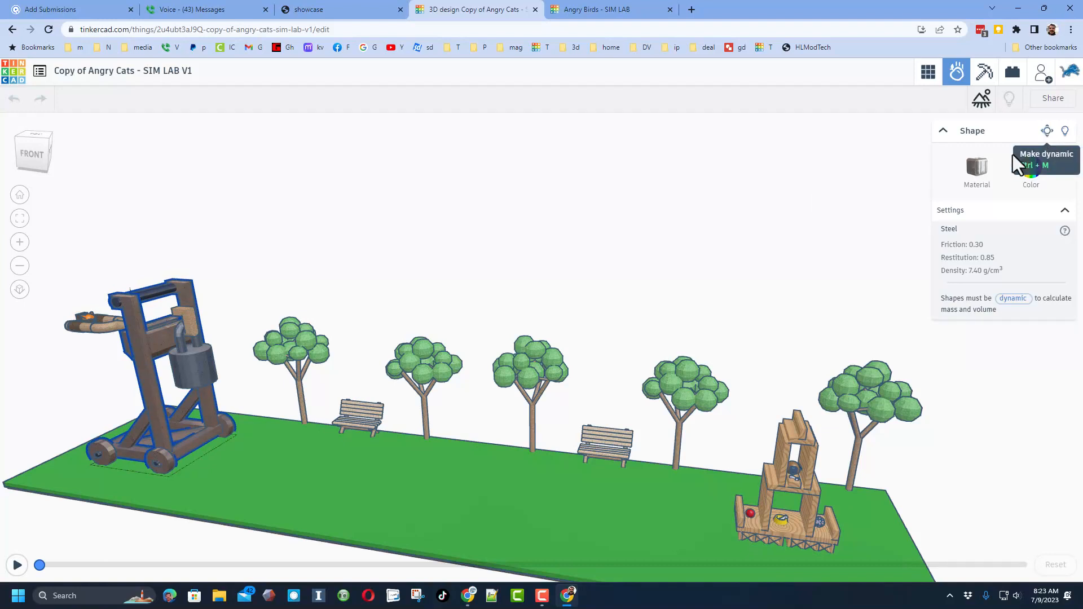
{"action": "left_click", "coordinate": [1046, 131]}
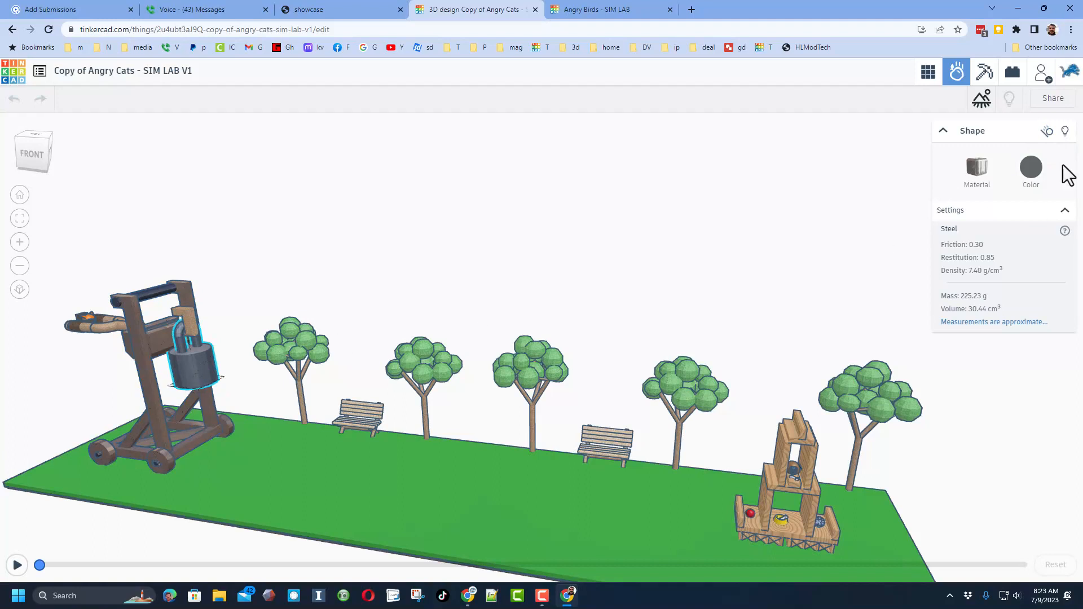
{"action": "mouse_move", "coordinate": [1047, 131]}
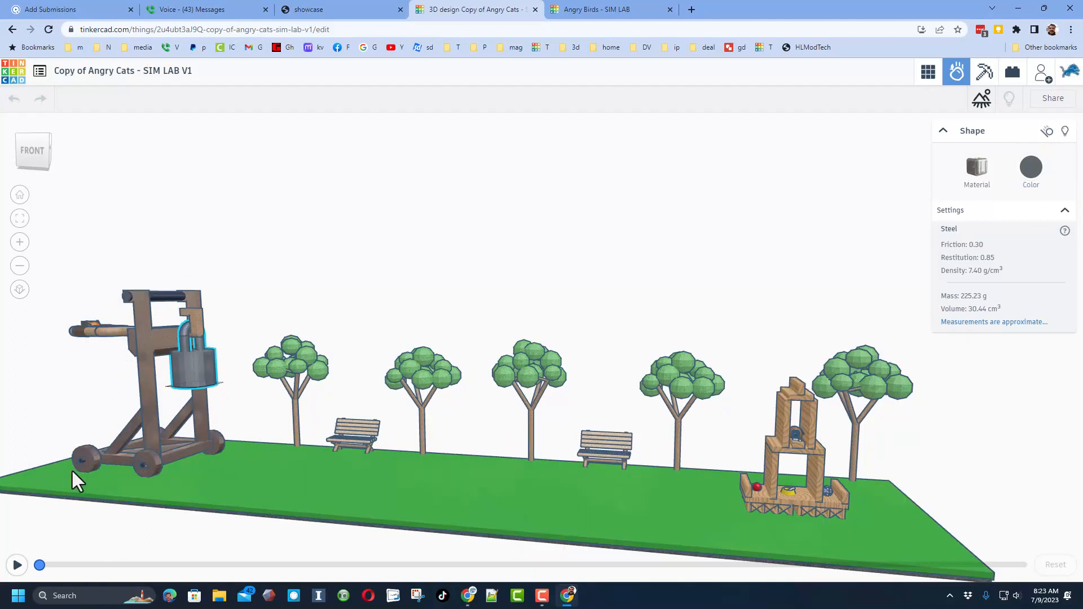
{"action": "left_click", "coordinate": [17, 565]}
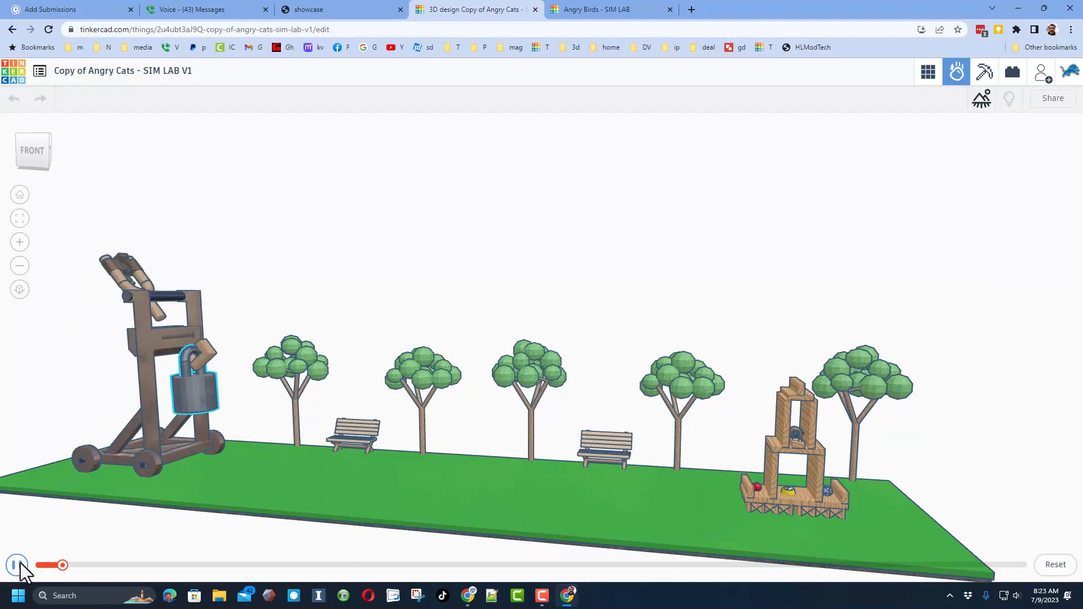
{"action": "left_click", "coordinate": [17, 565]}
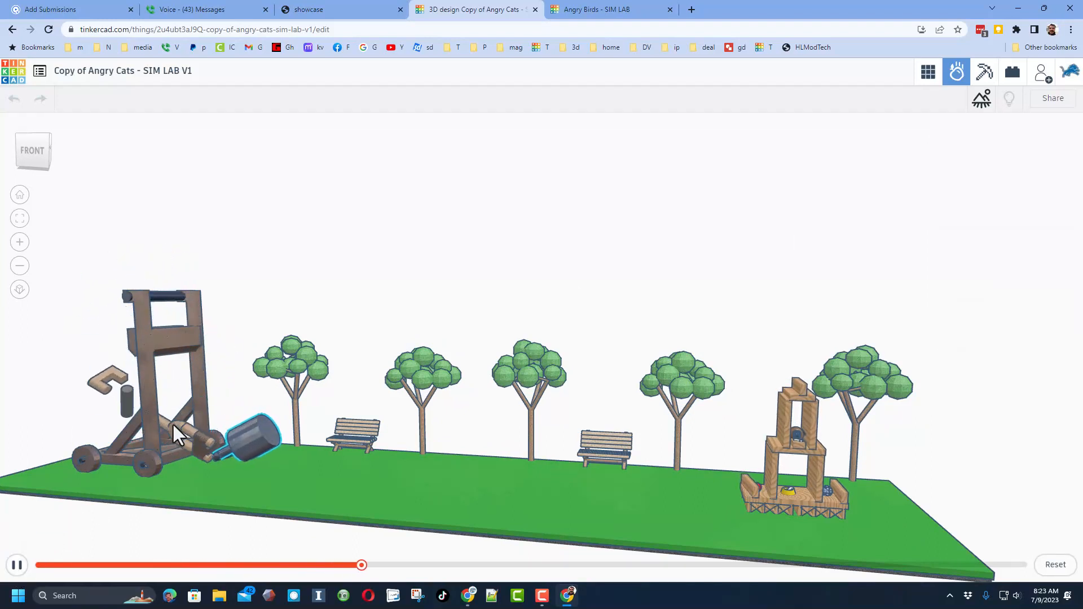
{"action": "left_click", "coordinate": [16, 565]}
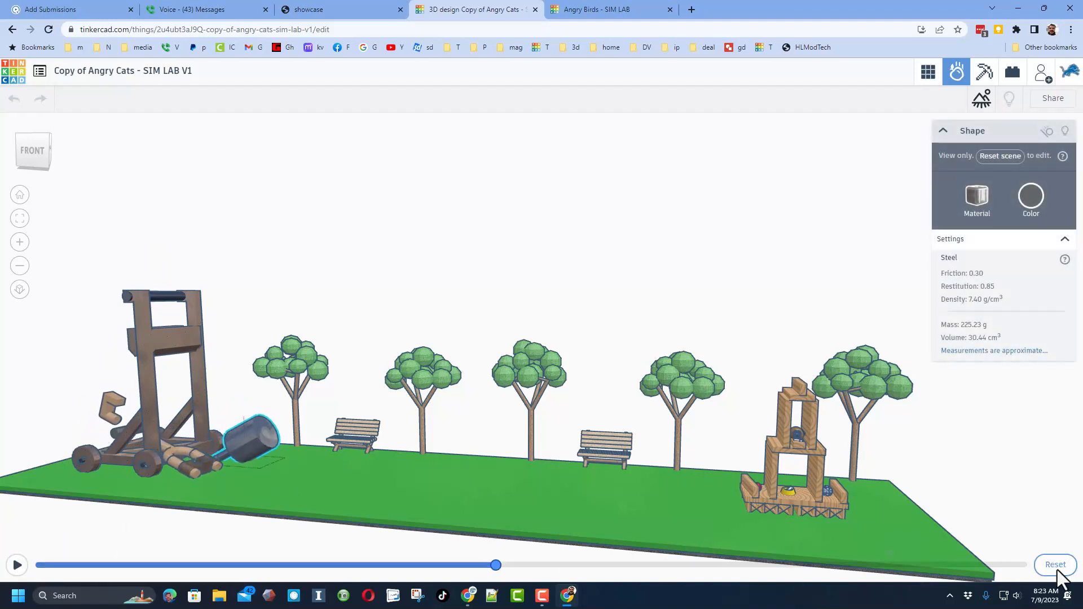
Step: Reset and replay the catapult launch several times, ending paused near the start
{"action": "left_click", "coordinate": [1056, 564]}
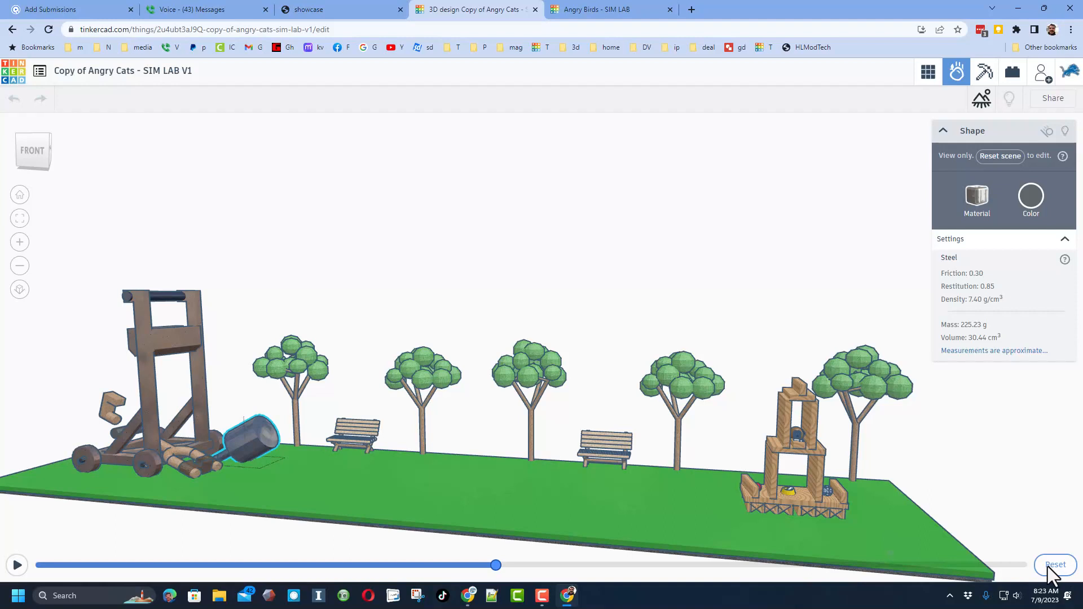
{"action": "left_click", "coordinate": [1054, 565]}
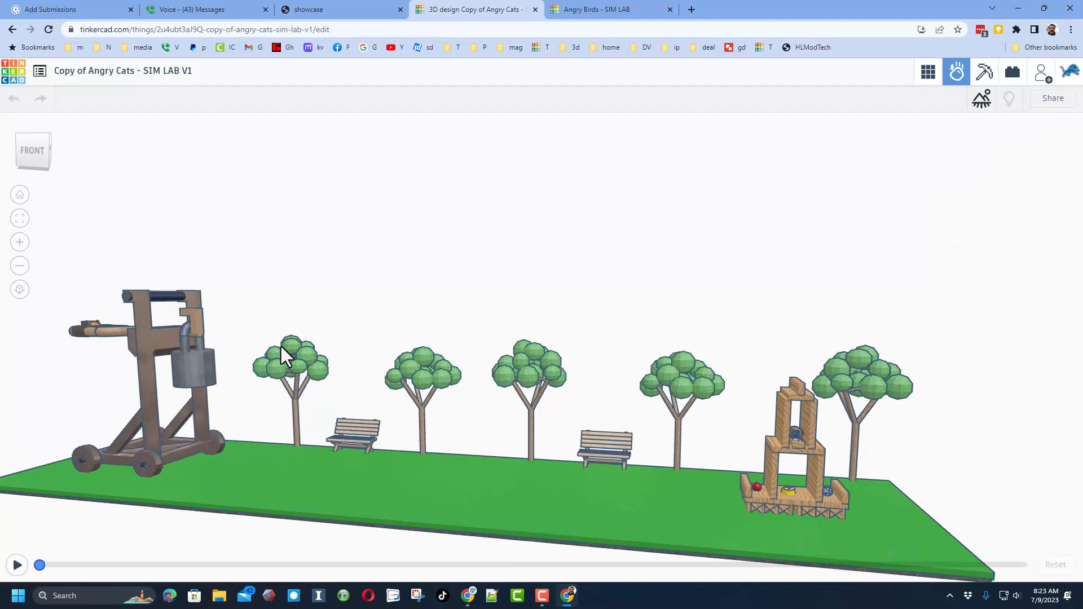
{"action": "left_click", "coordinate": [17, 565]}
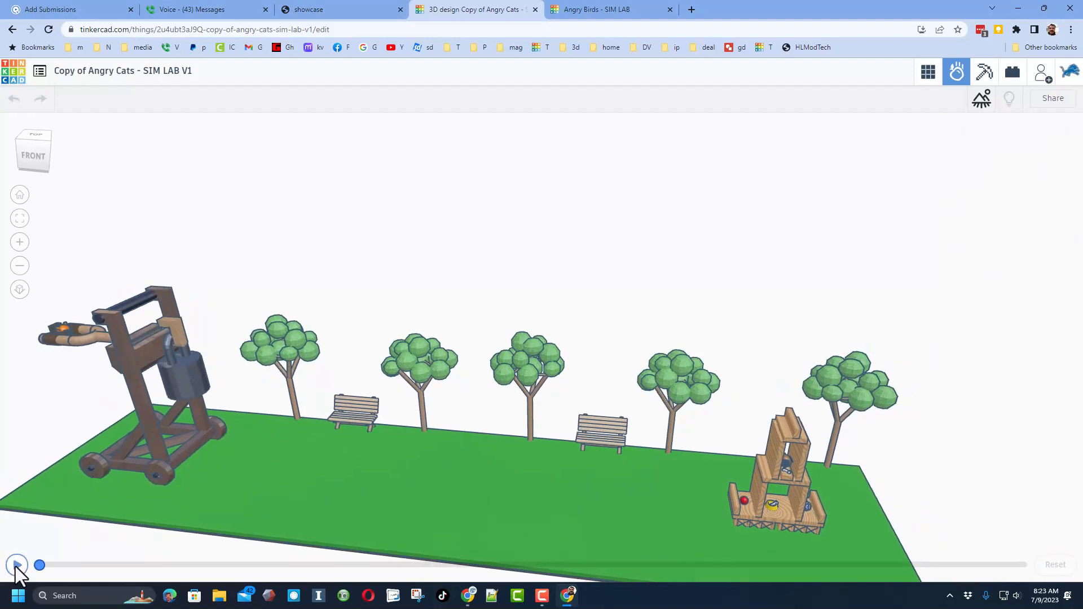
{"action": "left_click", "coordinate": [17, 565]}
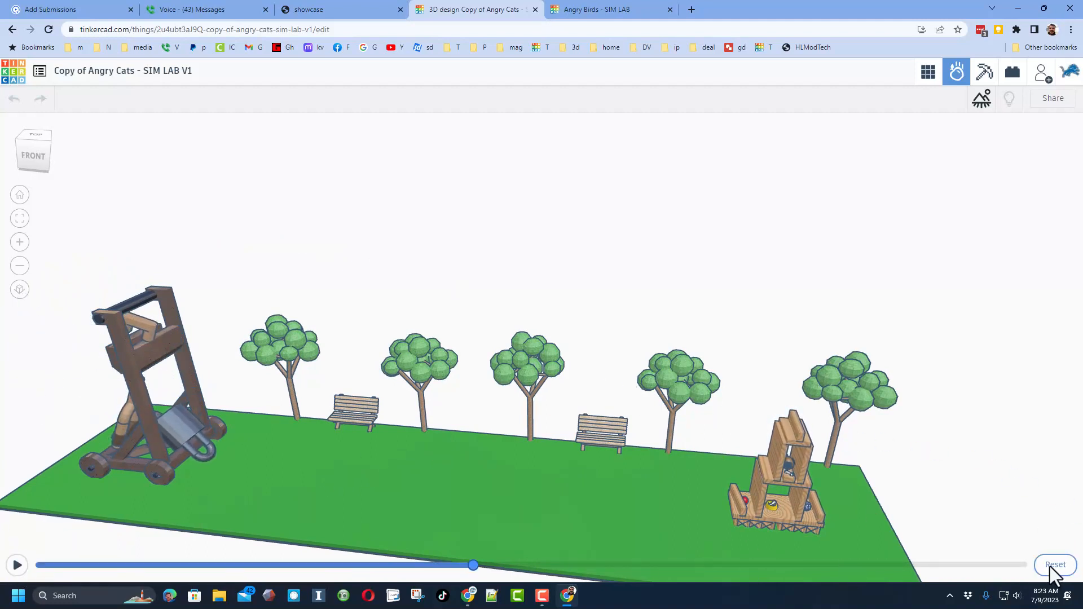
{"action": "left_click", "coordinate": [1053, 564]}
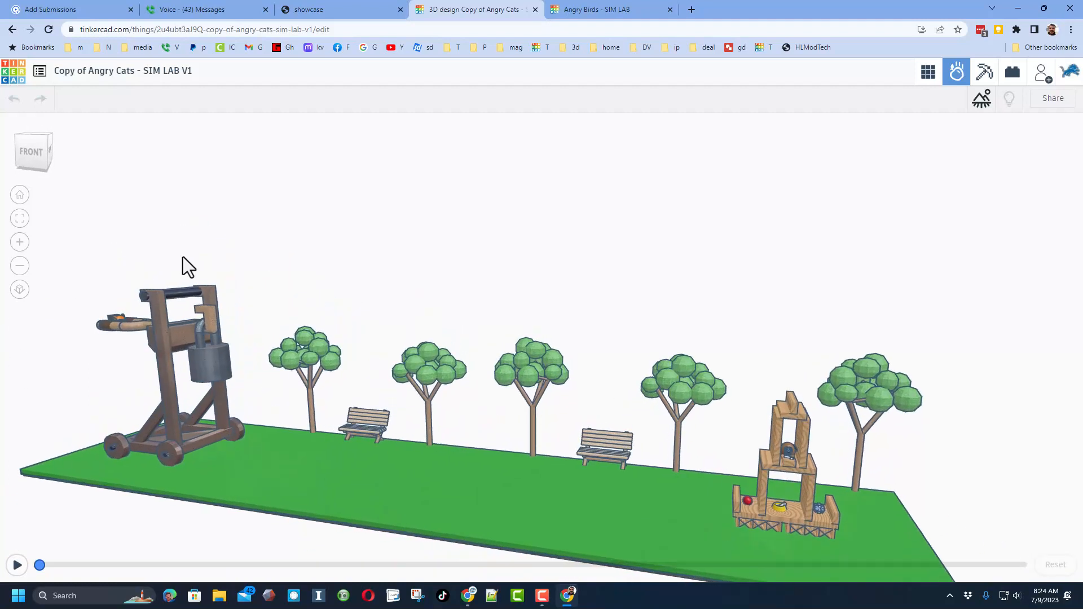
{"action": "left_click", "coordinate": [17, 565]}
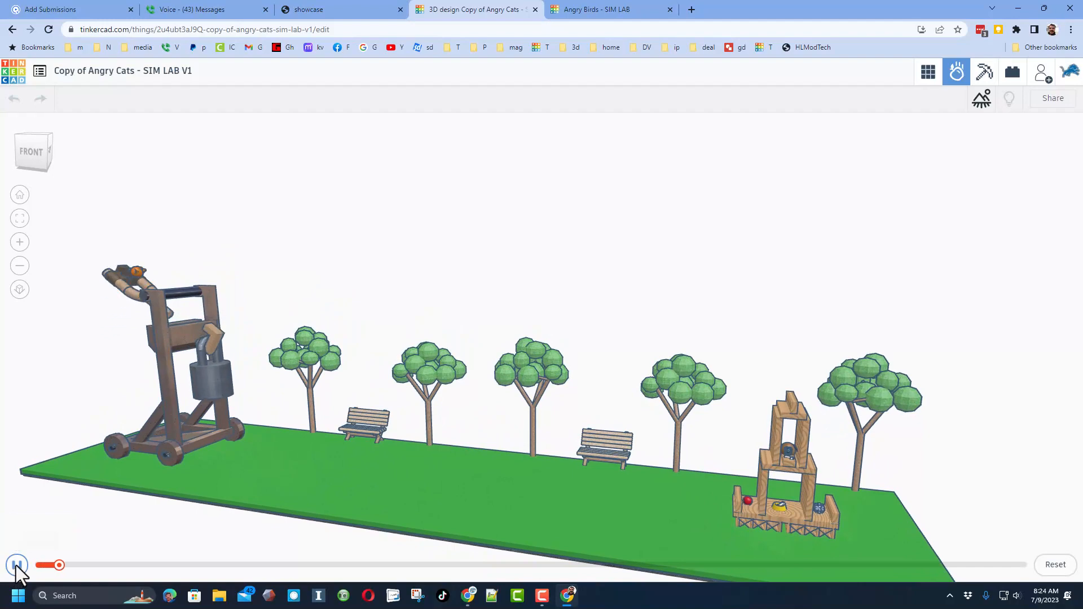
{"action": "left_click", "coordinate": [17, 565]}
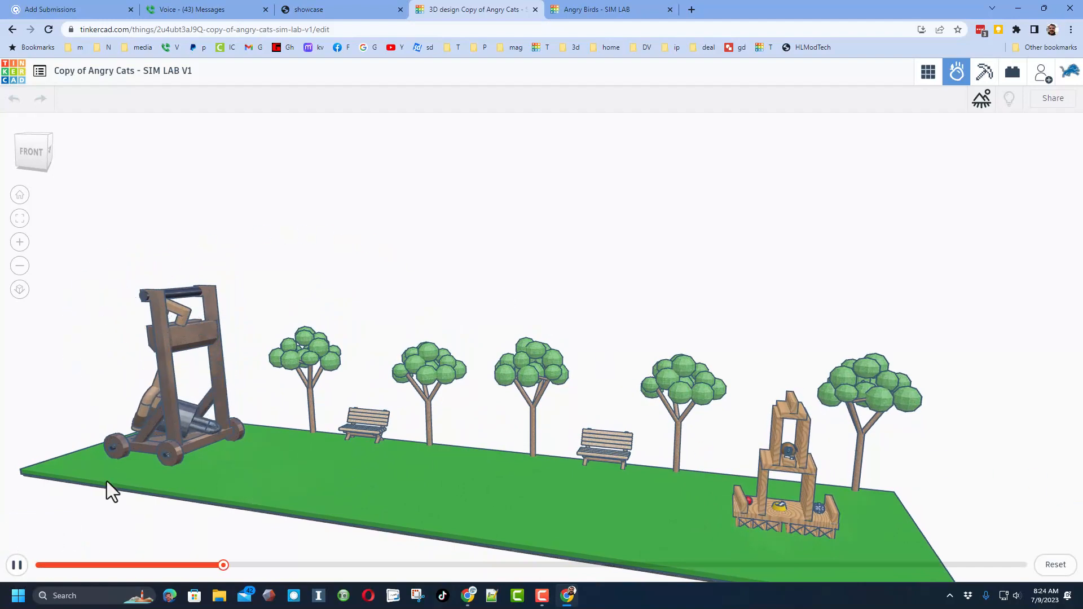
{"action": "left_click", "coordinate": [17, 565]}
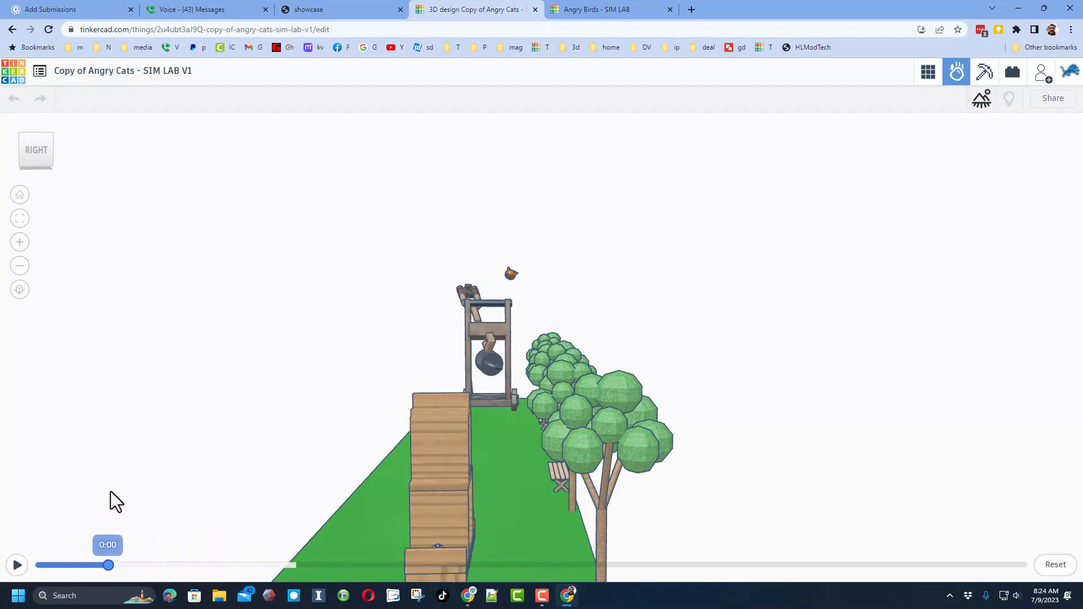
{"action": "left_click", "coordinate": [17, 565]}
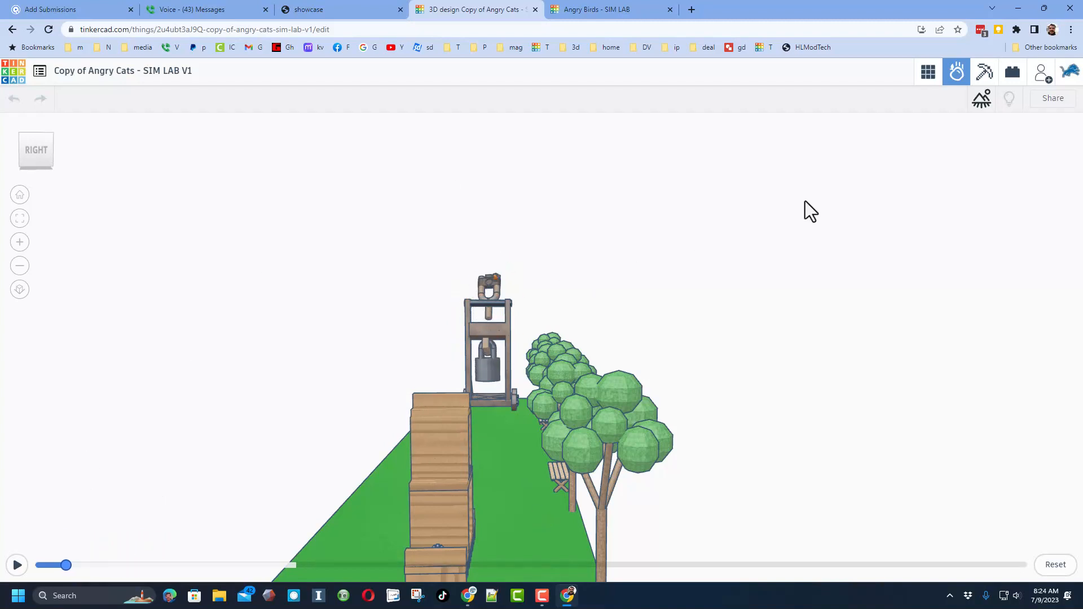
{"action": "mouse_move", "coordinate": [1055, 564]}
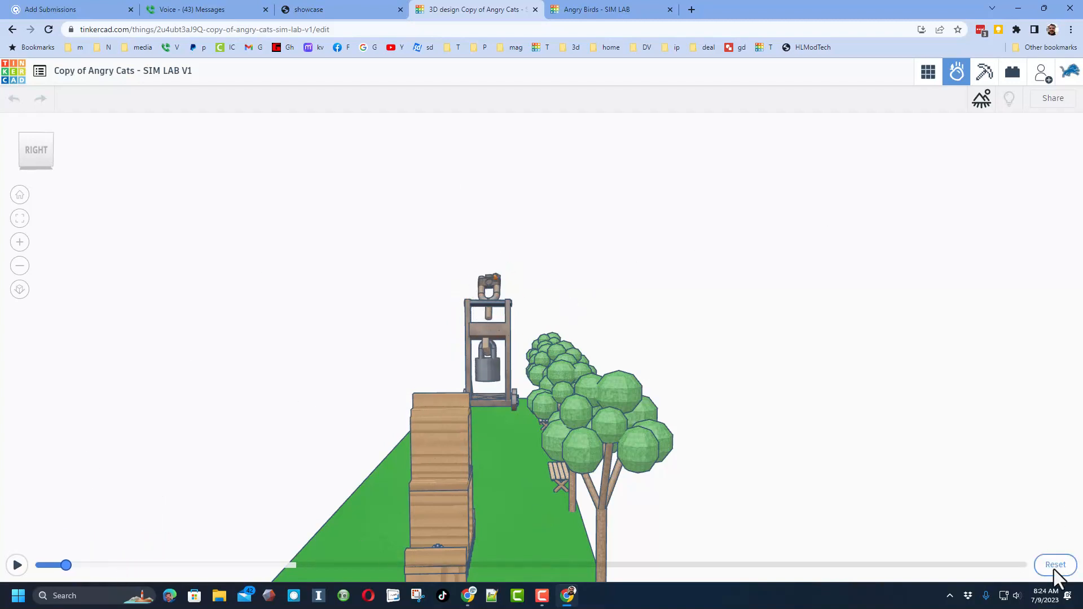
Step: Change the counterweight material to Concrete (70.00 g) and run a test launch
{"action": "left_click", "coordinate": [1055, 564]}
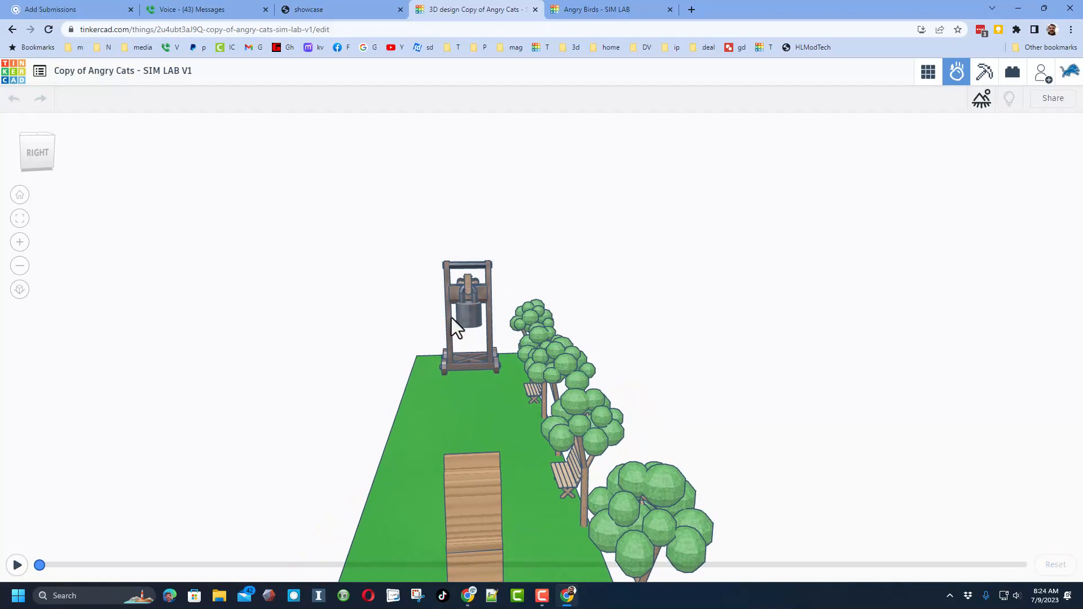
{"action": "left_click", "coordinate": [468, 315]}
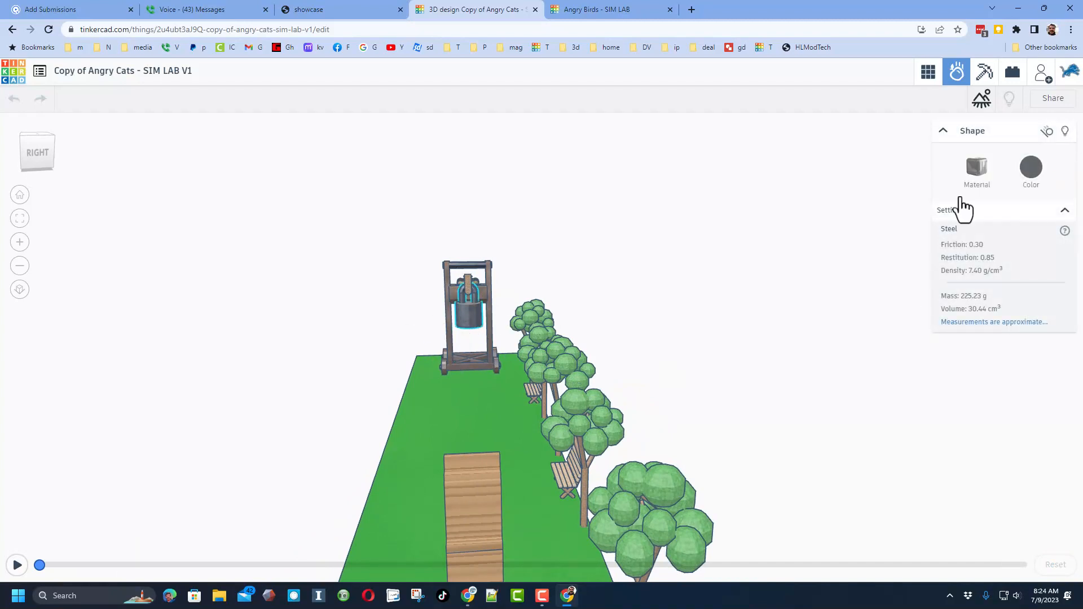
{"action": "left_click", "coordinate": [976, 170]}
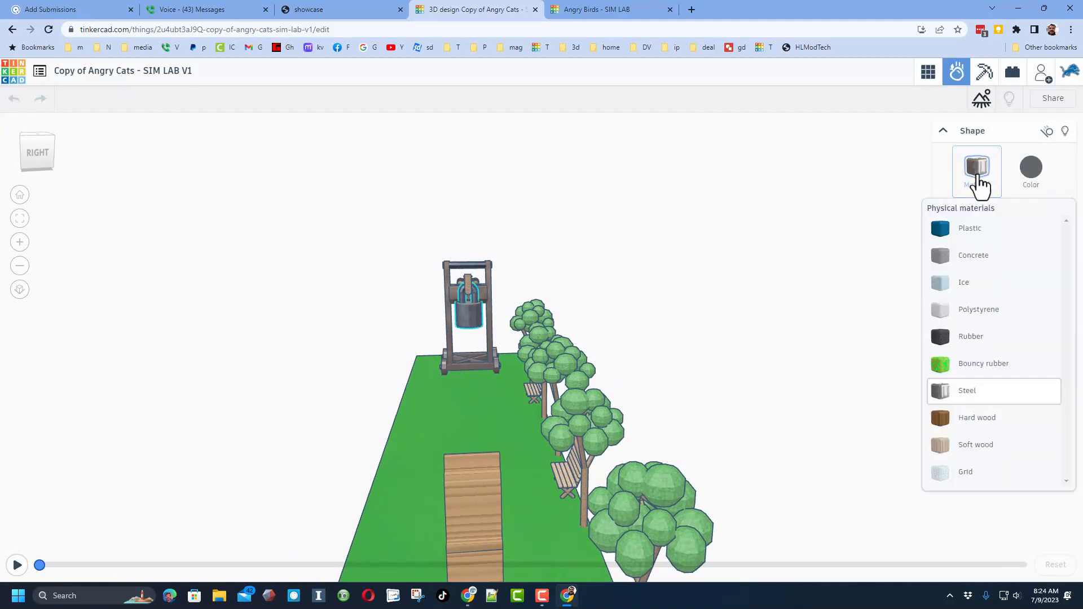
{"action": "left_click", "coordinate": [967, 390]}
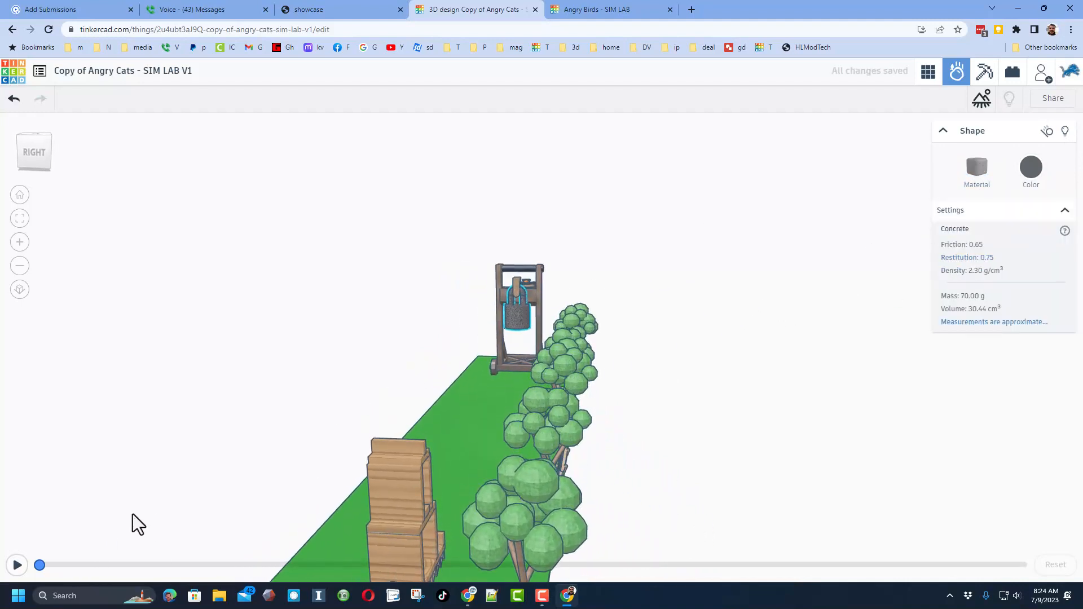
{"action": "mouse_move", "coordinate": [39, 565]}
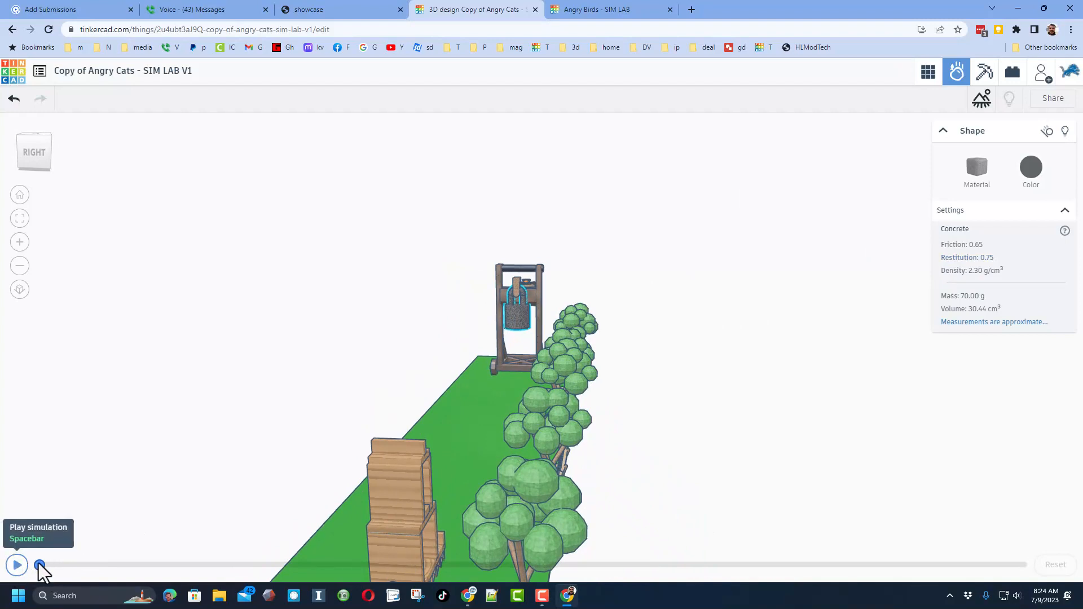
{"action": "mouse_move", "coordinate": [54, 593]}
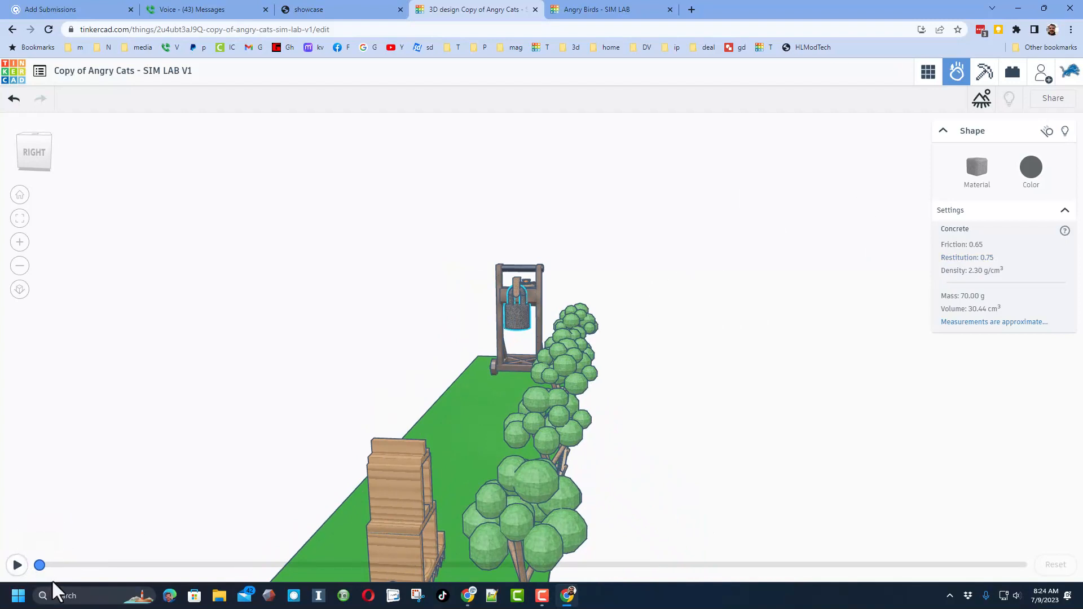
{"action": "left_click", "coordinate": [16, 565]}
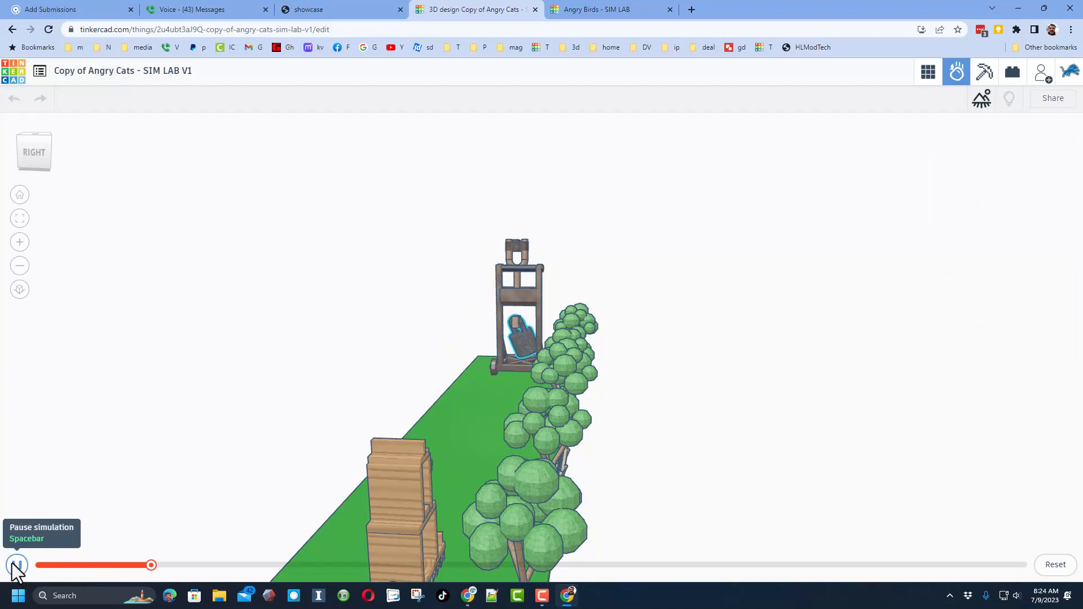
{"action": "left_click", "coordinate": [17, 565]}
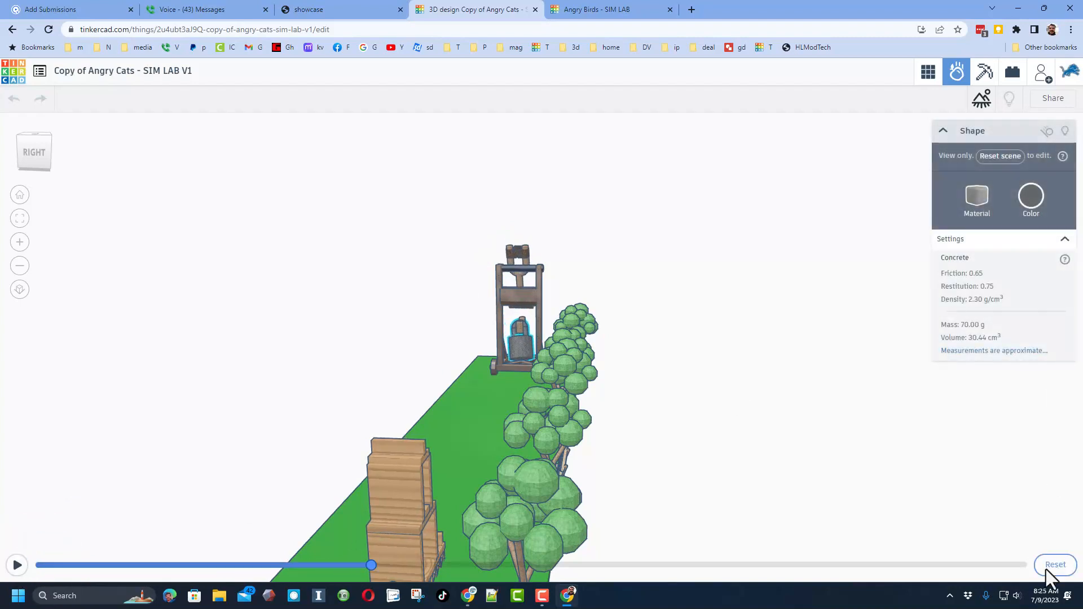
{"action": "mouse_move", "coordinate": [762, 231]}
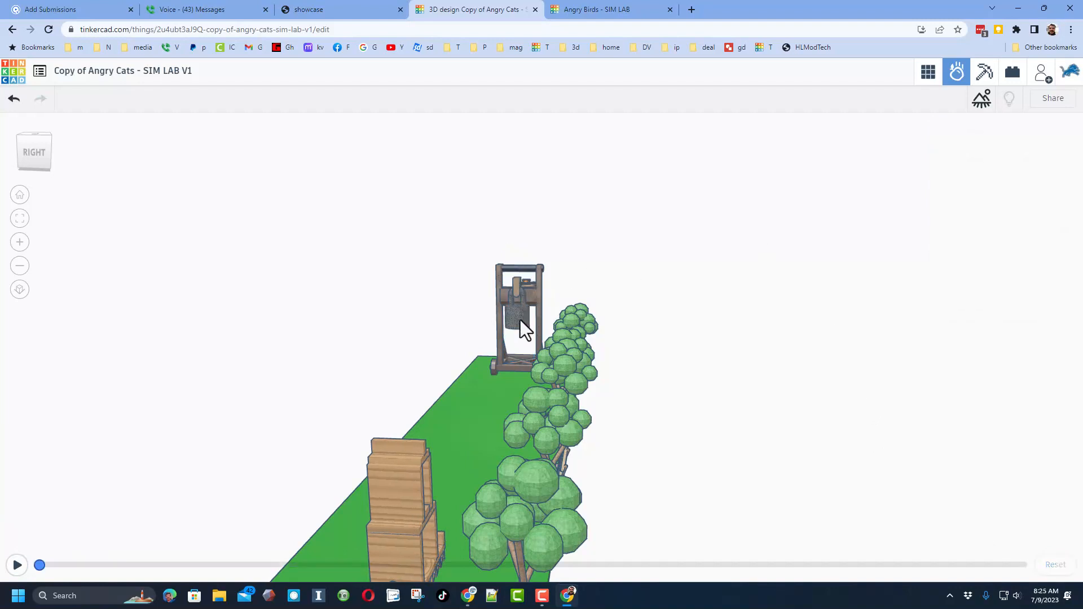
Step: Set the counterweight to Rubber (28.00 g), run a launch, reset the scene and reopen the Material list
{"action": "left_click", "coordinate": [517, 311]}
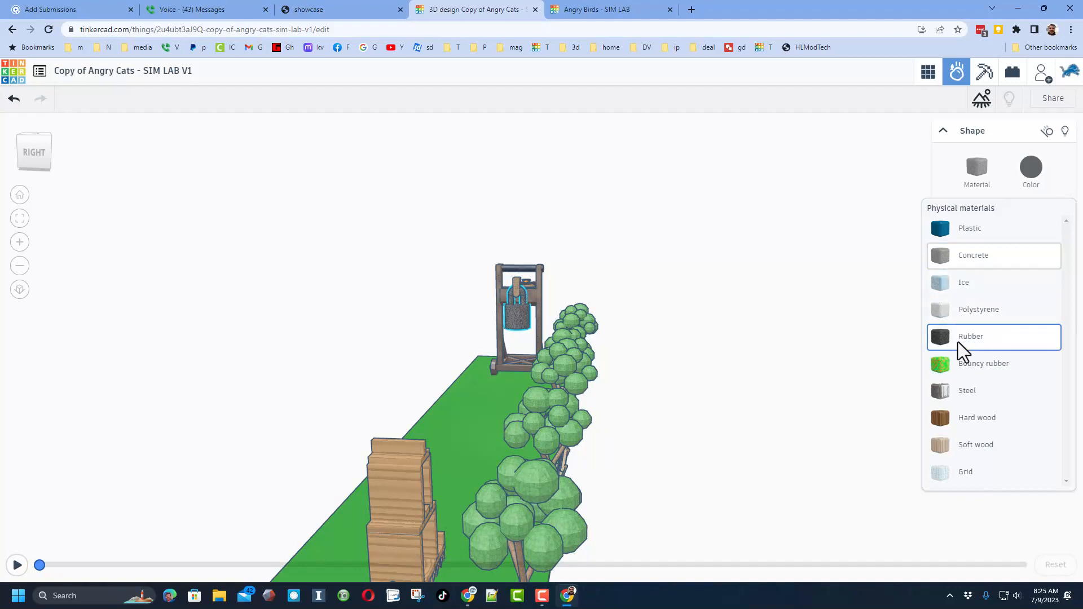
{"action": "left_click", "coordinate": [970, 336]}
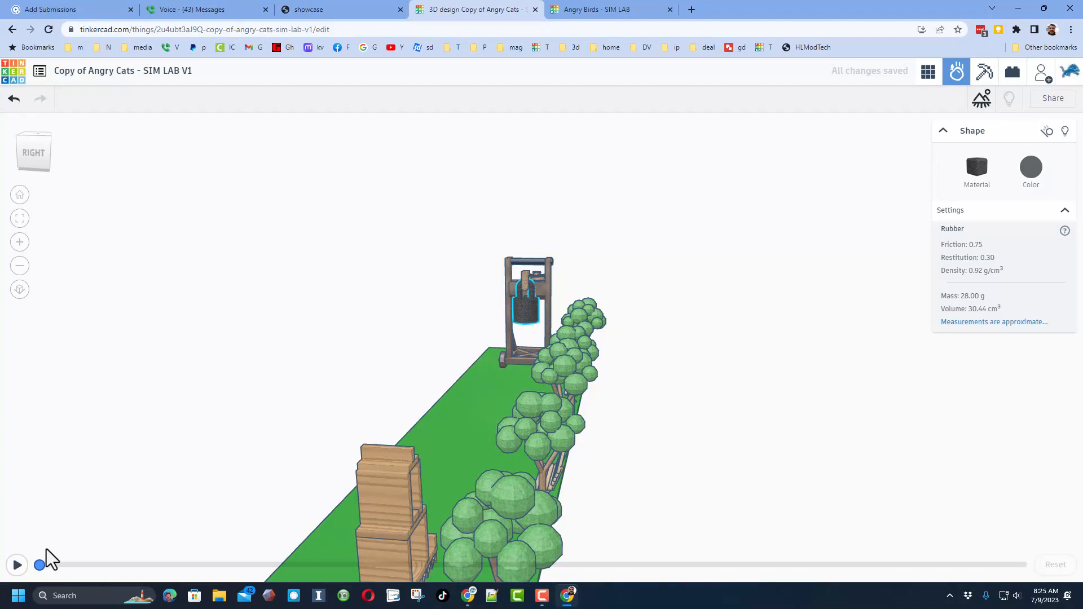
{"action": "left_click", "coordinate": [17, 565]}
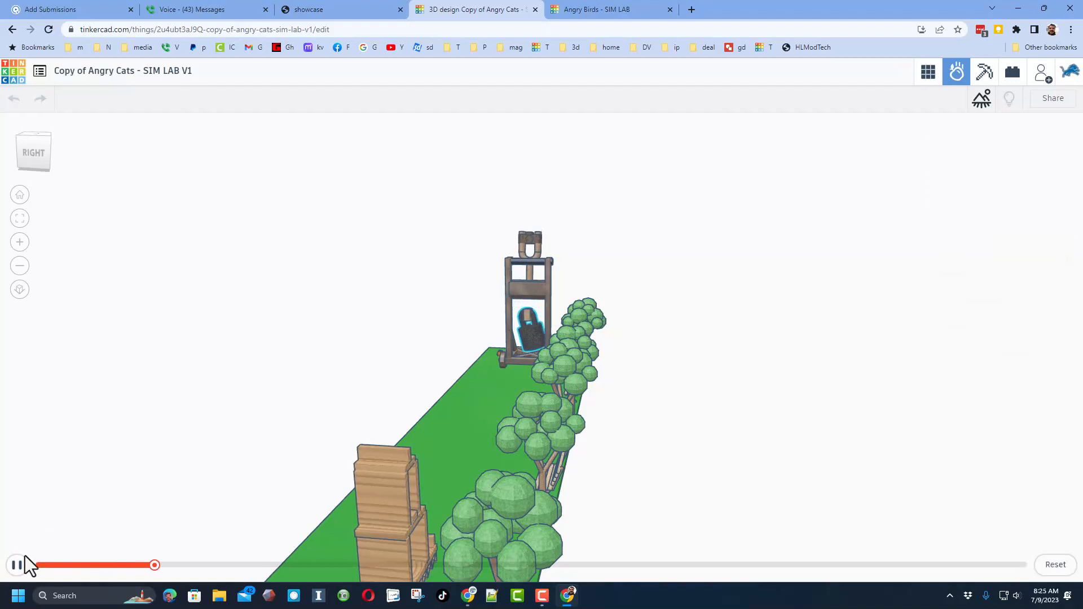
{"action": "left_click", "coordinate": [15, 565]}
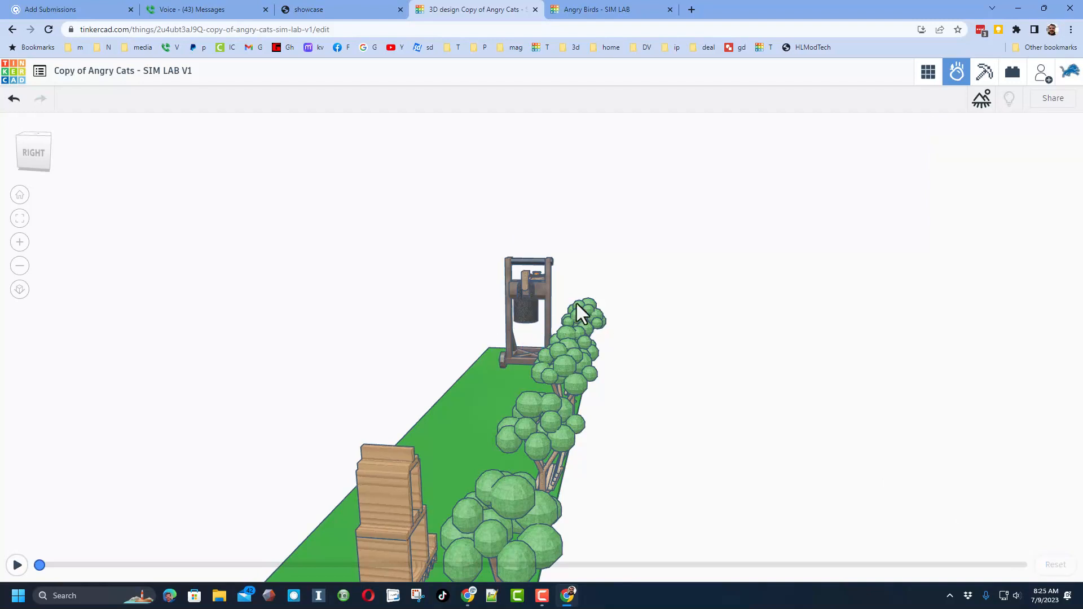
{"action": "left_click", "coordinate": [528, 304]}
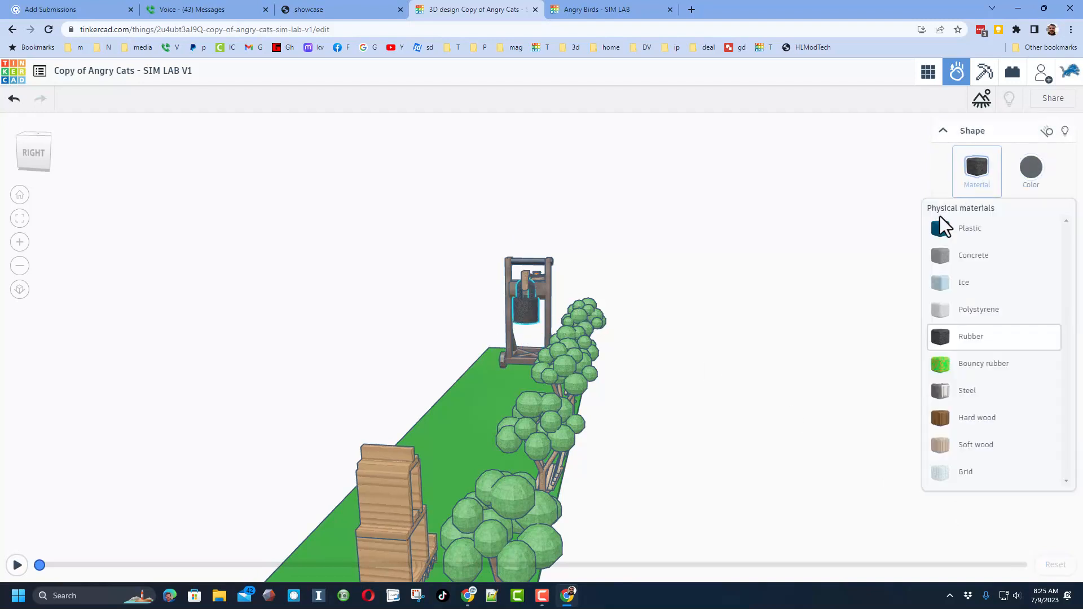
Step: Set the counterweight to Hard wood (20.70 g), run the launch and pause the simulation
{"action": "left_click", "coordinate": [976, 417]}
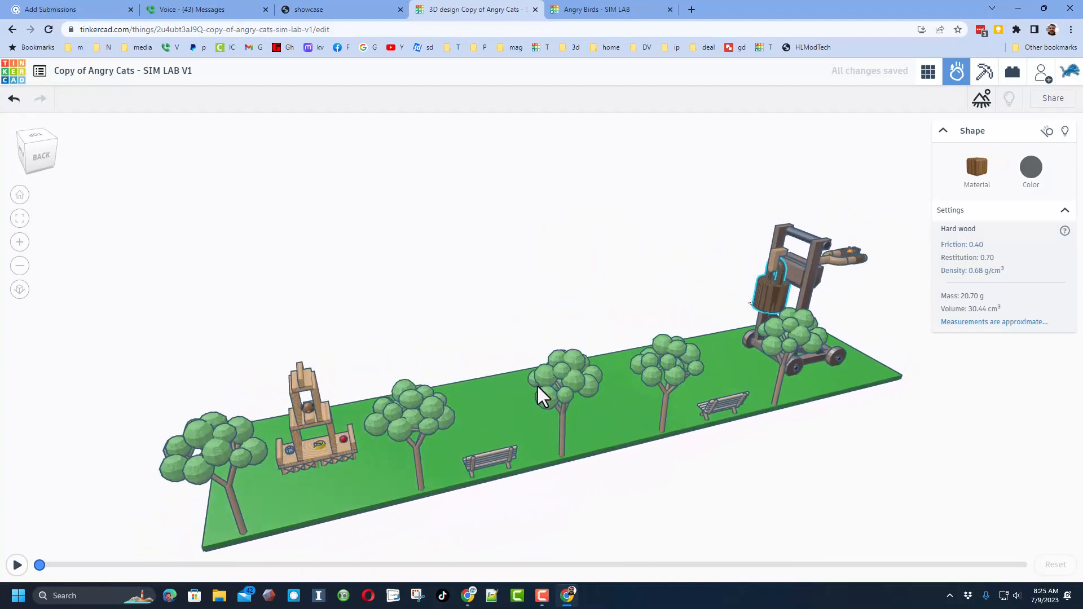
{"action": "left_click", "coordinate": [17, 565]}
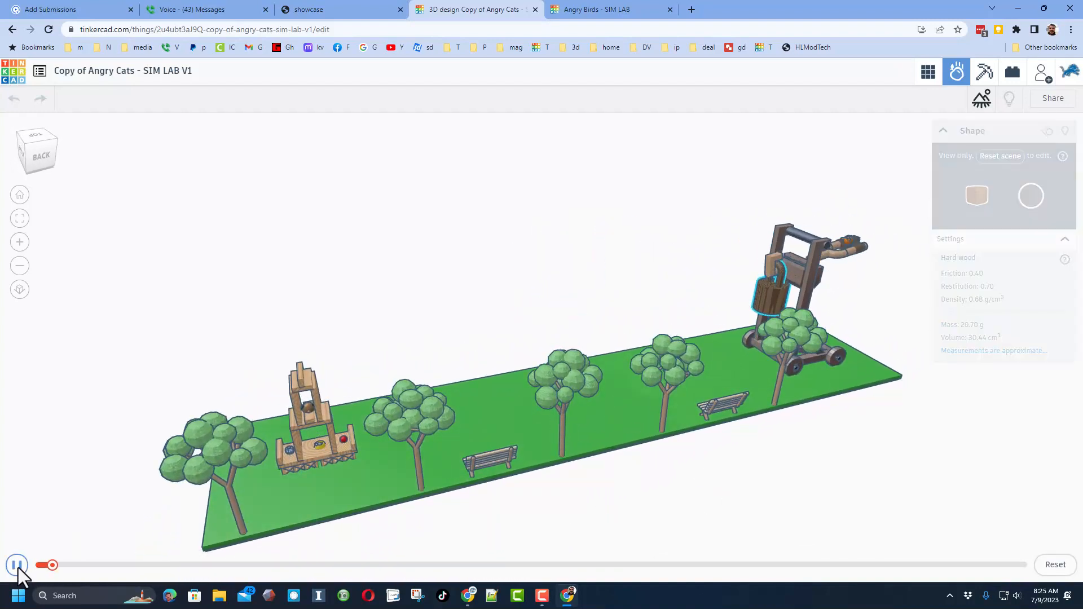
{"action": "left_click", "coordinate": [17, 565]}
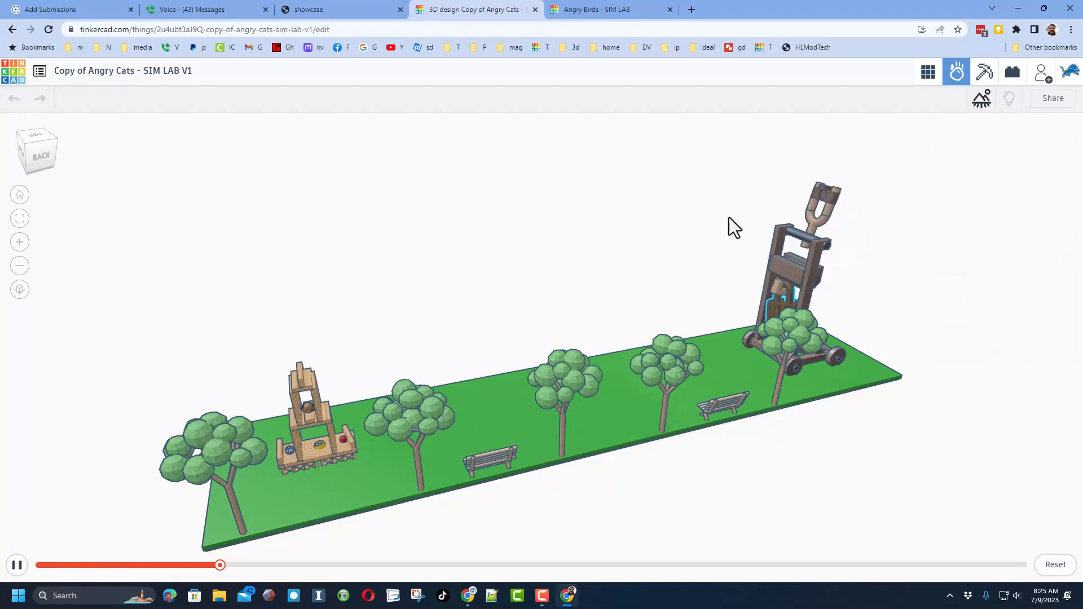
{"action": "left_click", "coordinate": [16, 565]}
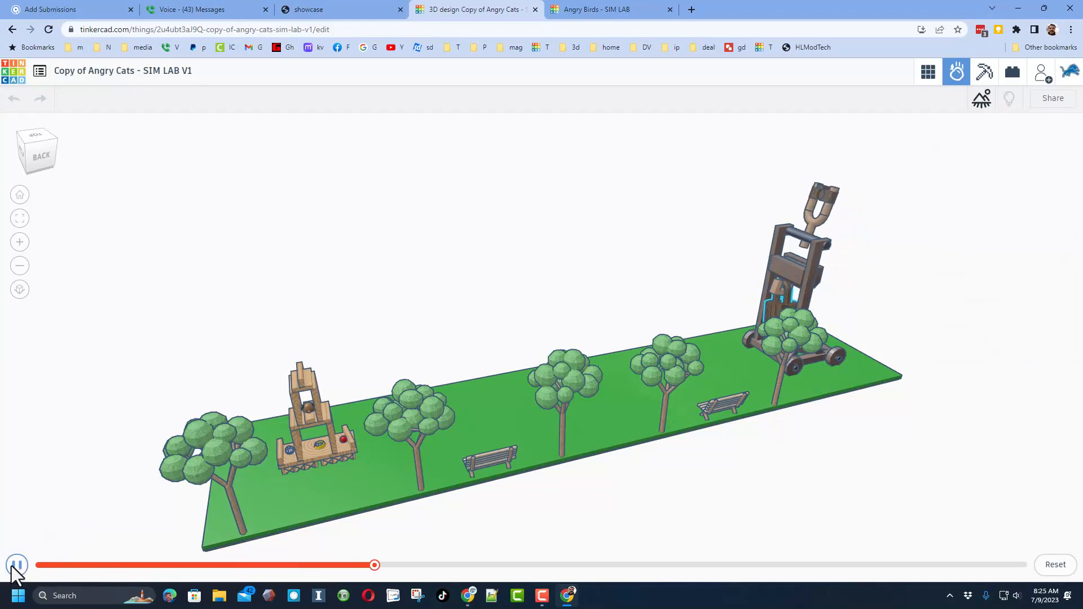
{"action": "left_click", "coordinate": [794, 262]}
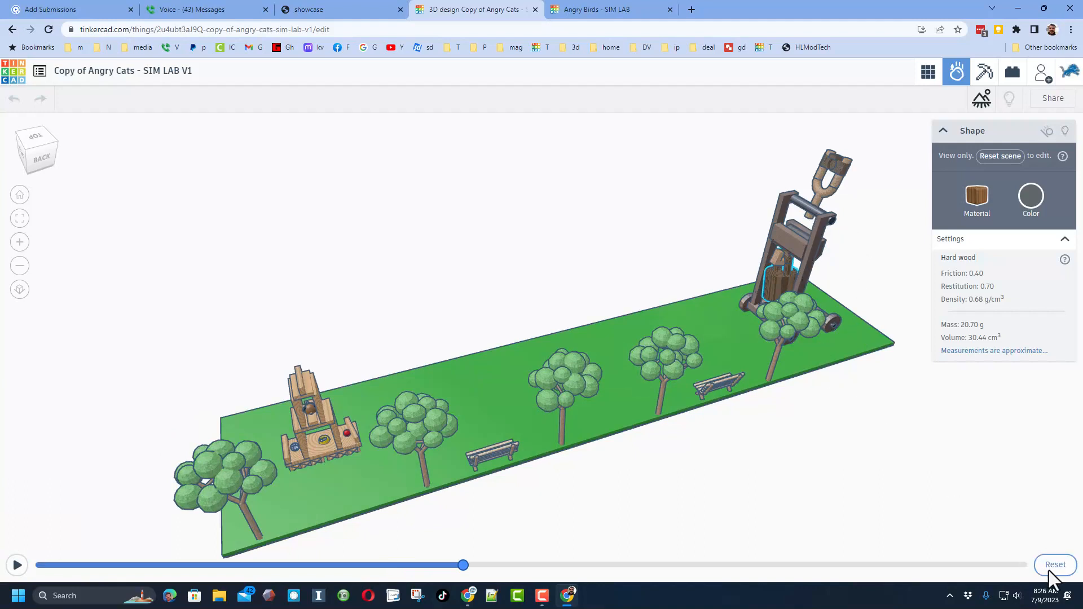
{"action": "mouse_move", "coordinate": [1053, 565]}
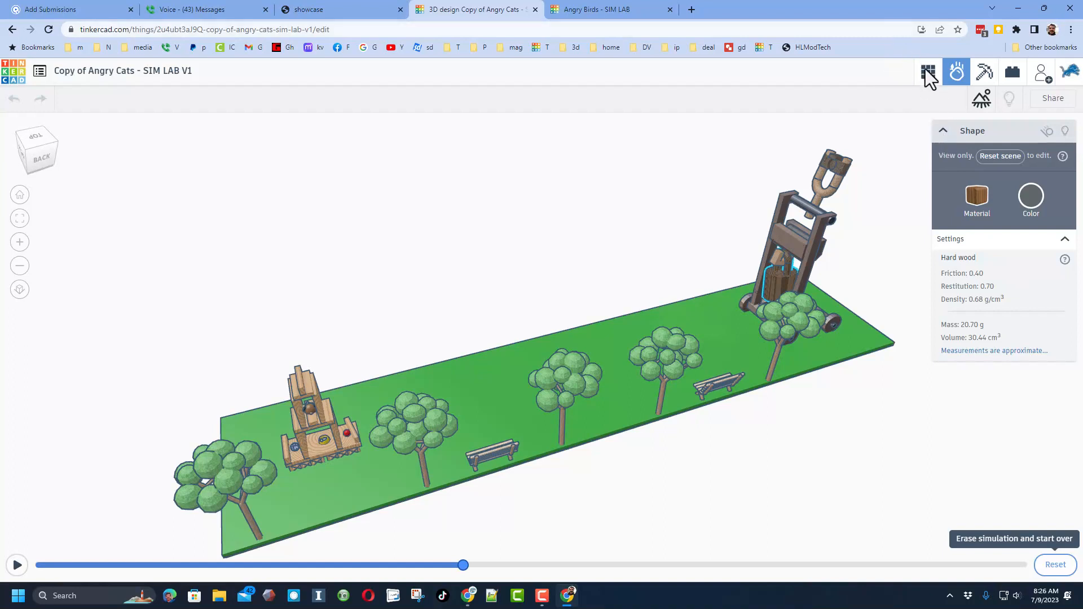
Step: Leave Sim Lab for the 3D design editor and select all shapes in the catapult scene
{"action": "left_click", "coordinate": [927, 72]}
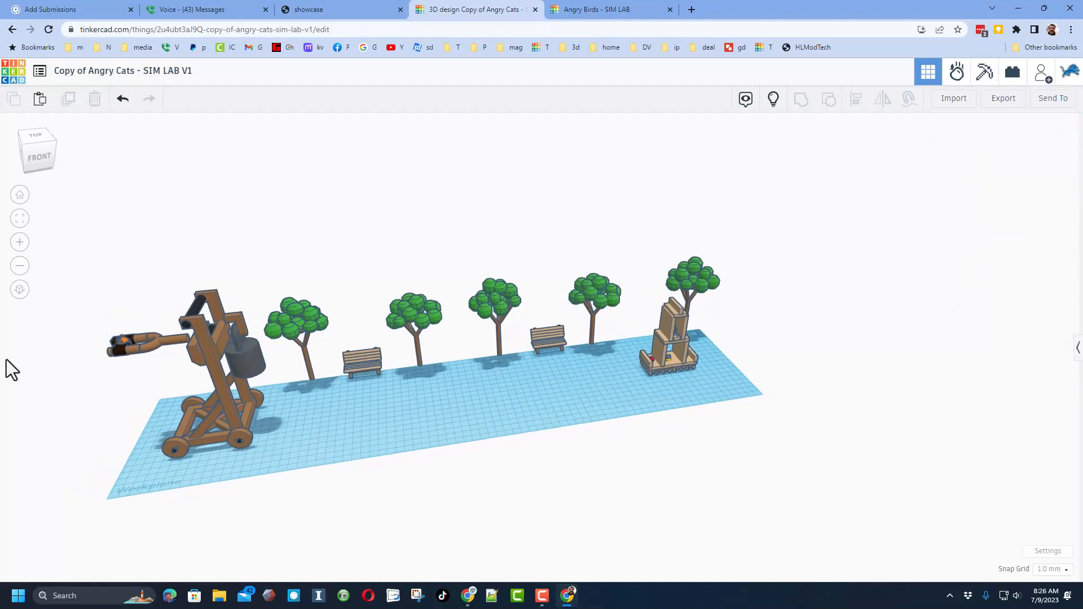
{"action": "left_click", "coordinate": [207, 373]}
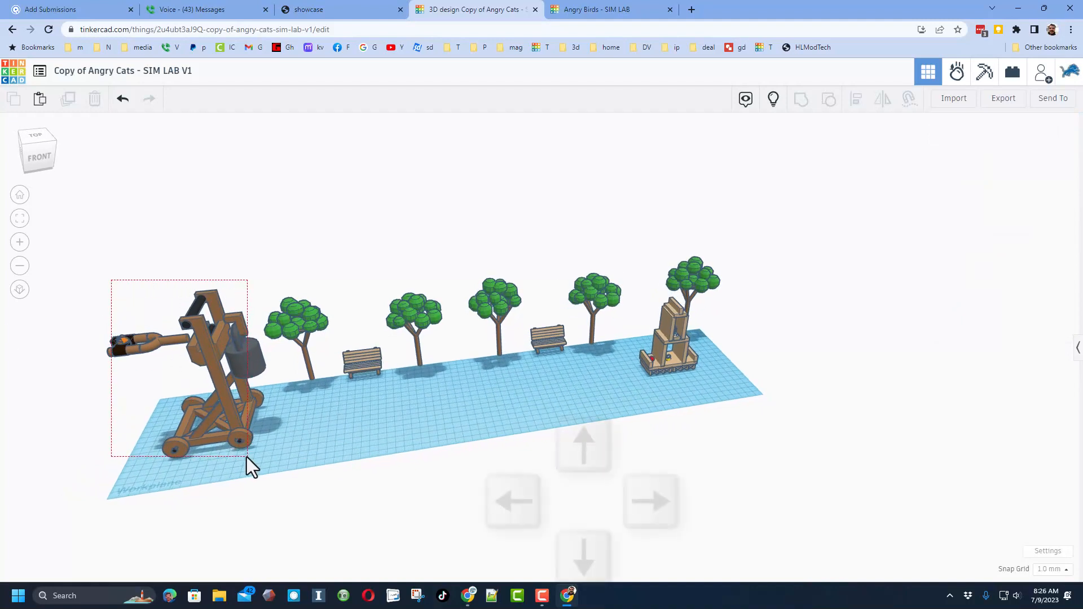
{"action": "left_click", "coordinate": [214, 366]}
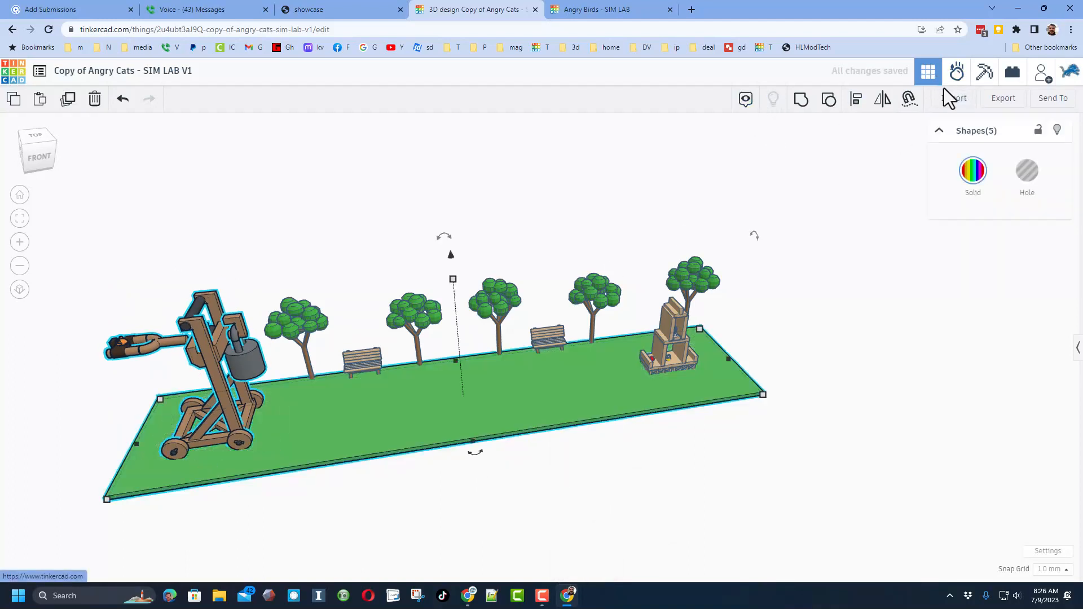
{"action": "mouse_move", "coordinate": [295, 523]}
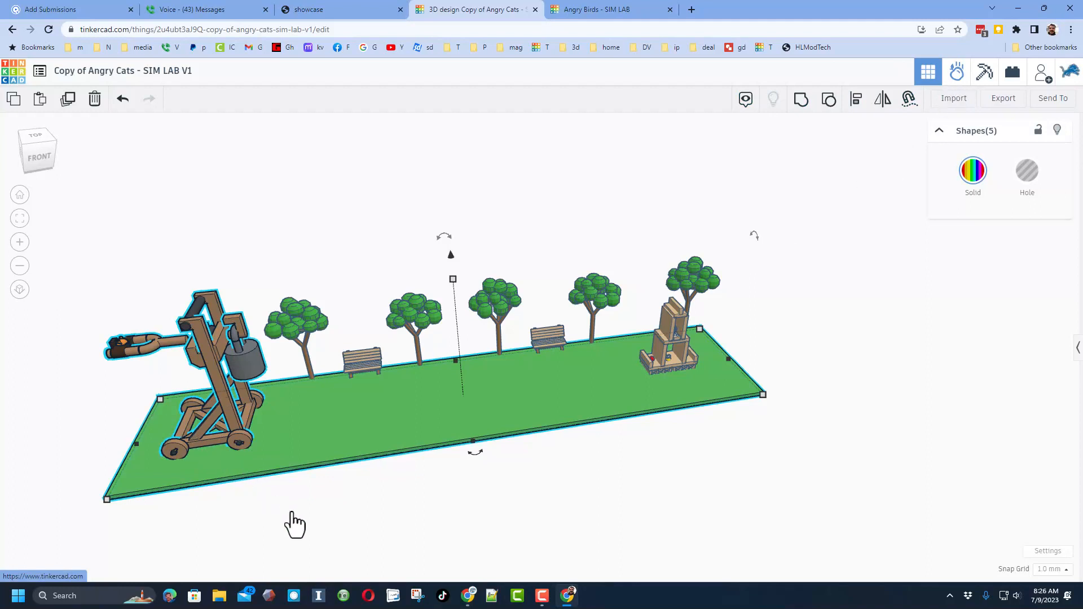
Step: Enter Sim Lab, set the counterweight to Concrete (70.00 g), run the launch and pause it
{"action": "left_click", "coordinate": [956, 72]}
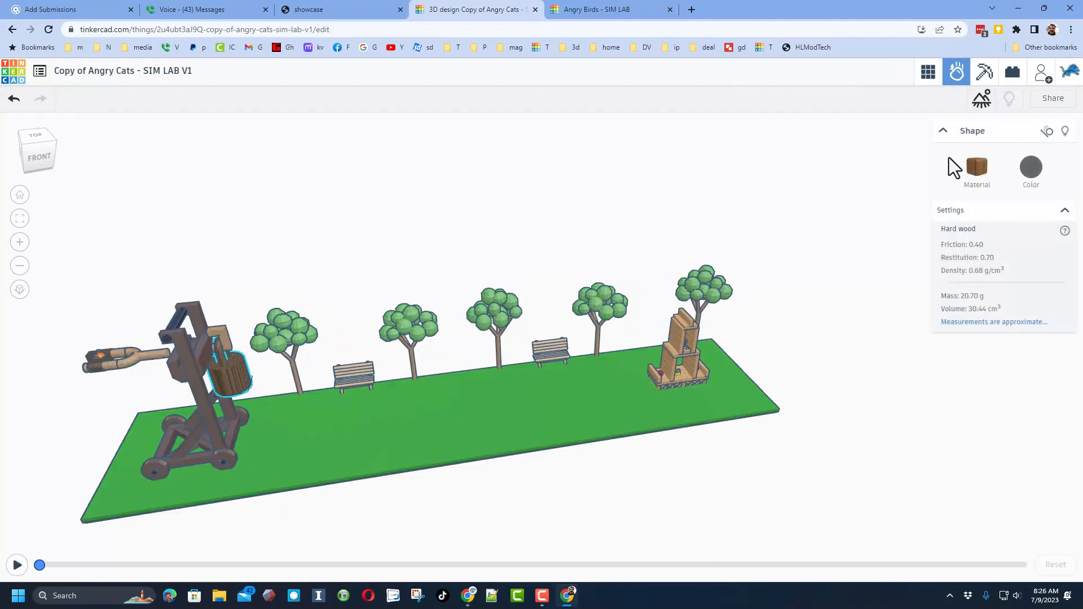
{"action": "left_click", "coordinate": [975, 166]}
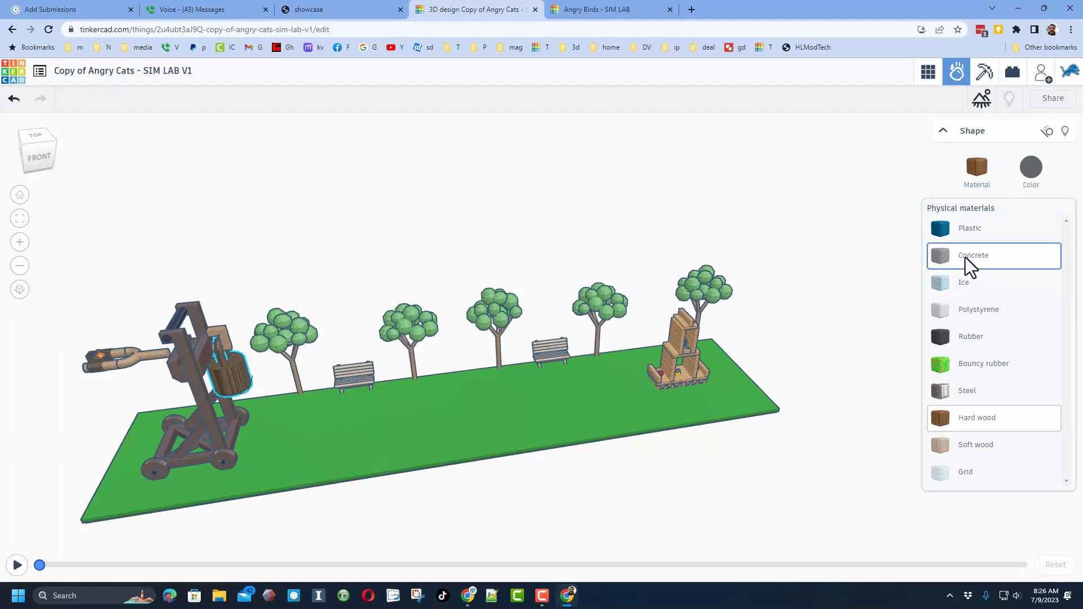
{"action": "left_click", "coordinate": [973, 255]}
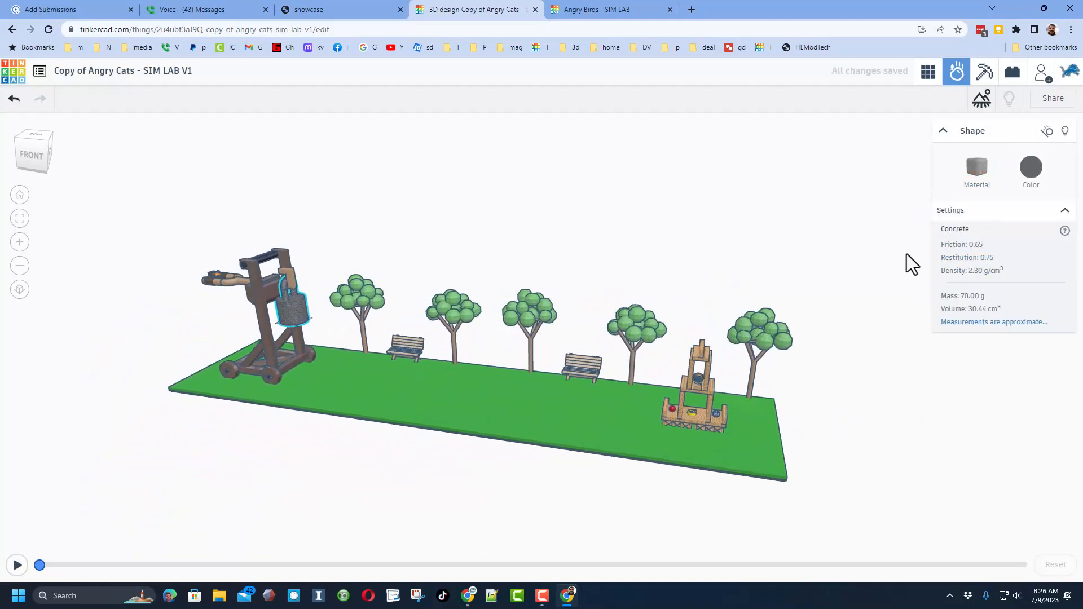
{"action": "left_click", "coordinate": [17, 565]}
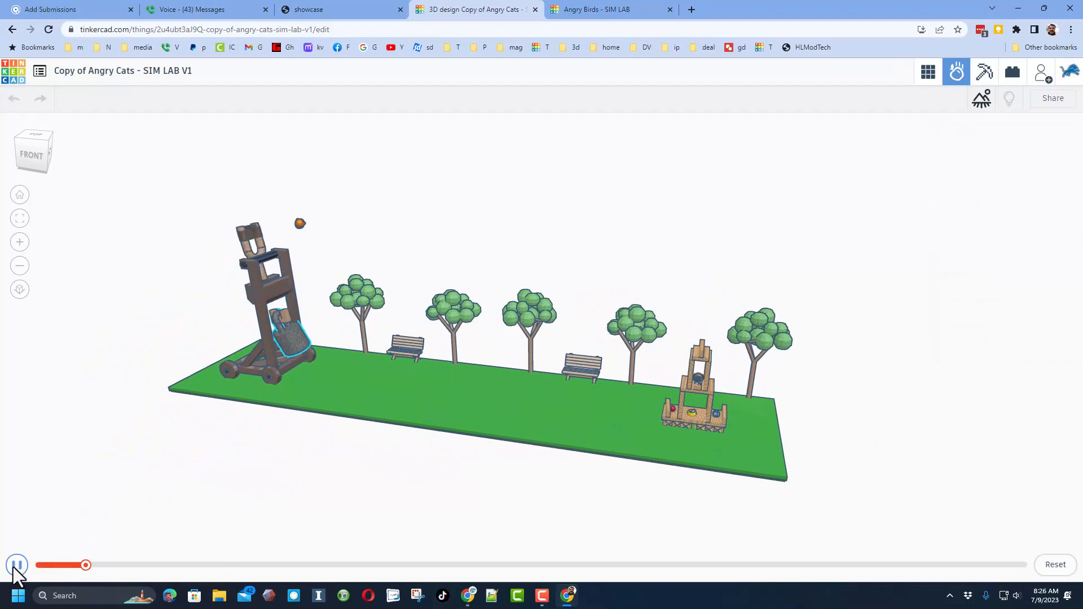
{"action": "left_click", "coordinate": [17, 565]}
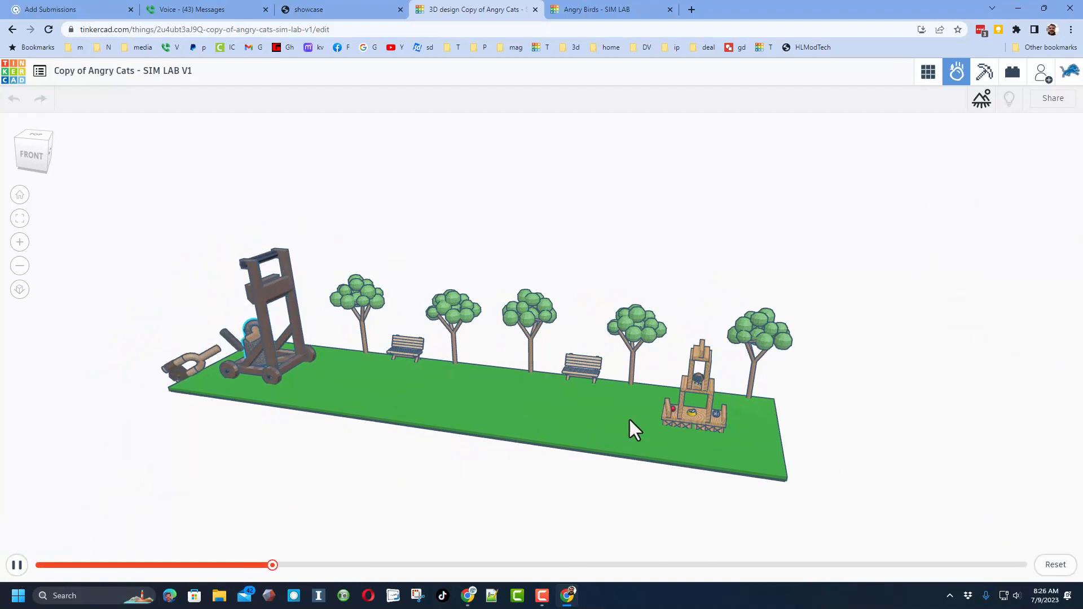
{"action": "left_click", "coordinate": [200, 359]}
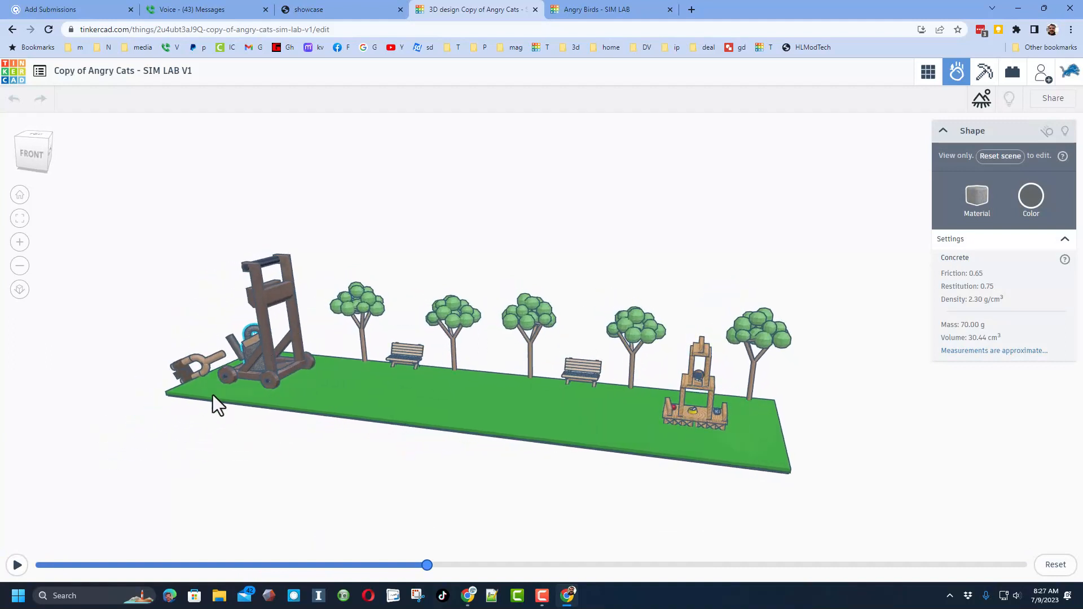
{"action": "mouse_move", "coordinate": [268, 451]}
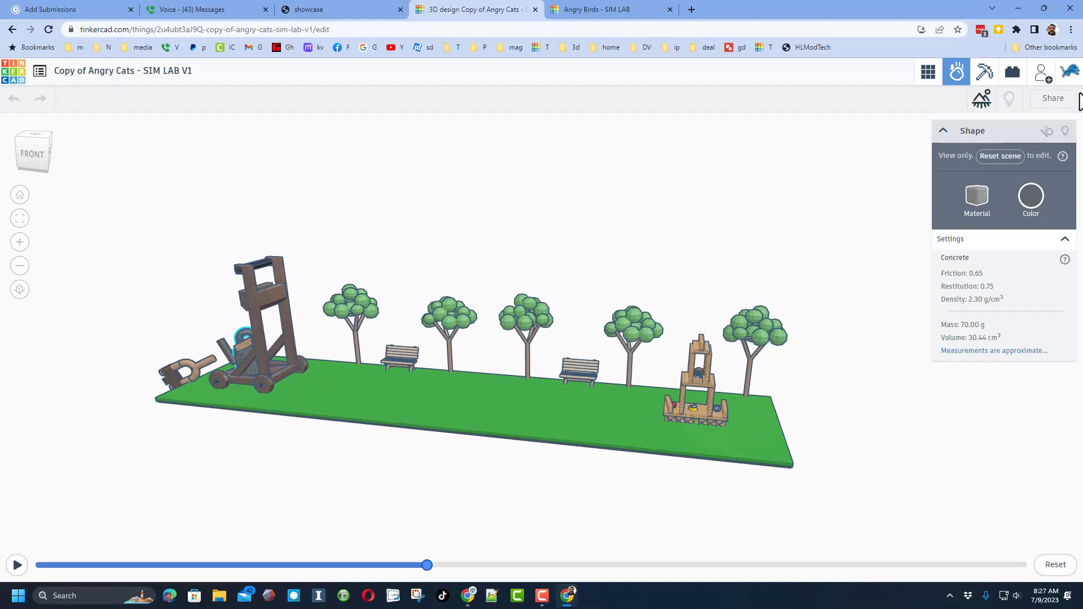
Step: Open the Share screen for images or video and choose the 16:9 widescreen format
{"action": "left_click", "coordinate": [1052, 99]}
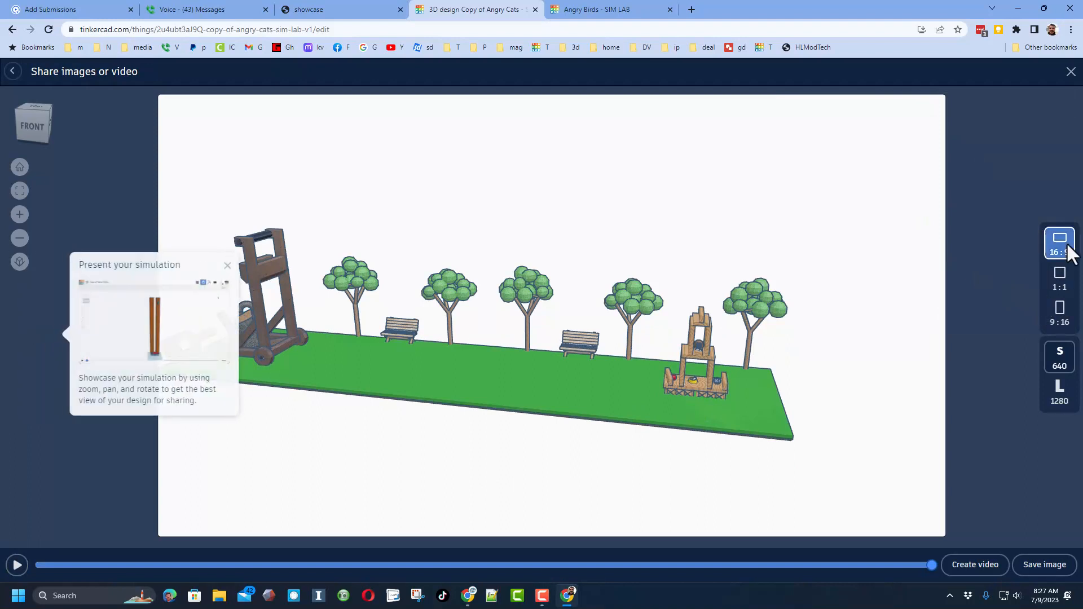
{"action": "left_click", "coordinate": [1059, 244]}
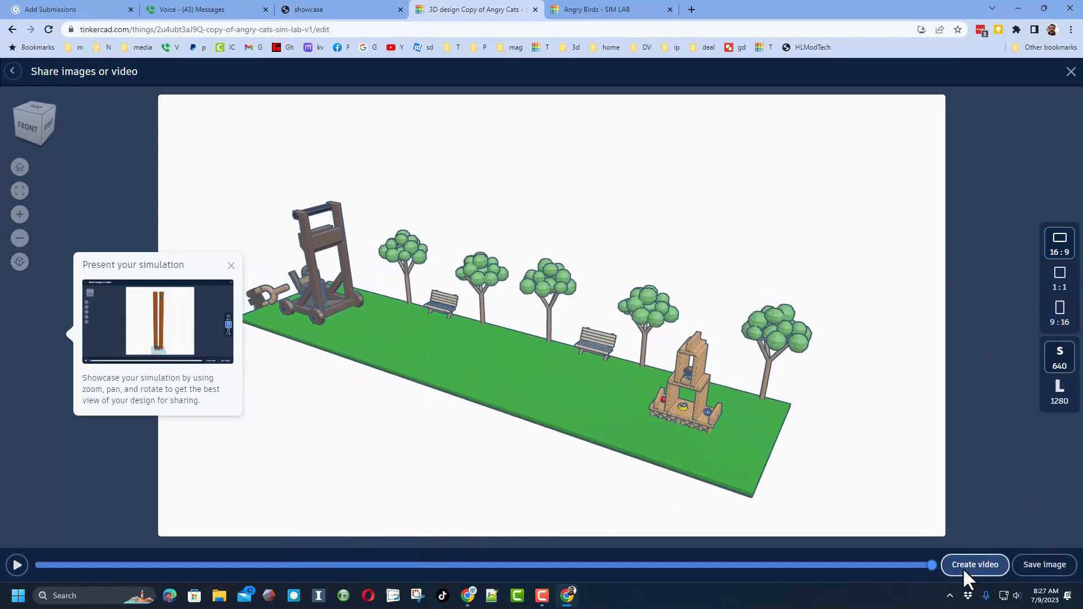
{"action": "mouse_move", "coordinate": [537, 423]}
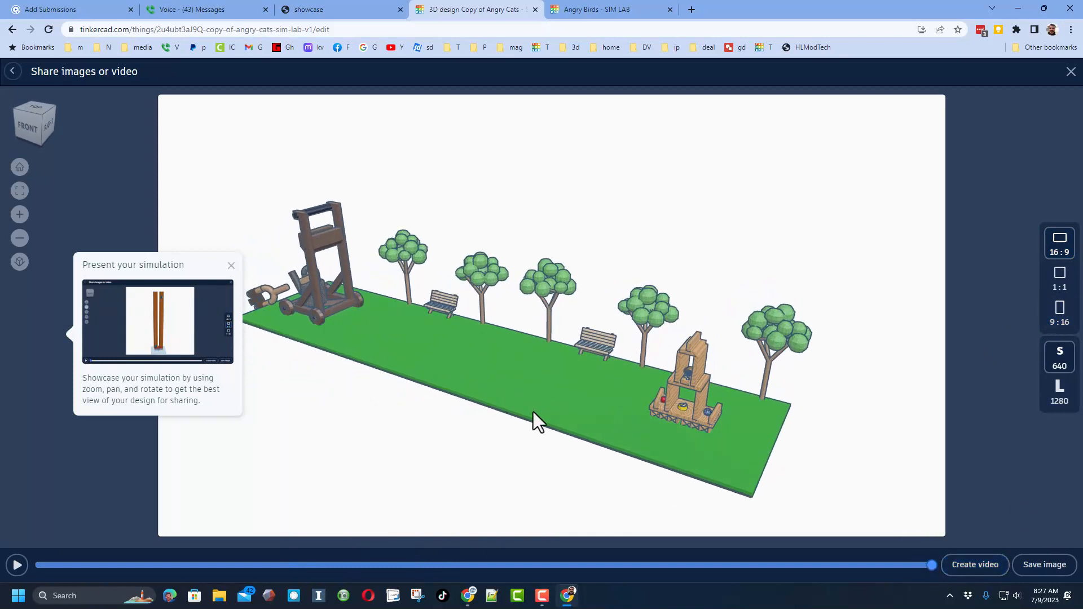
{"action": "mouse_move", "coordinate": [585, 455]}
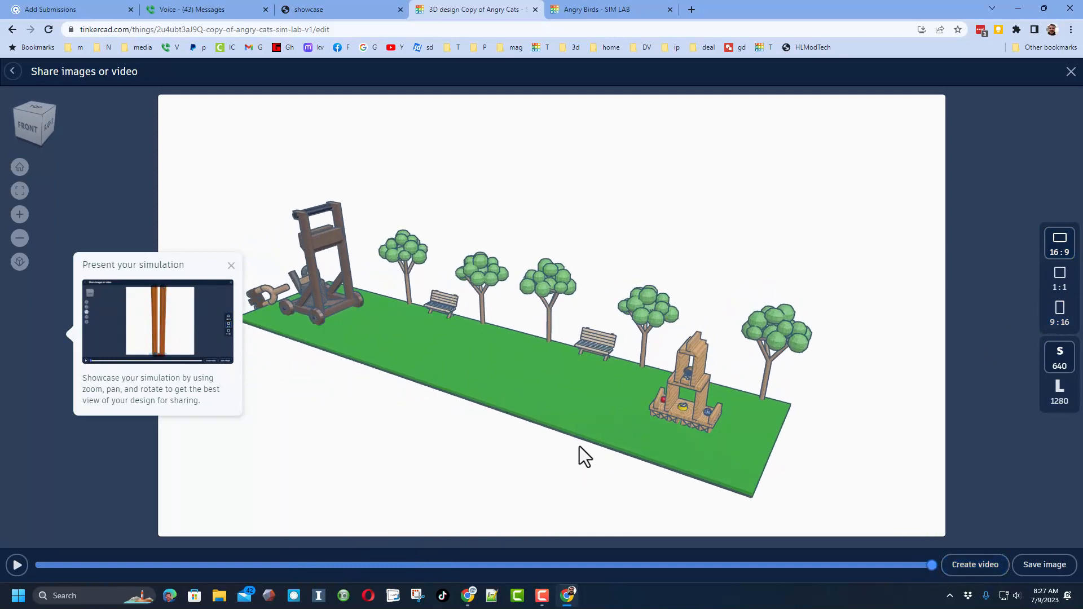
{"action": "mouse_move", "coordinate": [632, 426]}
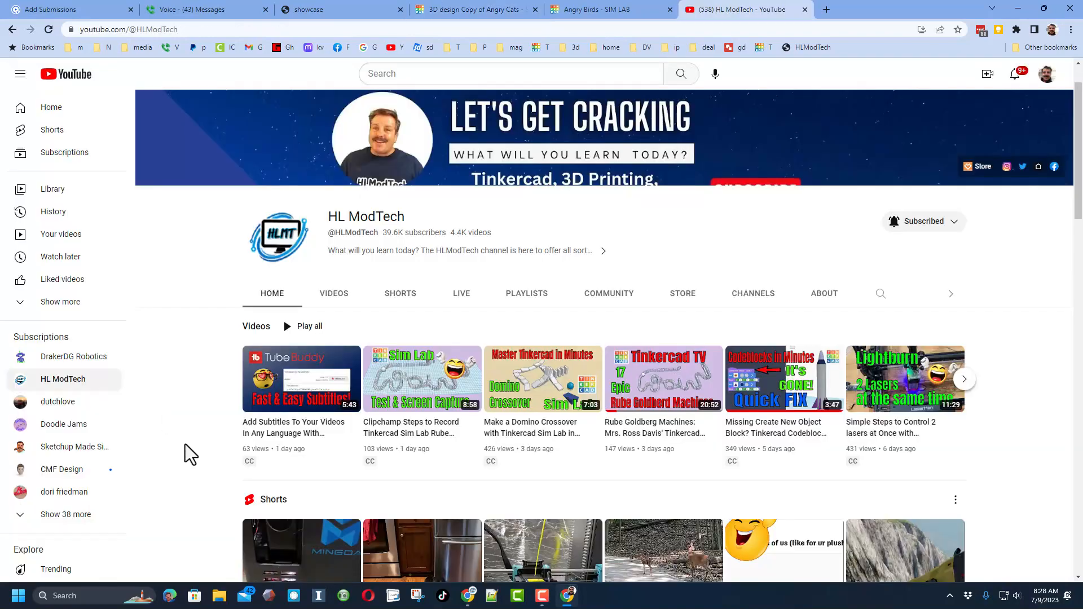
{"action": "mouse_move", "coordinate": [315, 366]}
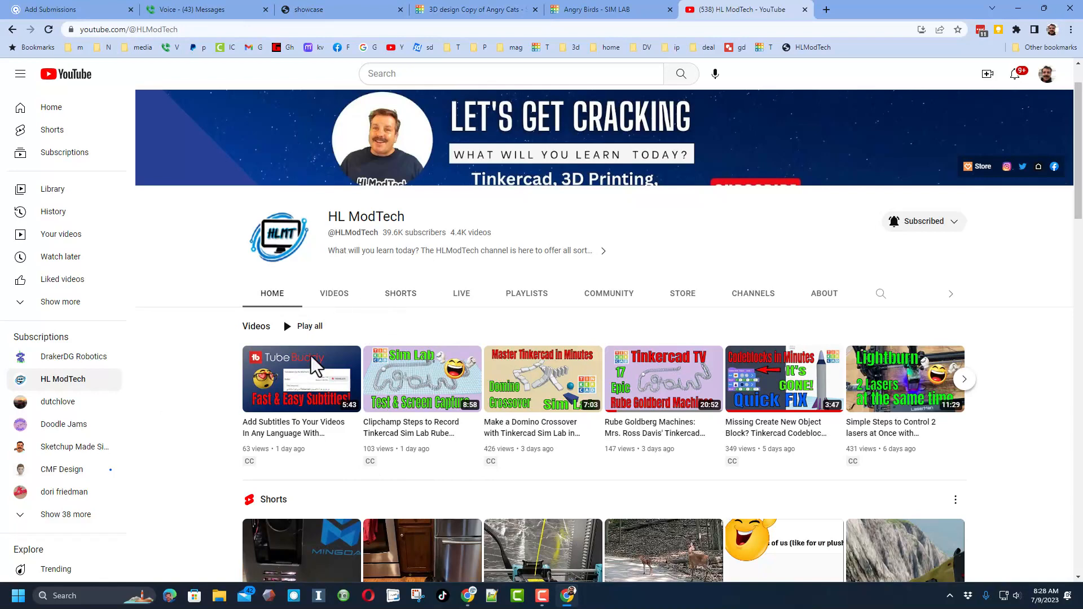
{"action": "mouse_move", "coordinate": [366, 459]}
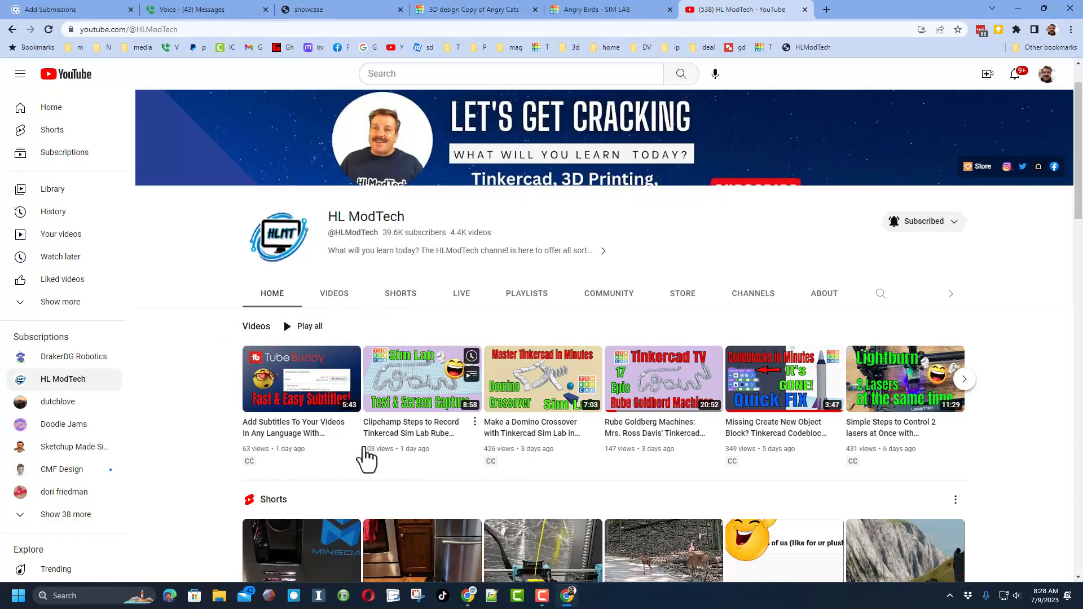
Step: Scroll through the HL ModTech YouTube channel page and back up, then return to the Tinkercad tab
{"action": "scroll", "scroll_direction": "down", "scroll_amount": 3}
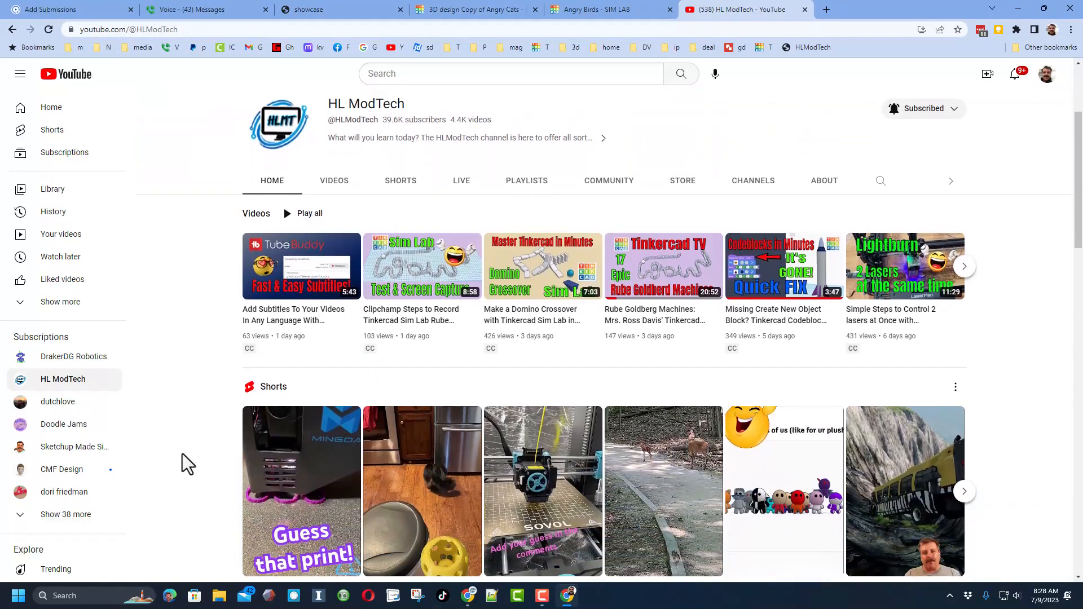
{"action": "mouse_move", "coordinate": [224, 398]}
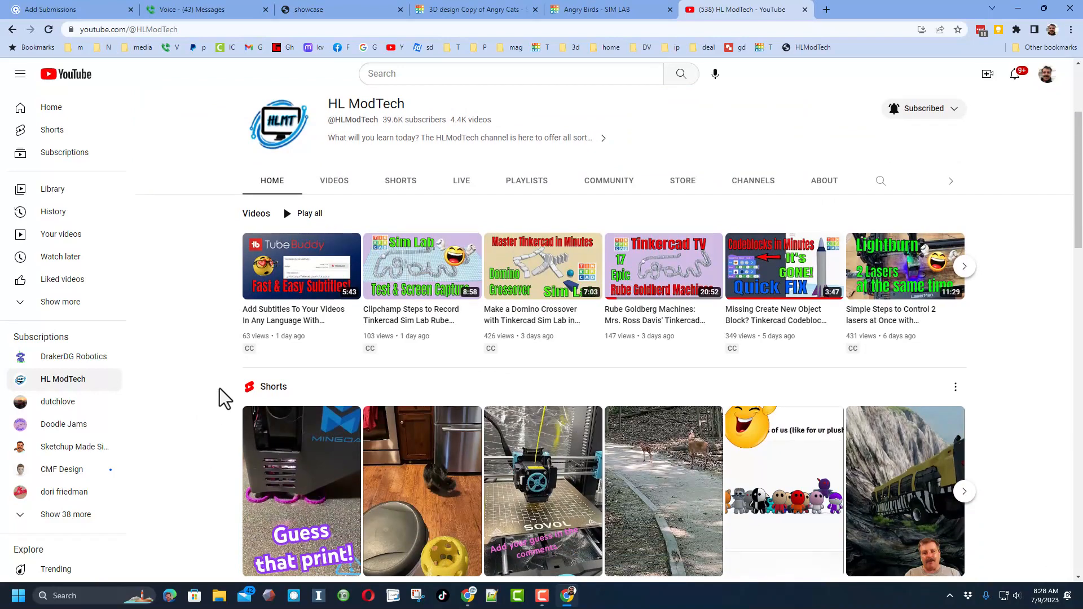
{"action": "scroll", "scroll_direction": "down", "scroll_amount": 3}
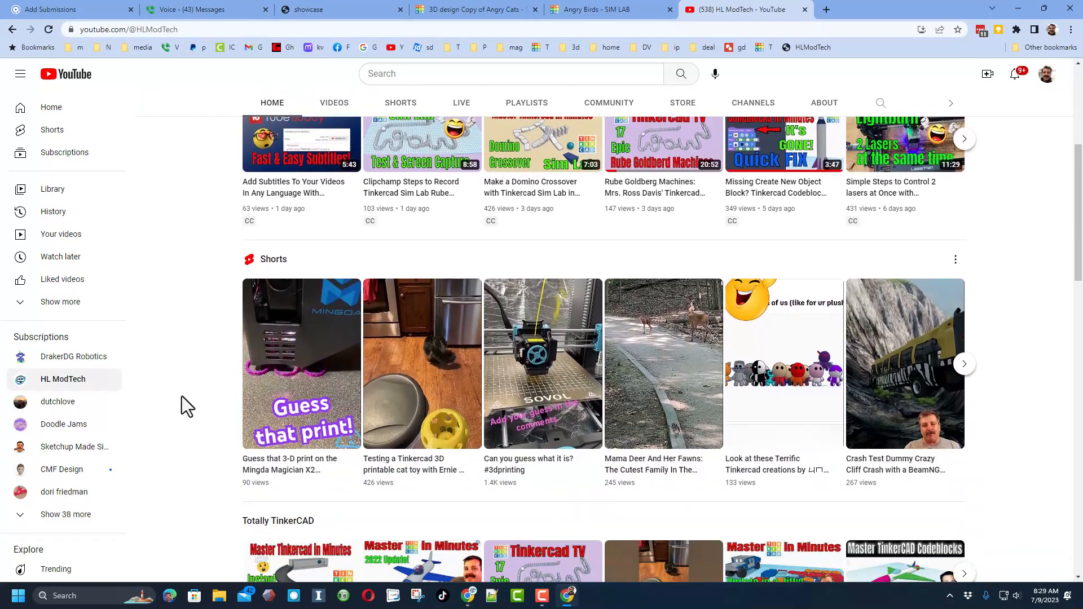
{"action": "scroll", "scroll_direction": "down", "scroll_amount": 3}
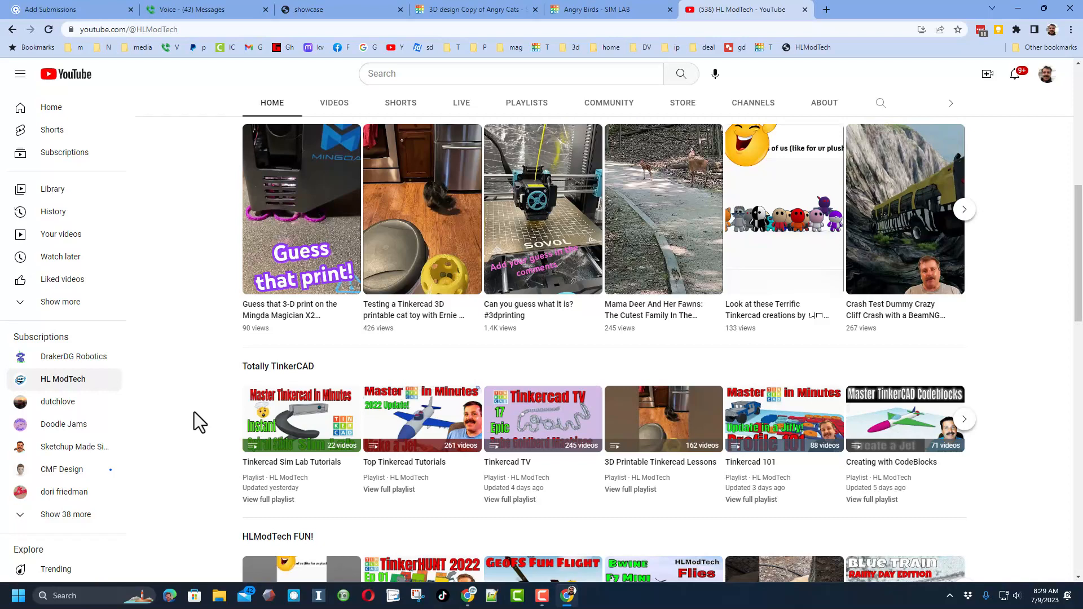
{"action": "scroll", "scroll_direction": "up", "scroll_amount": 3}
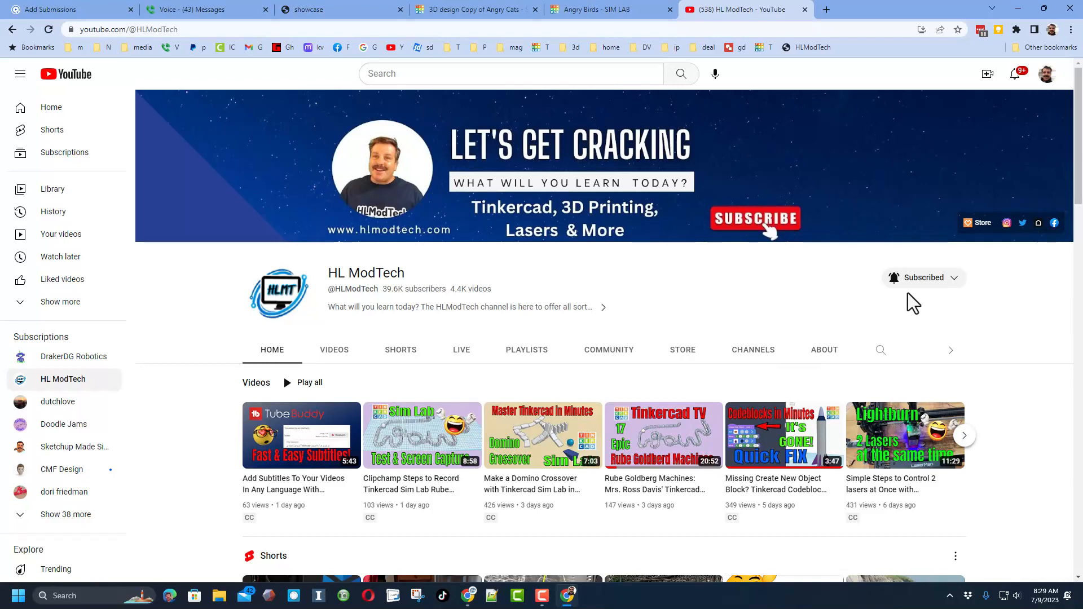
{"action": "mouse_move", "coordinate": [656, 303]}
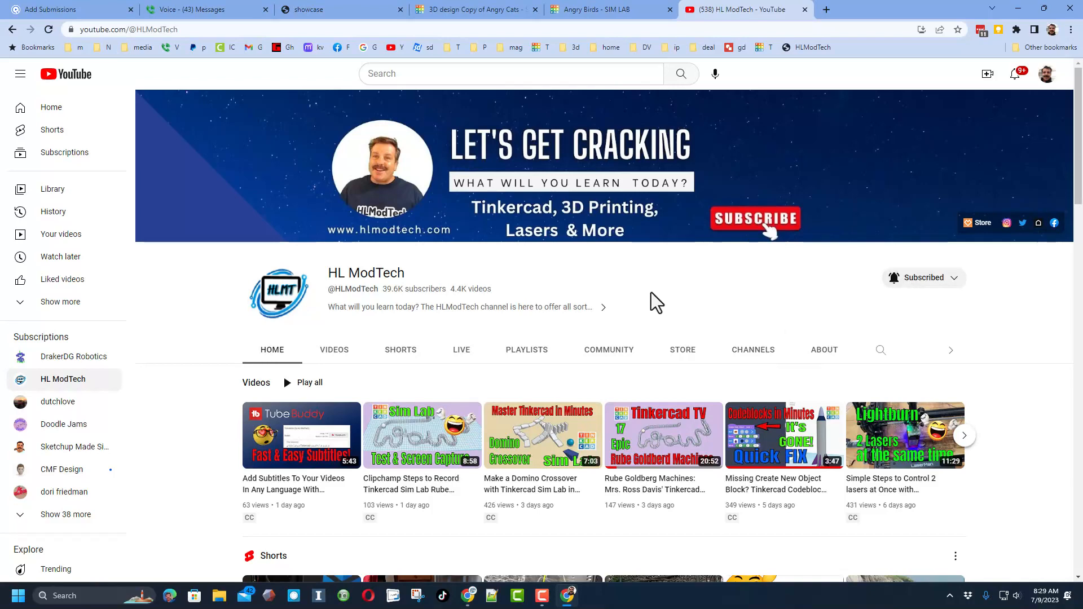
{"action": "left_click", "coordinate": [472, 10]}
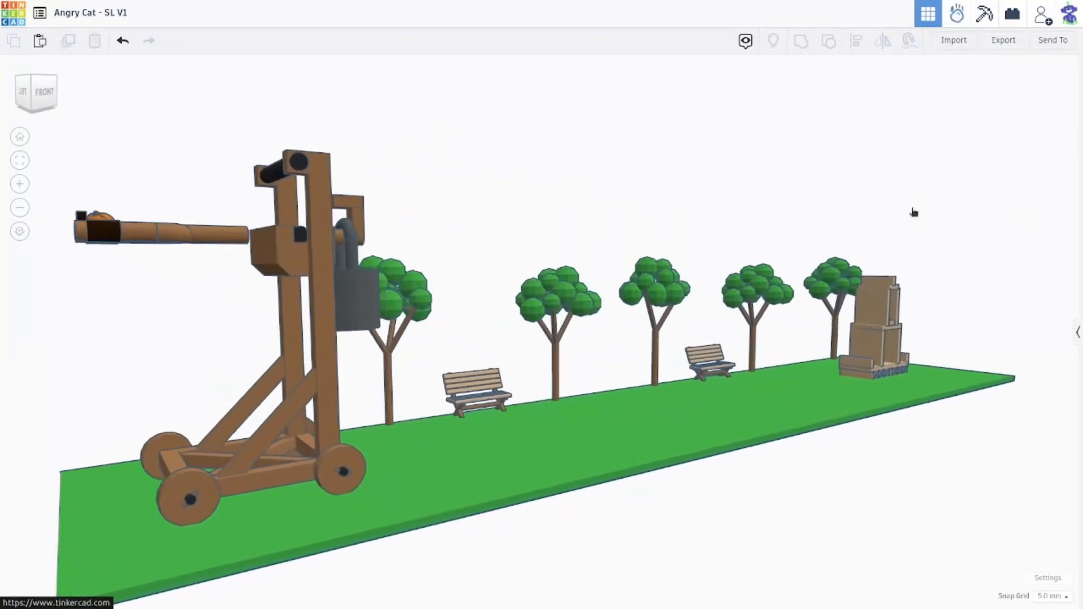
Step: Enter Sim Lab on the Angry Cat design and replay the catapult launch from the low tower view and another angle
{"action": "left_click", "coordinate": [958, 13]}
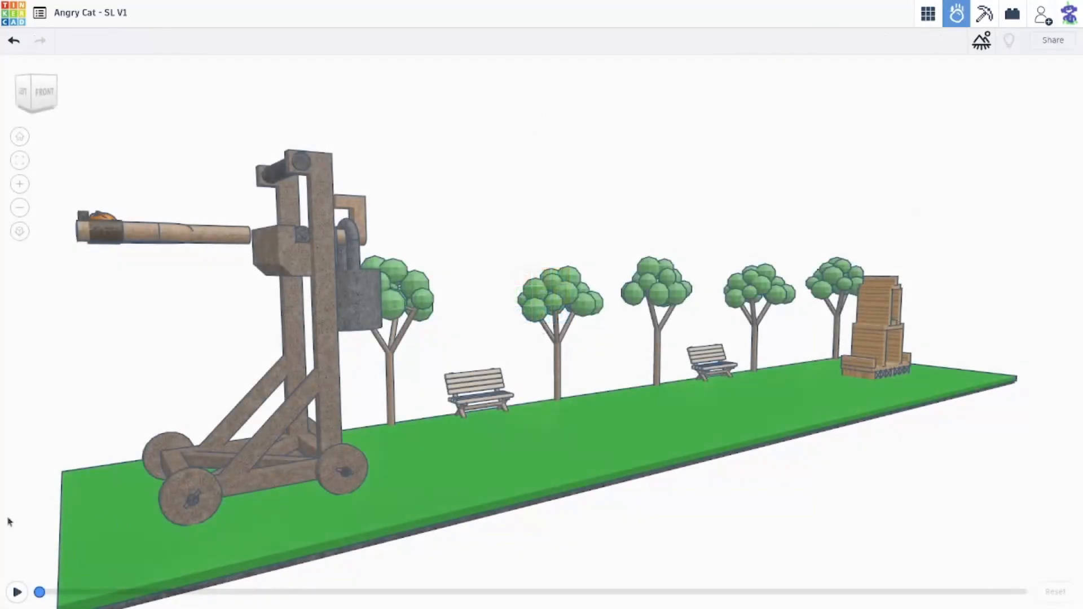
{"action": "left_click", "coordinate": [17, 592]}
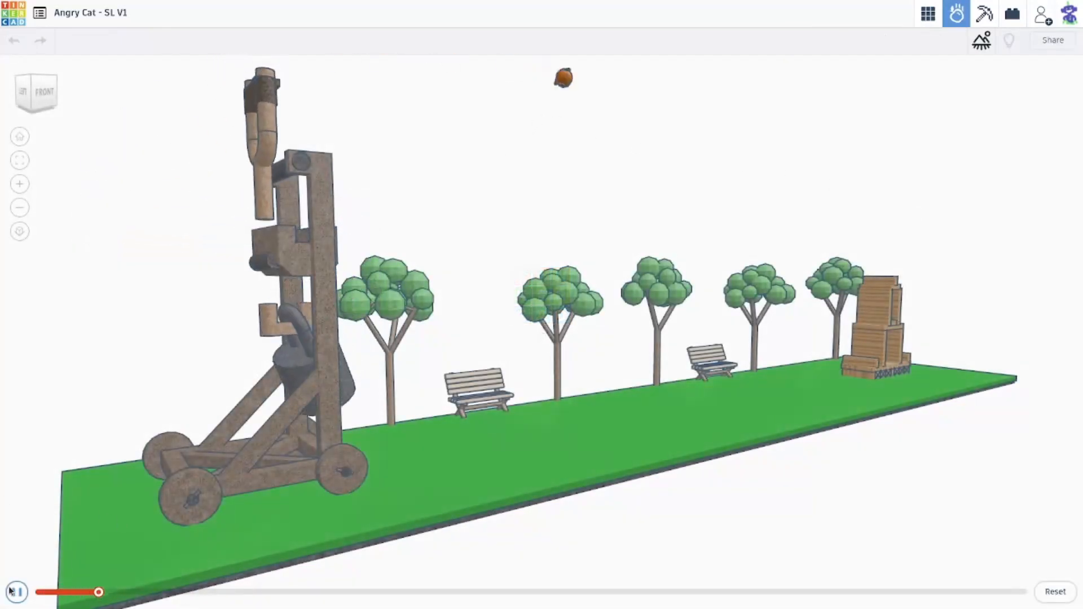
{"action": "left_click", "coordinate": [15, 592]}
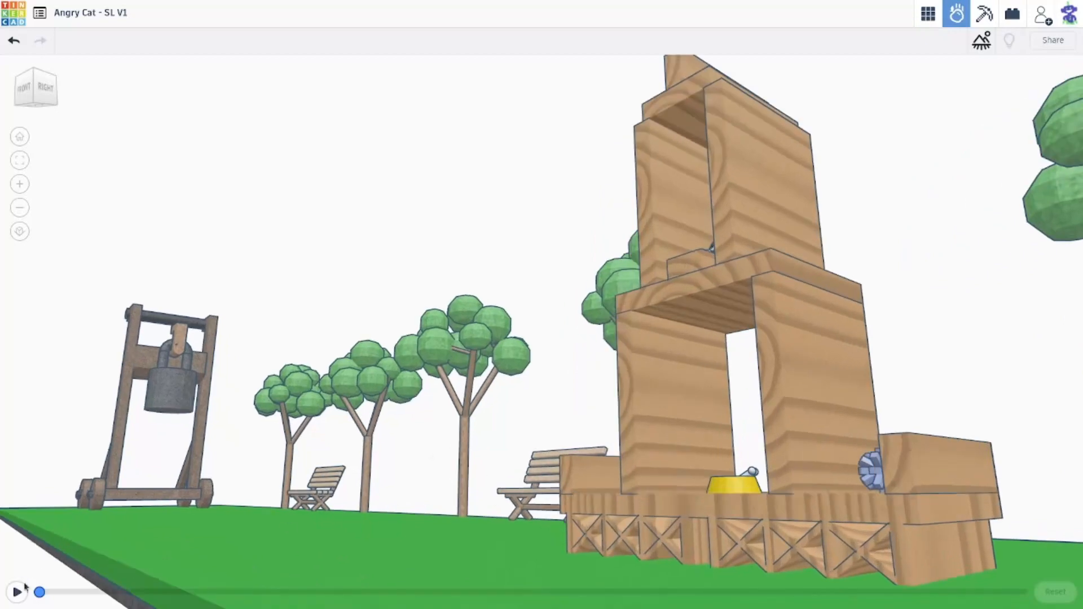
{"action": "left_click", "coordinate": [17, 592]}
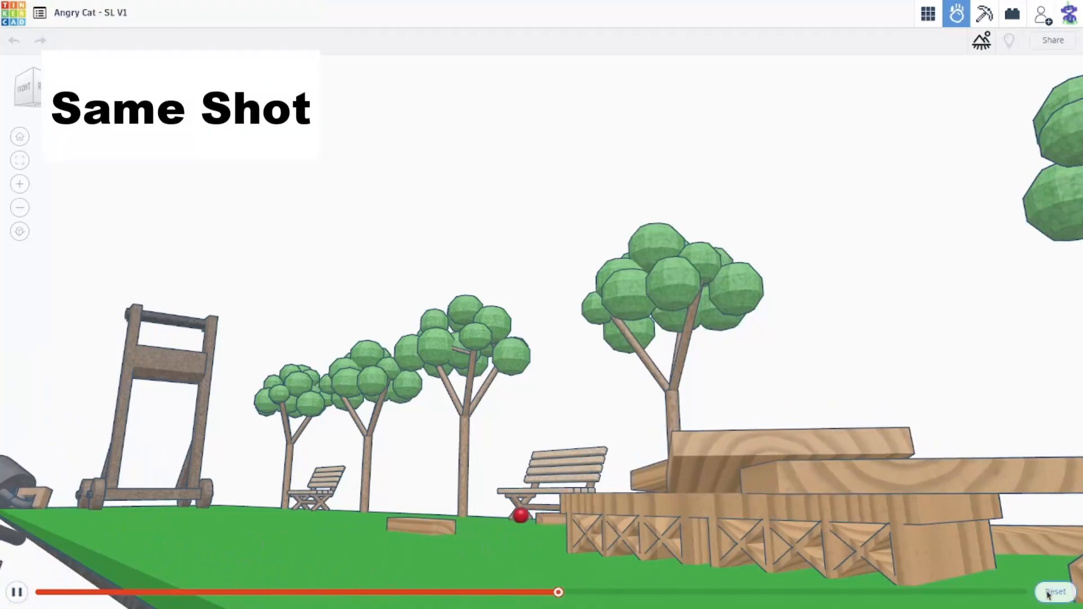
{"action": "left_click", "coordinate": [1051, 592]}
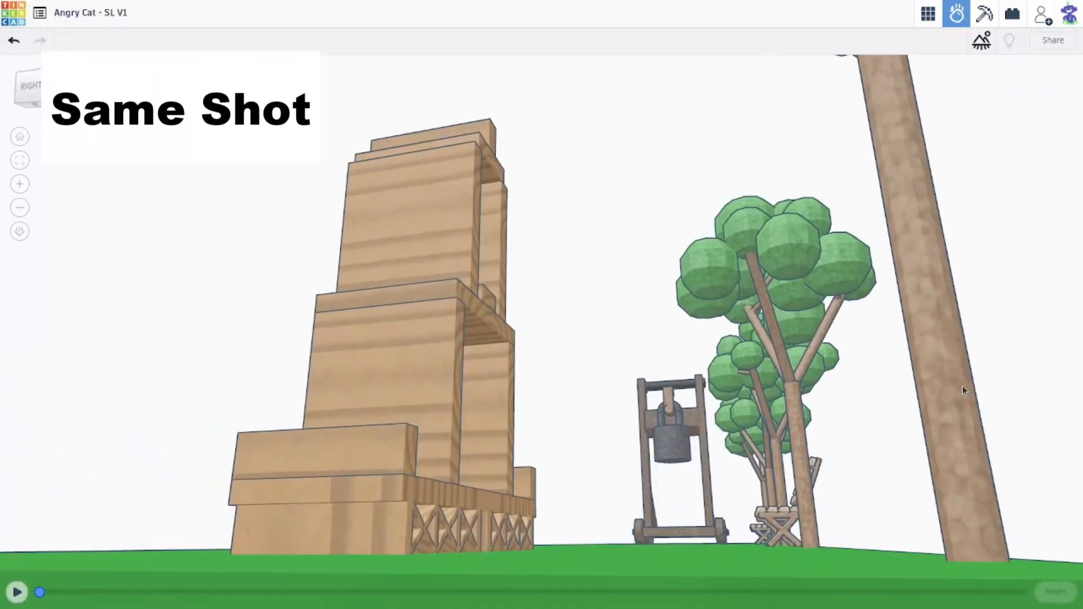
{"action": "left_click", "coordinate": [15, 593]}
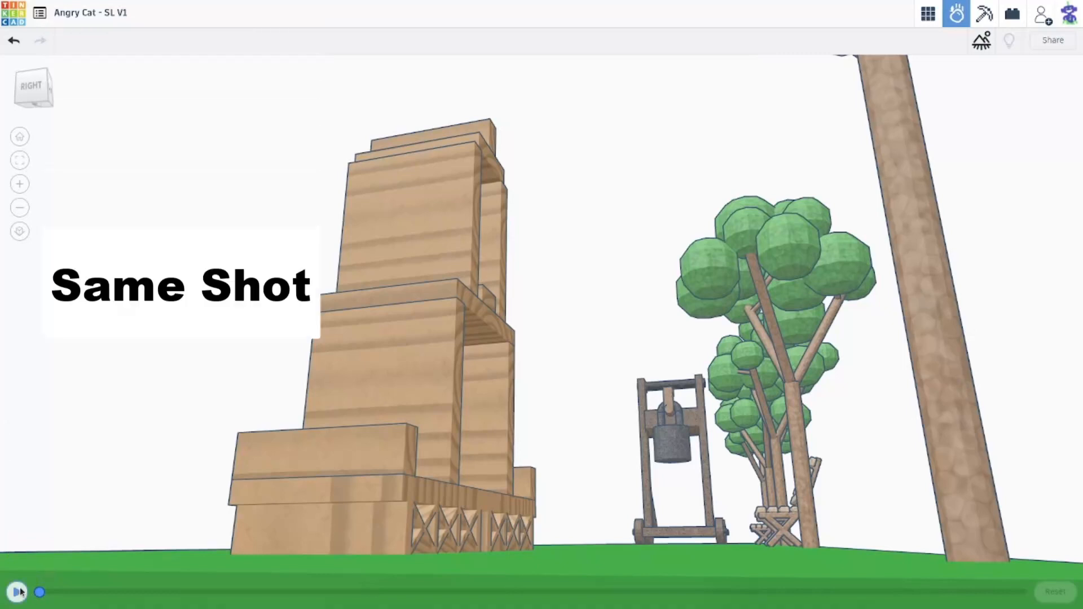
{"action": "left_click", "coordinate": [14, 592]}
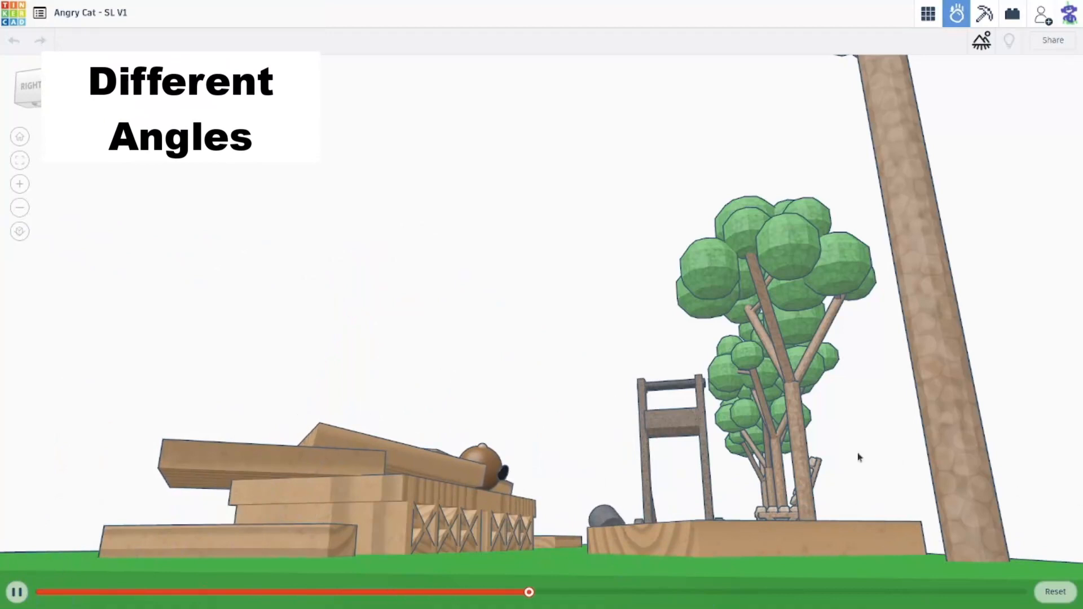
Step: Replay the launch from the side and front views until the tower collapses, then reset the scene
{"action": "left_click", "coordinate": [17, 592]}
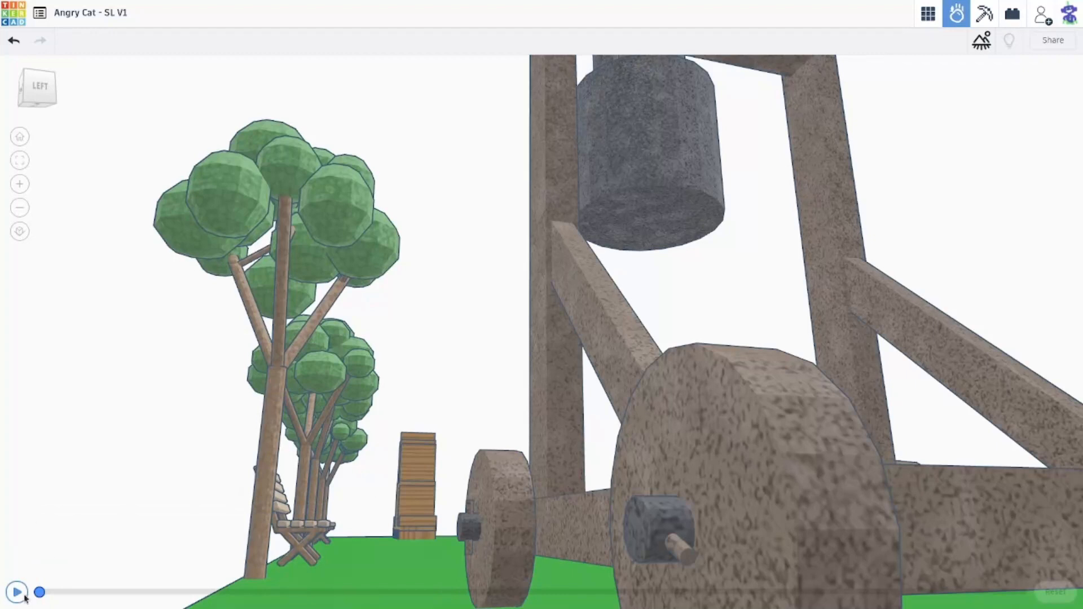
{"action": "left_click", "coordinate": [17, 592]}
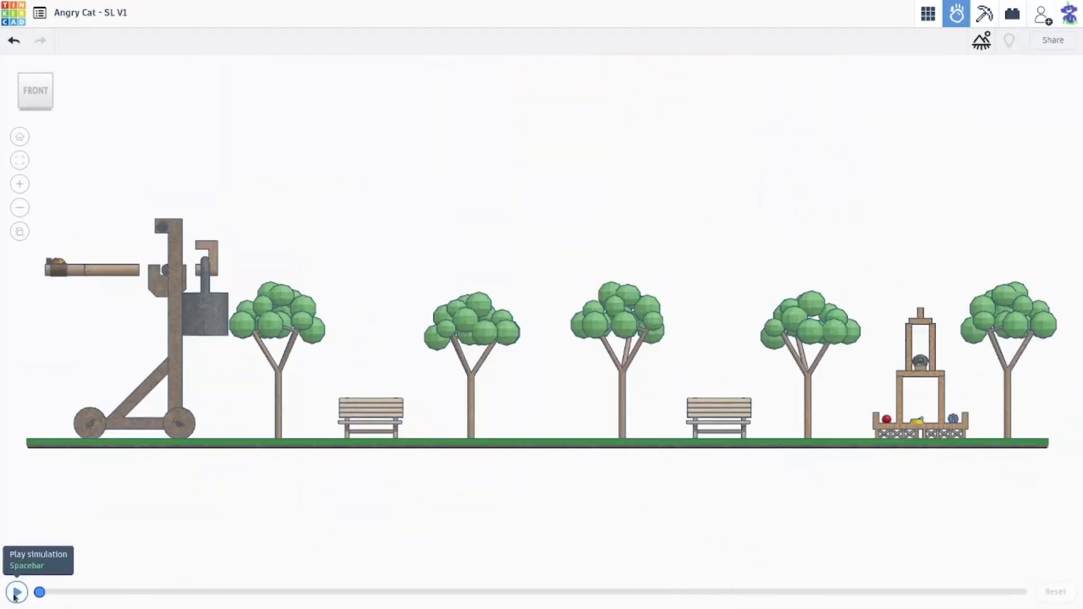
{"action": "left_click", "coordinate": [16, 592]}
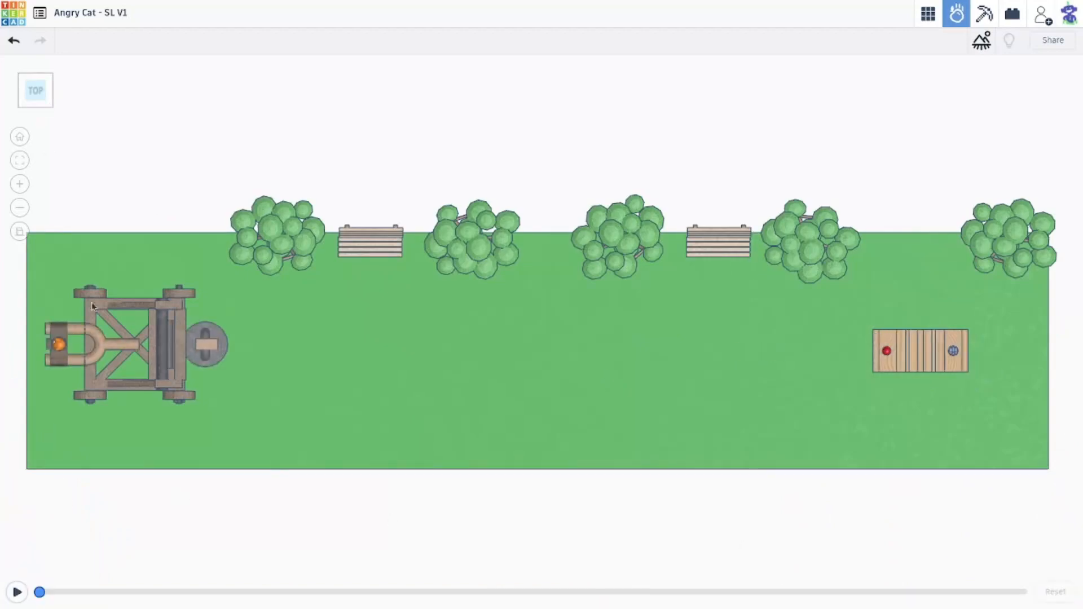
{"action": "left_click", "coordinate": [17, 592]}
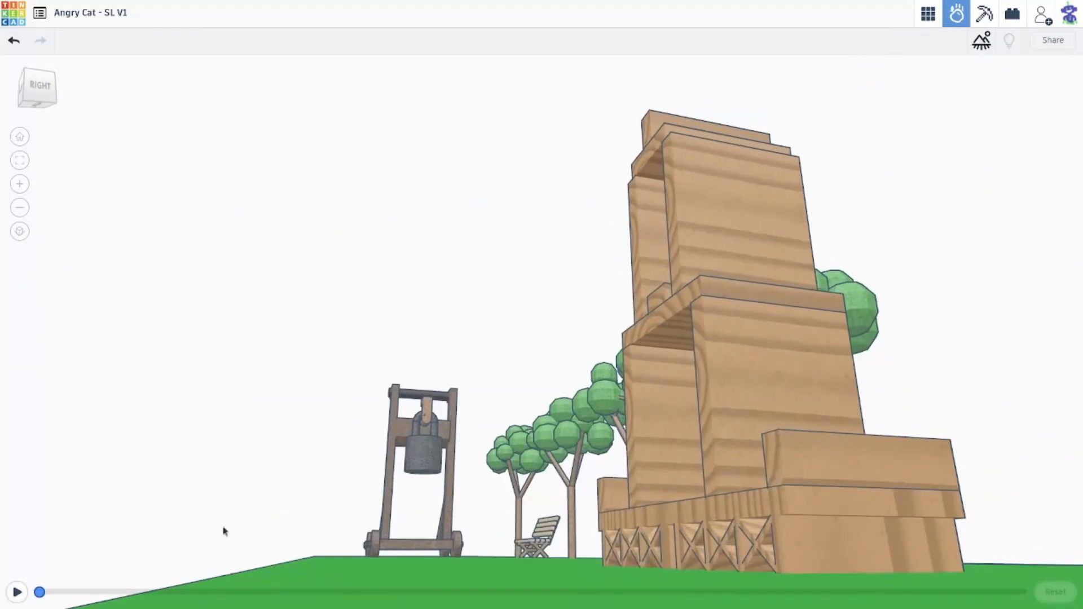
{"action": "left_click", "coordinate": [17, 592]}
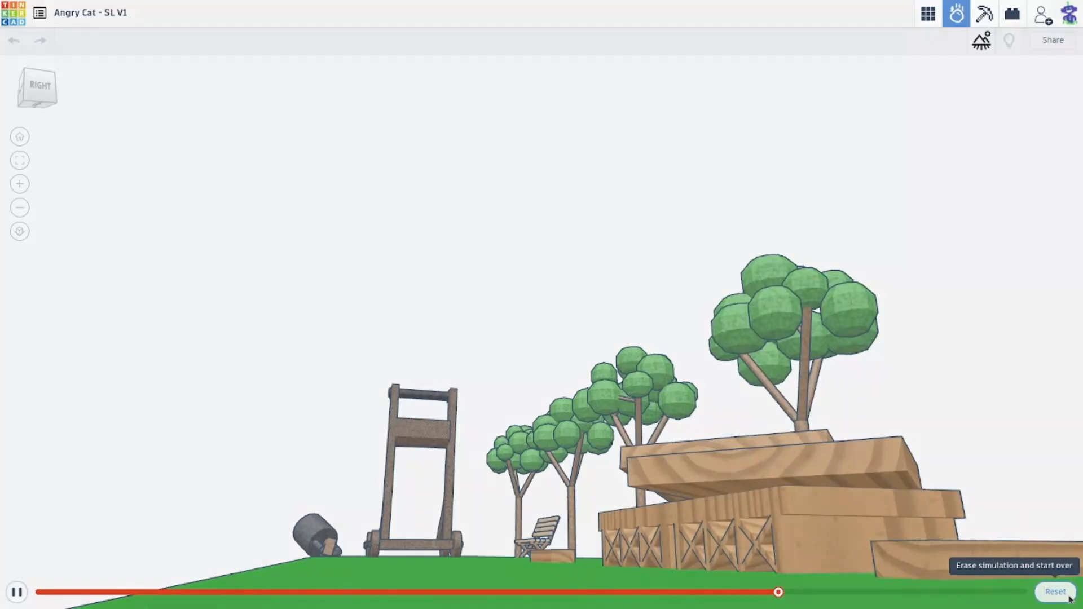
{"action": "left_click", "coordinate": [1053, 591]}
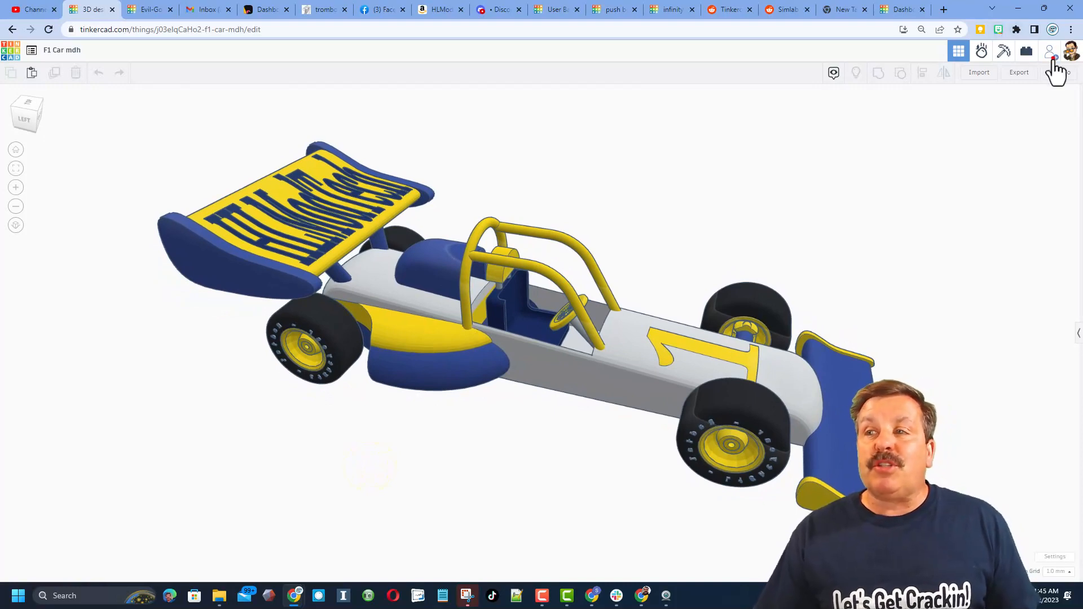
Step: Generate a new collaboration link for F1 Car mdh, close the dialog and switch to the HLModTech website tab
{"action": "left_click", "coordinate": [1049, 51]}
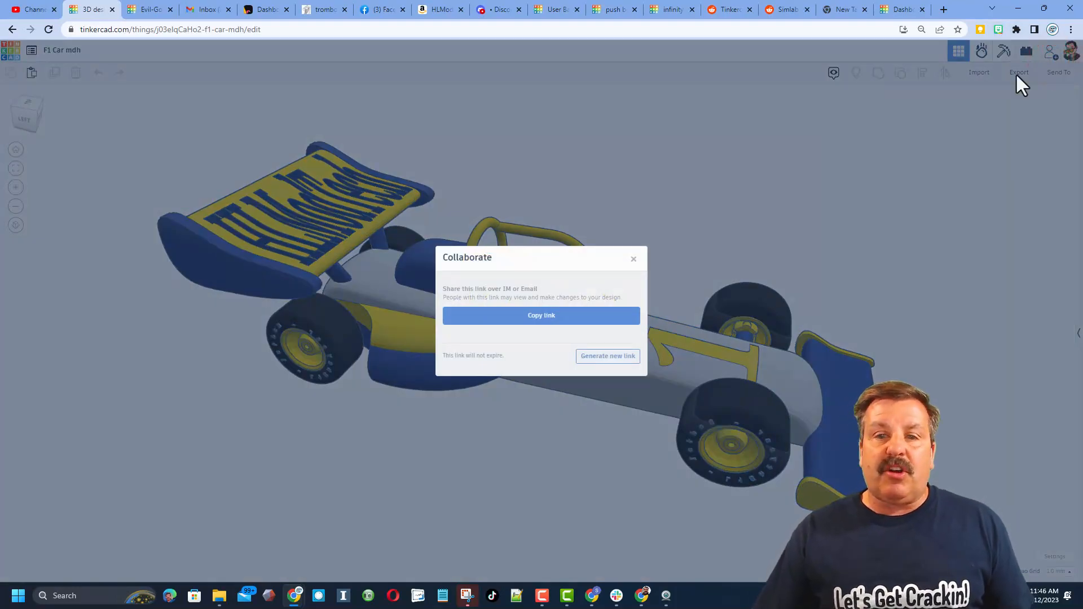
{"action": "left_click", "coordinate": [606, 355]}
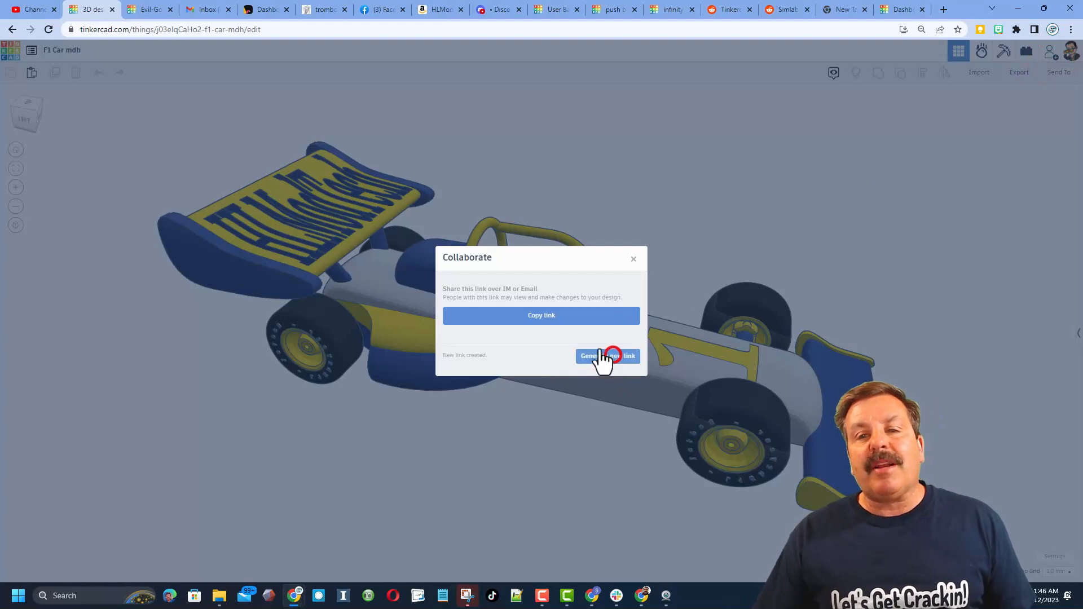
{"action": "left_click", "coordinate": [540, 315]}
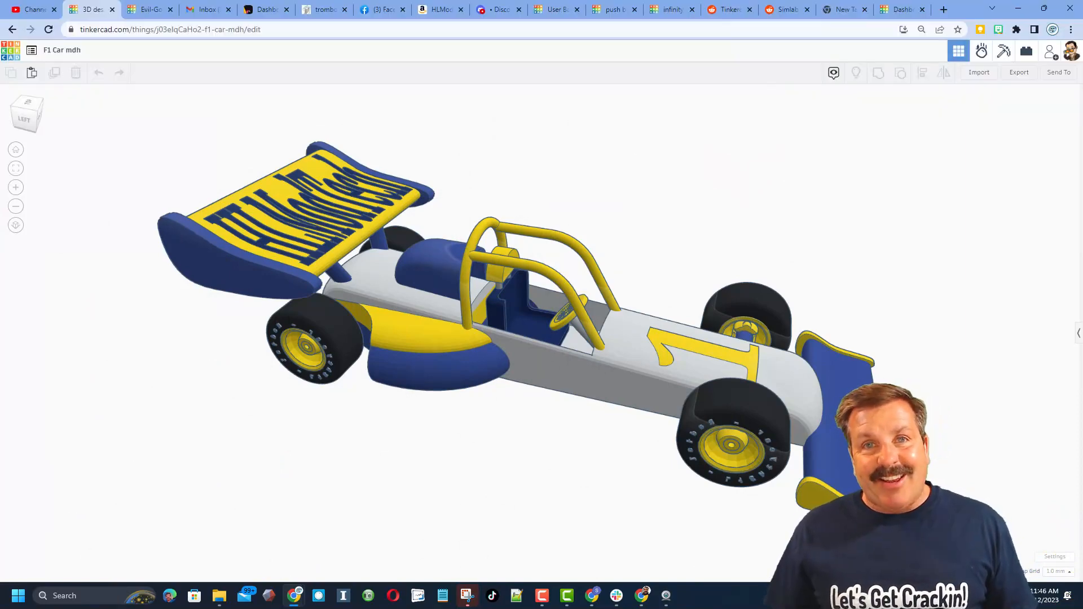
{"action": "left_click", "coordinate": [439, 10]}
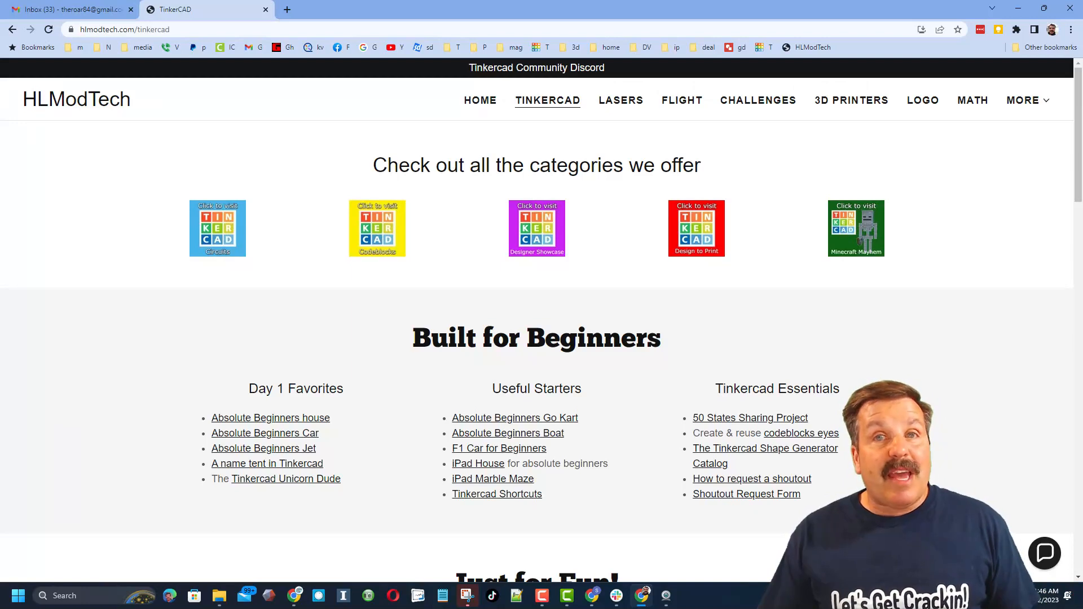
{"action": "mouse_move", "coordinate": [397, 508]}
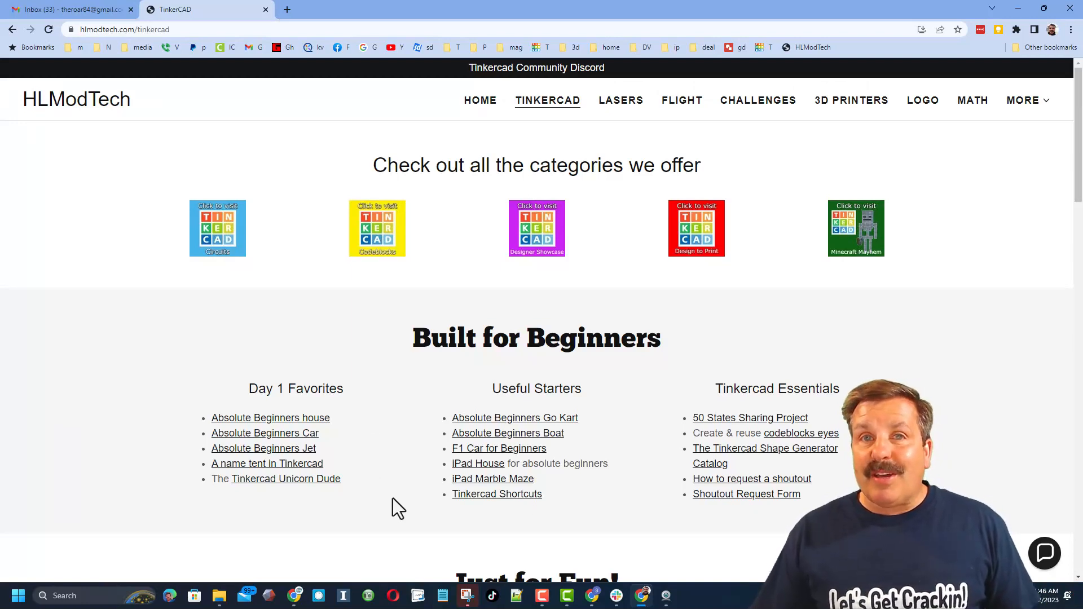
{"action": "mouse_move", "coordinate": [1029, 515]}
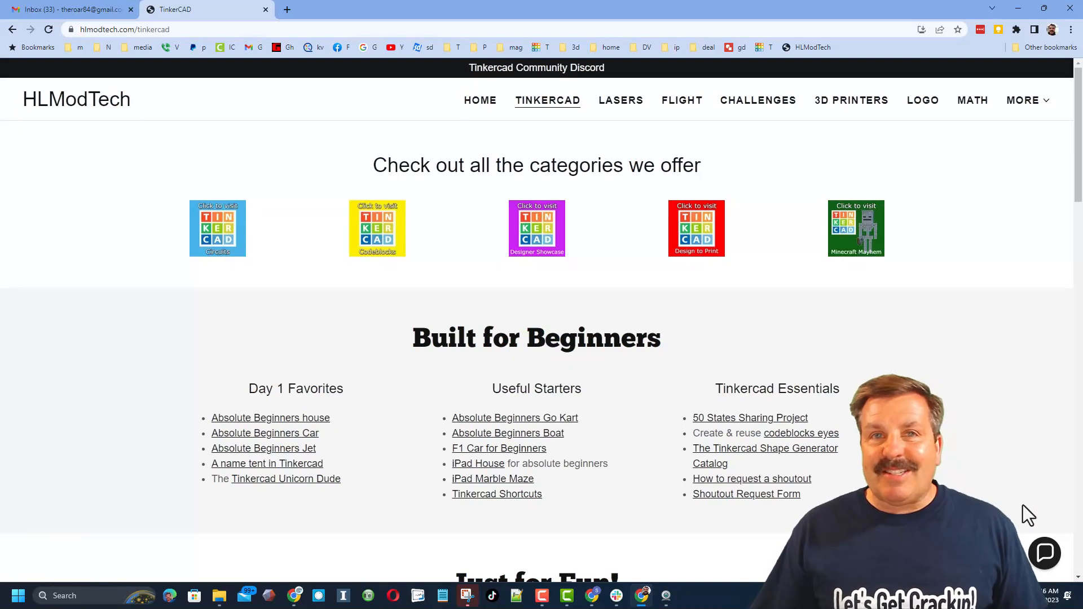
Step: Toggle the contact chat, open the Tinkercad Community Discord invite, return and open the Designer Showcase page
{"action": "left_click", "coordinate": [1044, 552]}
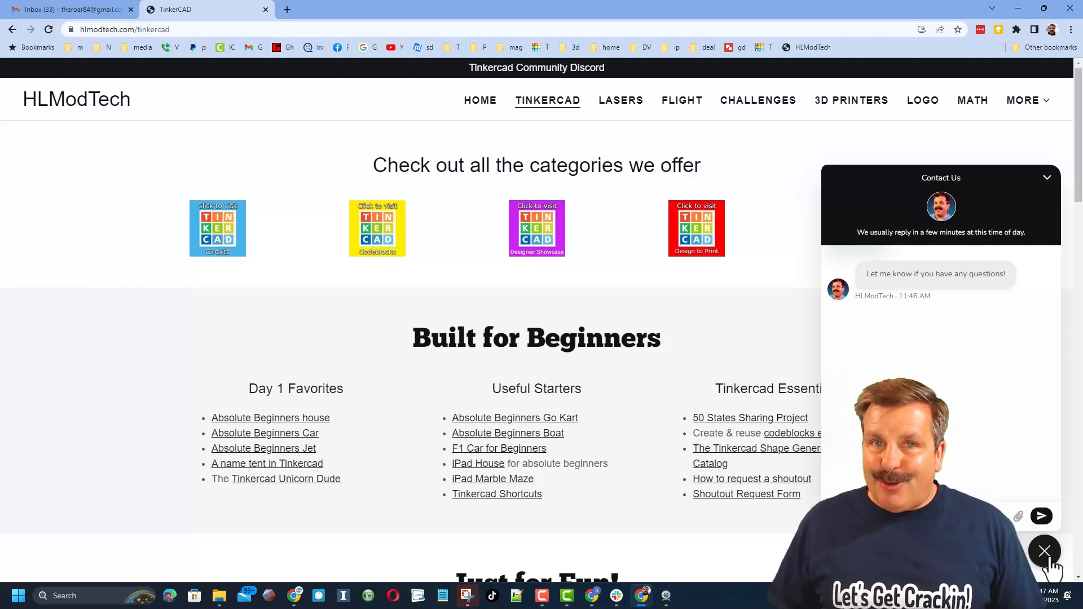
{"action": "left_click", "coordinate": [1043, 551]}
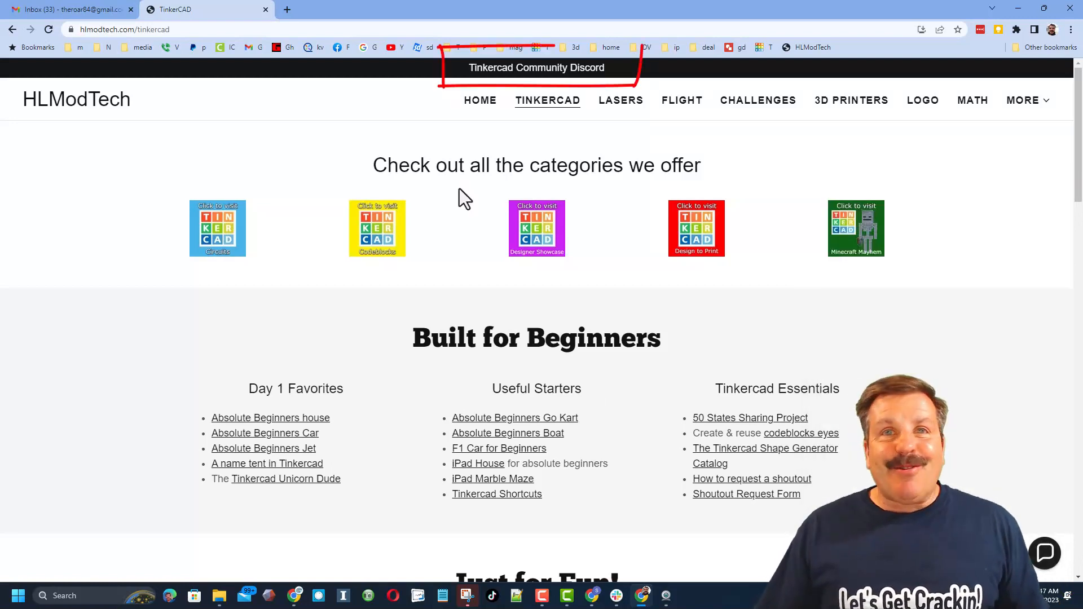
{"action": "left_click", "coordinate": [535, 67]}
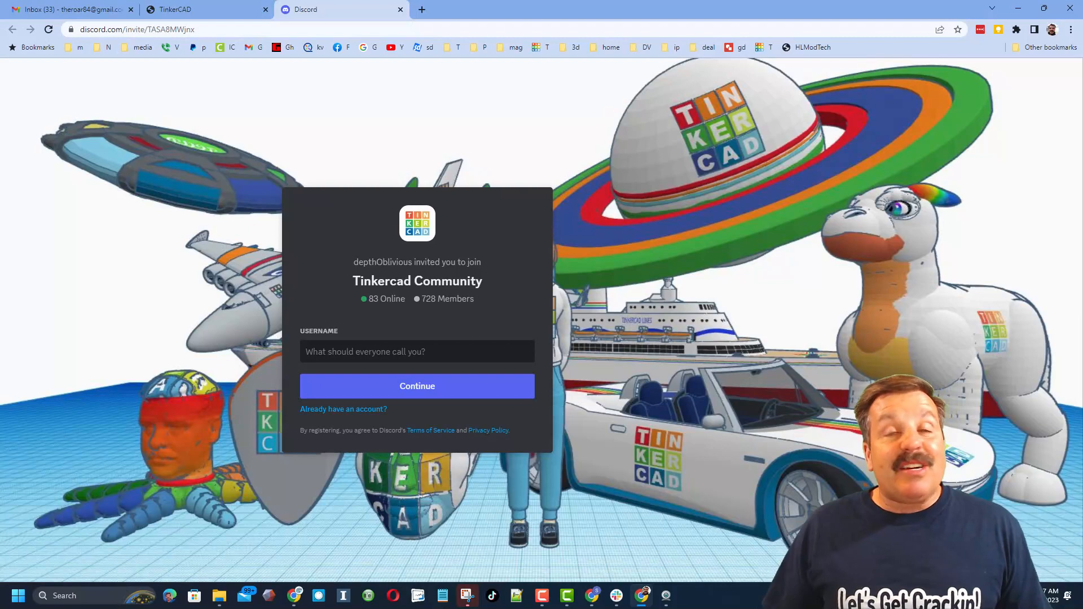
{"action": "left_click", "coordinate": [416, 351]}
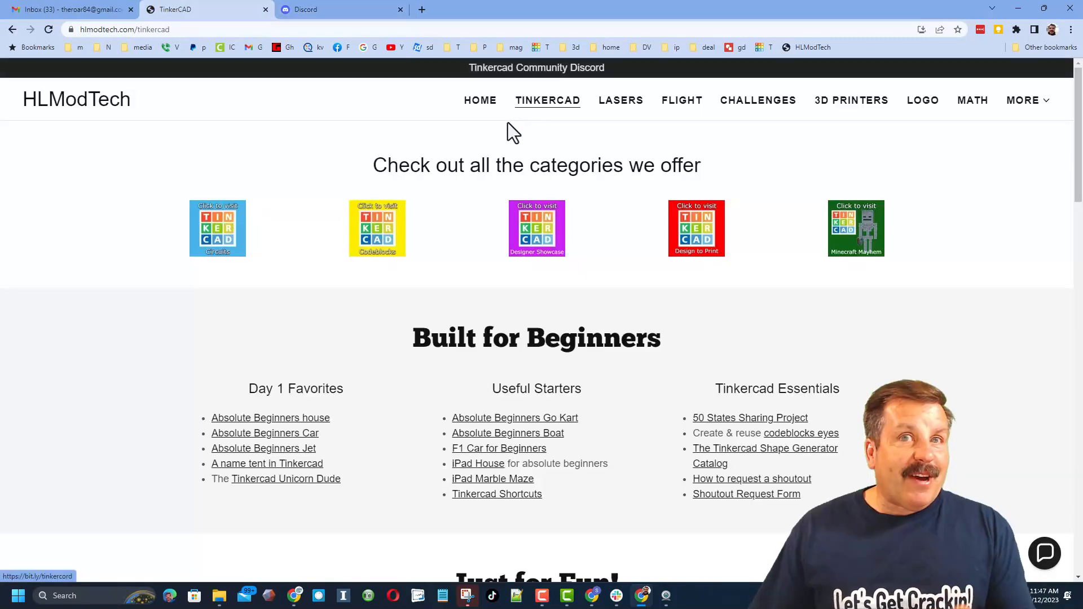
{"action": "left_click", "coordinate": [536, 228]}
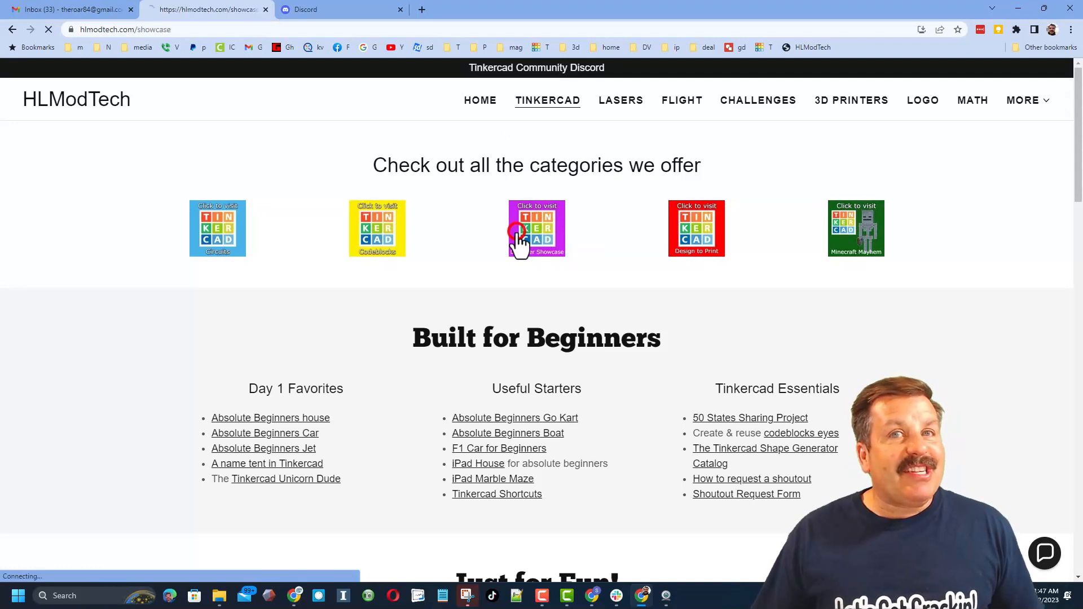
Step: Open the HLModtech designer profile, view the F1 Car mdh card and sort the designs by Recent
{"action": "left_click", "coordinate": [536, 229]}
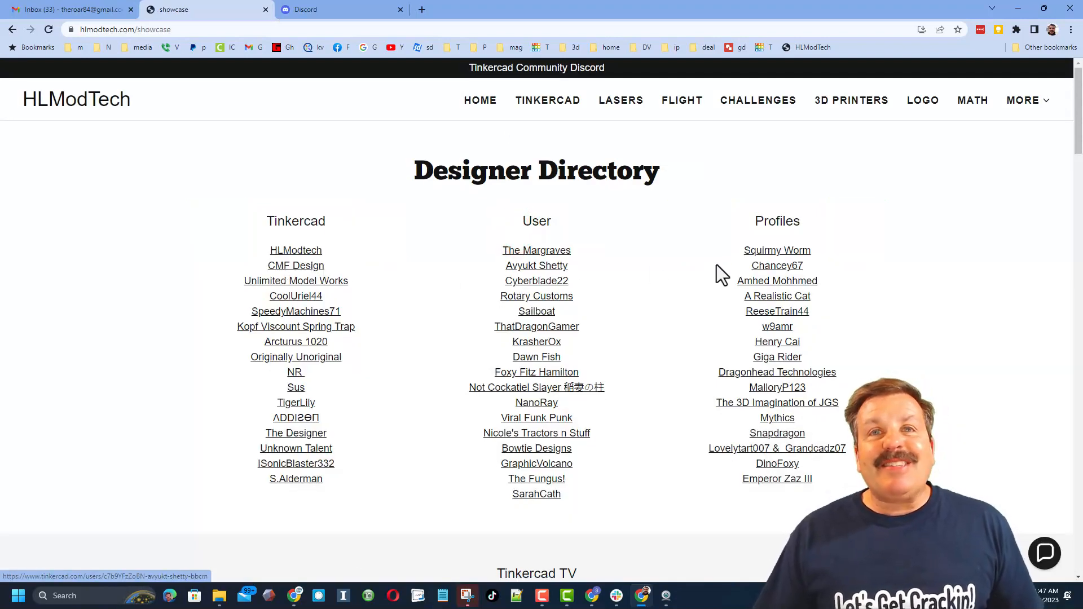
{"action": "mouse_move", "coordinate": [373, 300]}
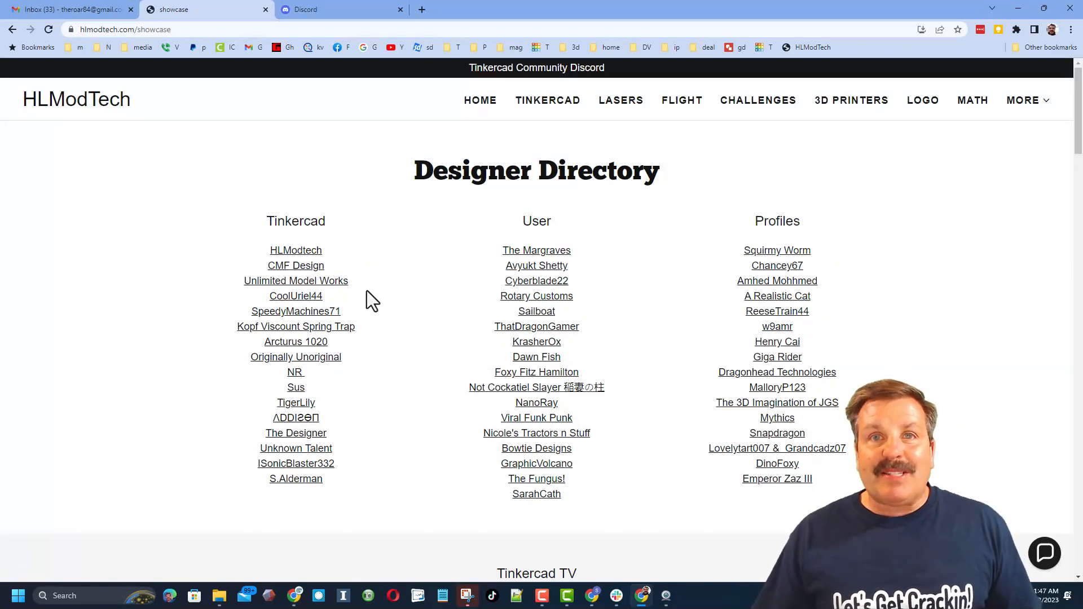
{"action": "left_click", "coordinate": [295, 251]}
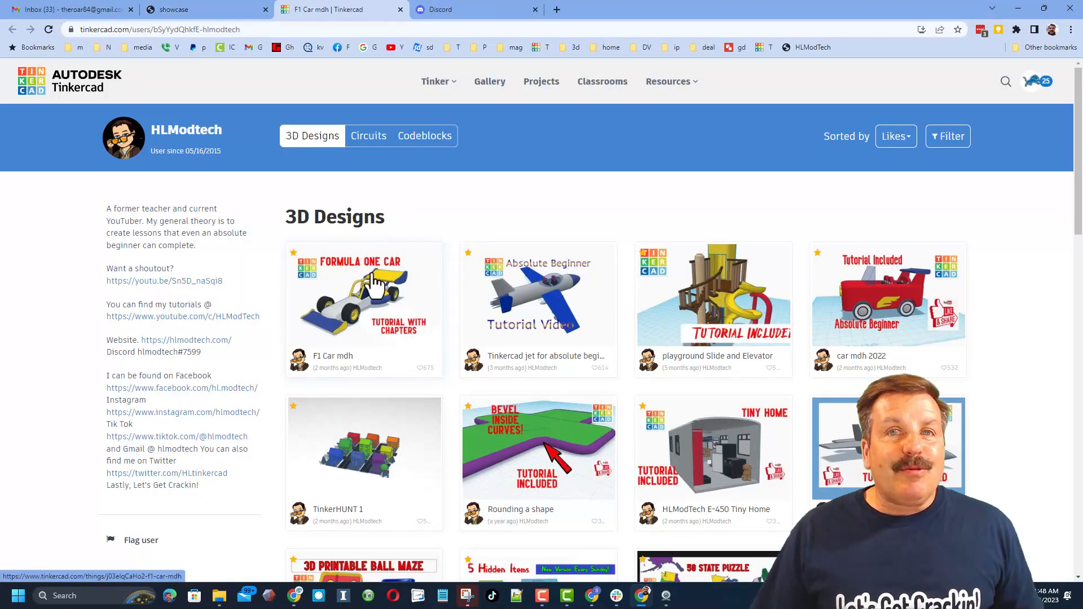
{"action": "left_click", "coordinate": [364, 296]}
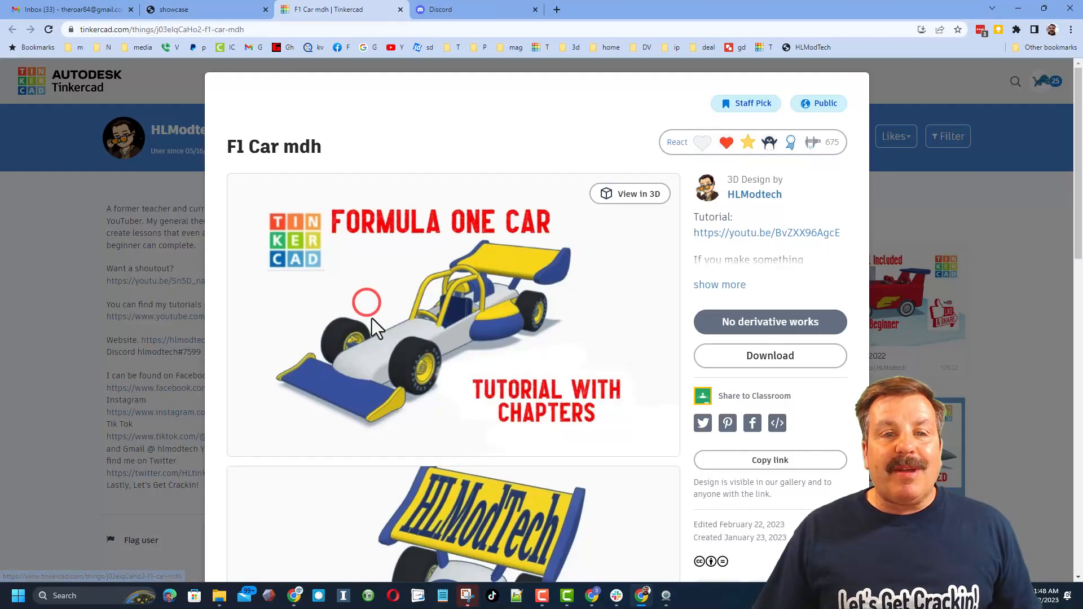
{"action": "mouse_move", "coordinate": [725, 270]}
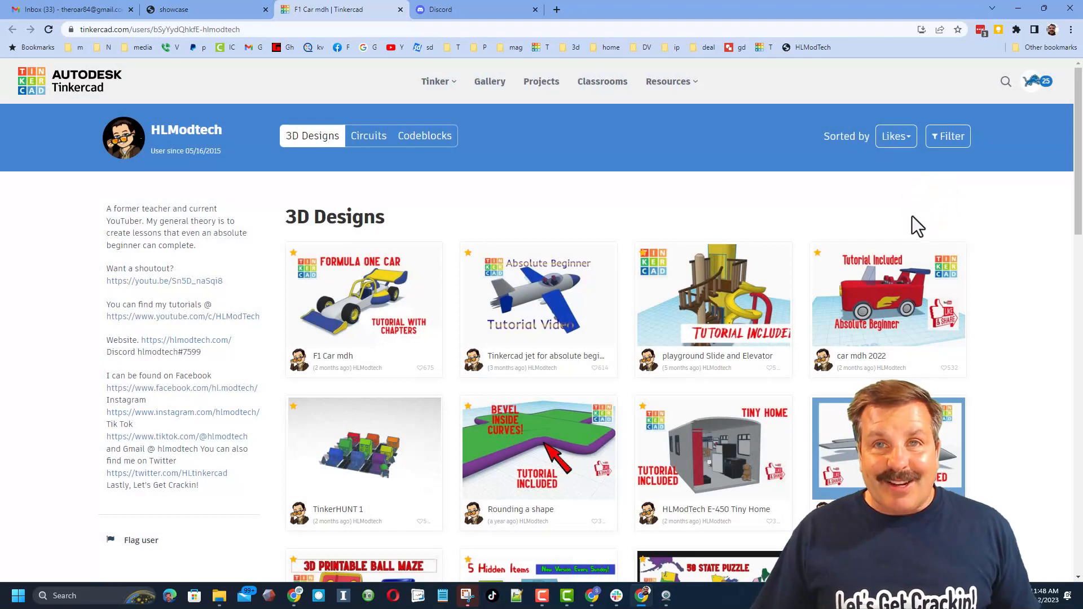
{"action": "left_click", "coordinate": [896, 137]}
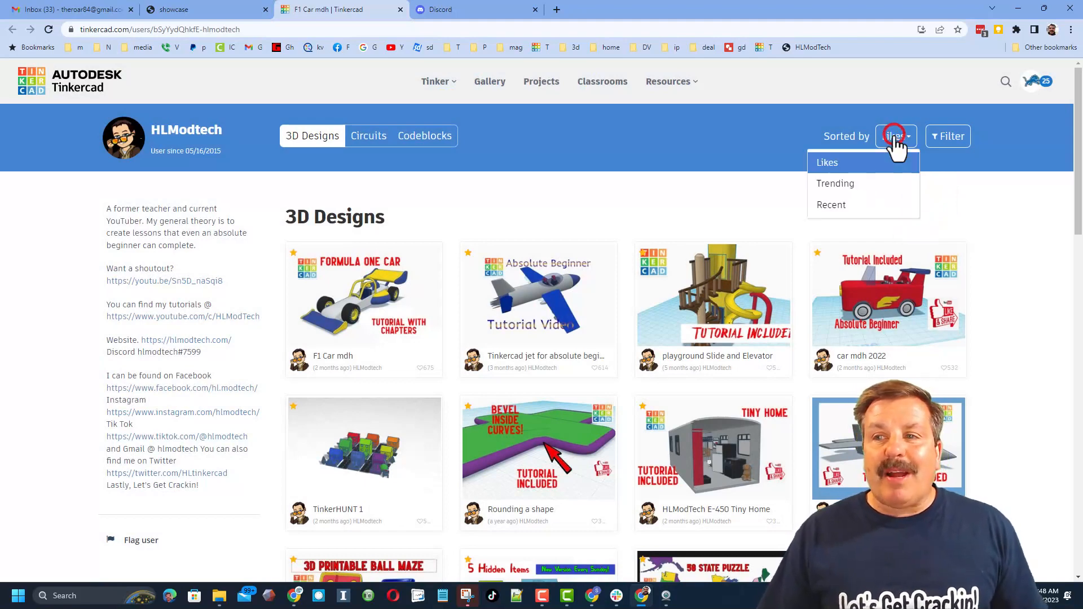
{"action": "left_click", "coordinate": [831, 205]}
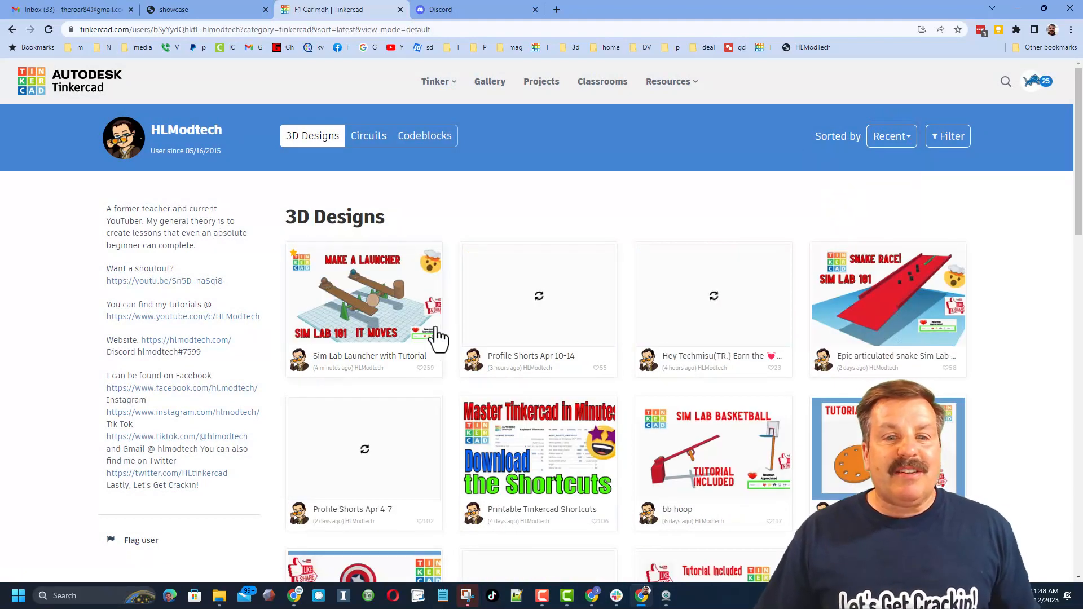
{"action": "mouse_move", "coordinate": [601, 319]}
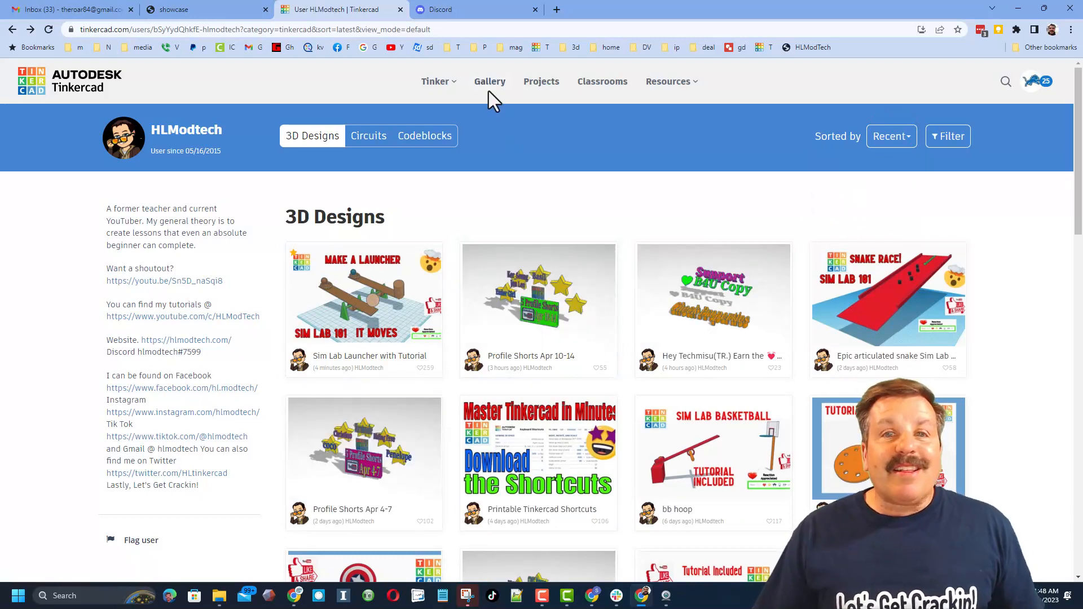
{"action": "left_click", "coordinate": [488, 81]}
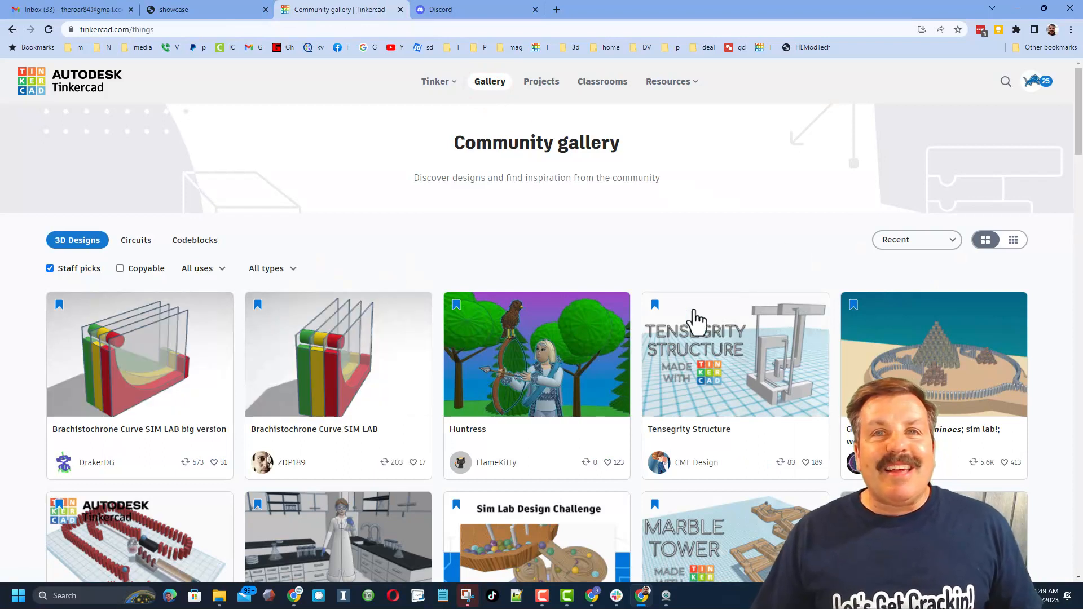
{"action": "left_click", "coordinate": [915, 239]}
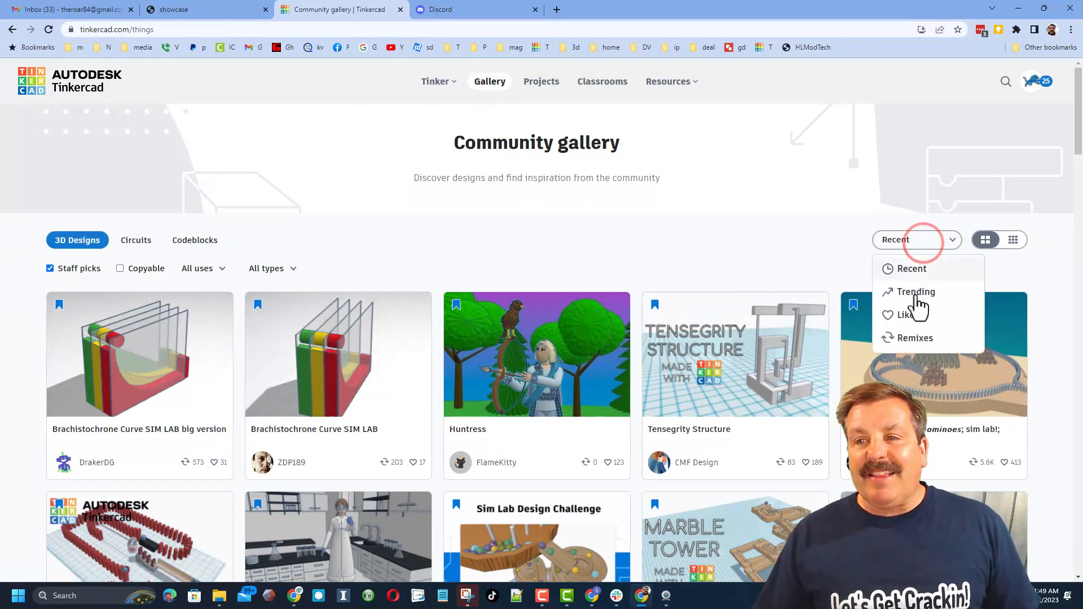
{"action": "left_click", "coordinate": [911, 269]}
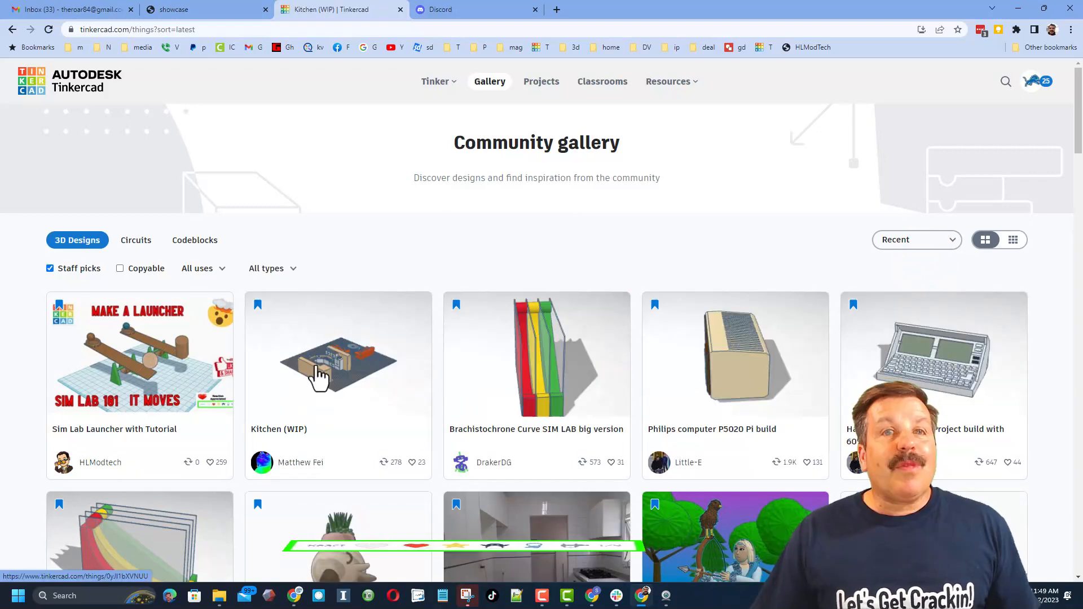
{"action": "left_click", "coordinate": [337, 362]}
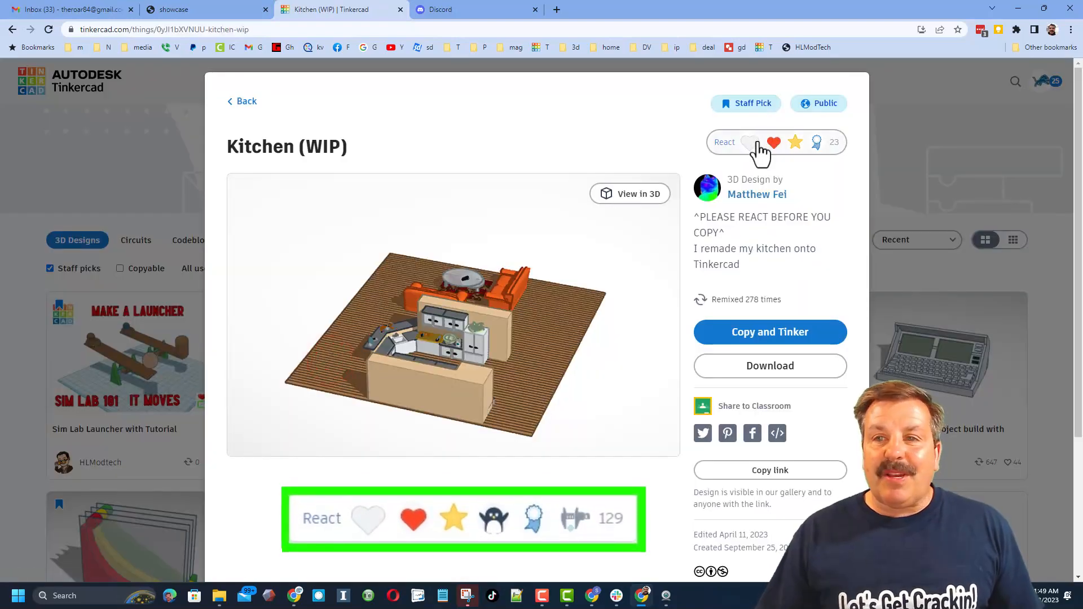